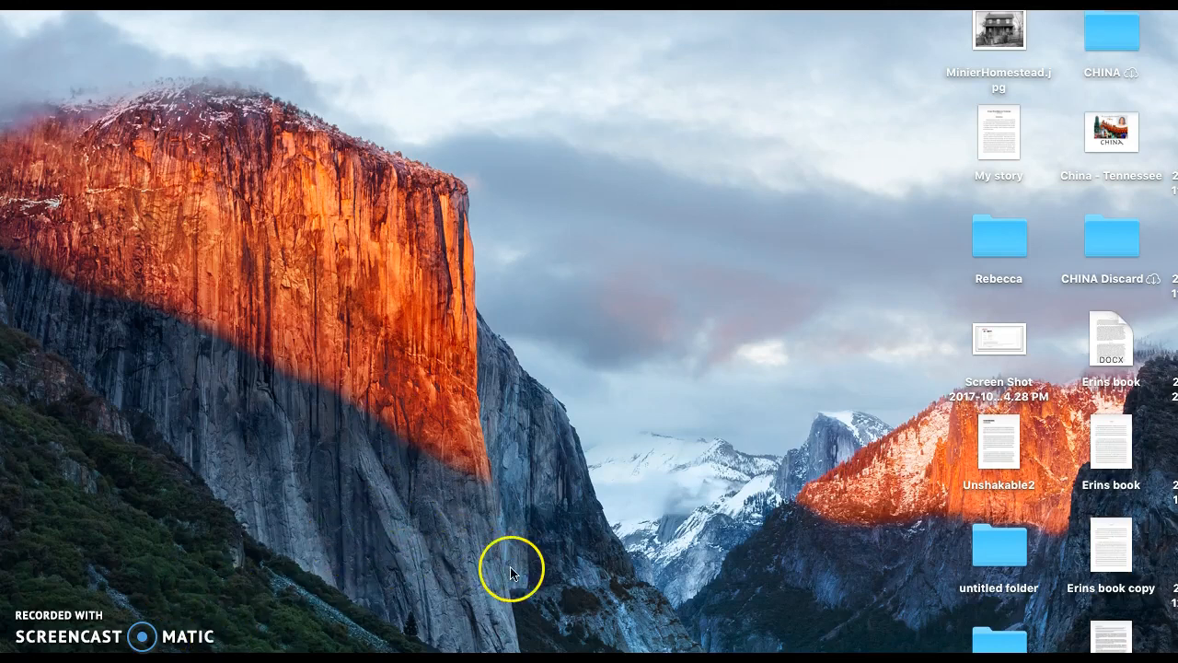
pyautogui.moveTo(513, 571)
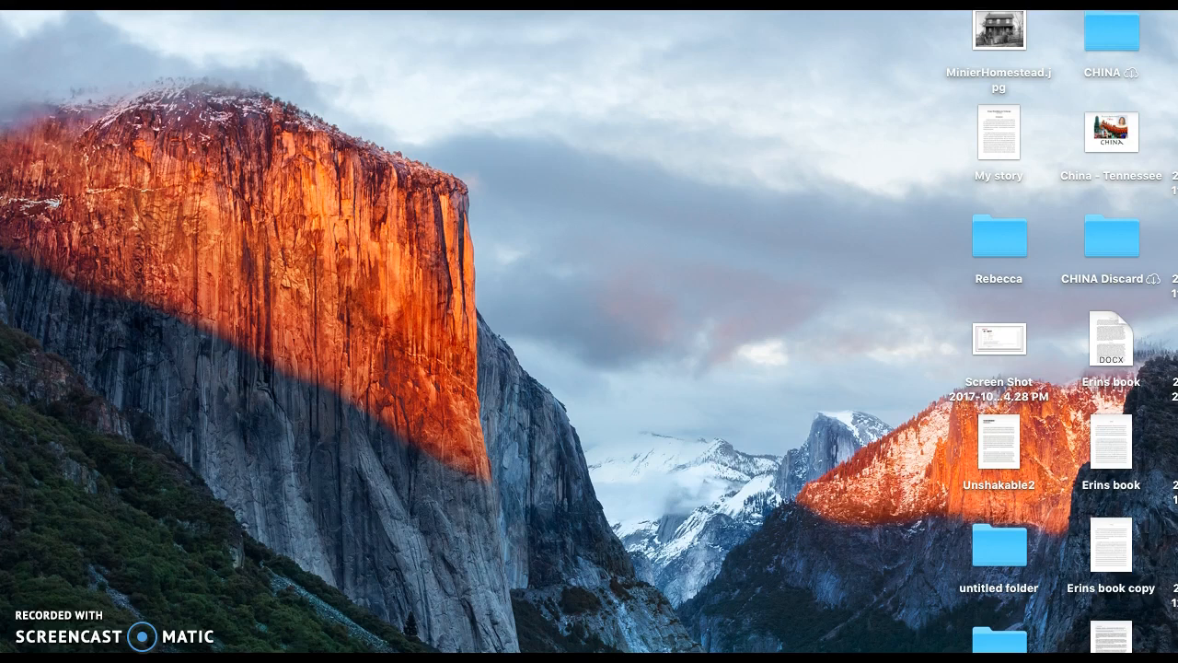
pyautogui.moveTo(358, 580)
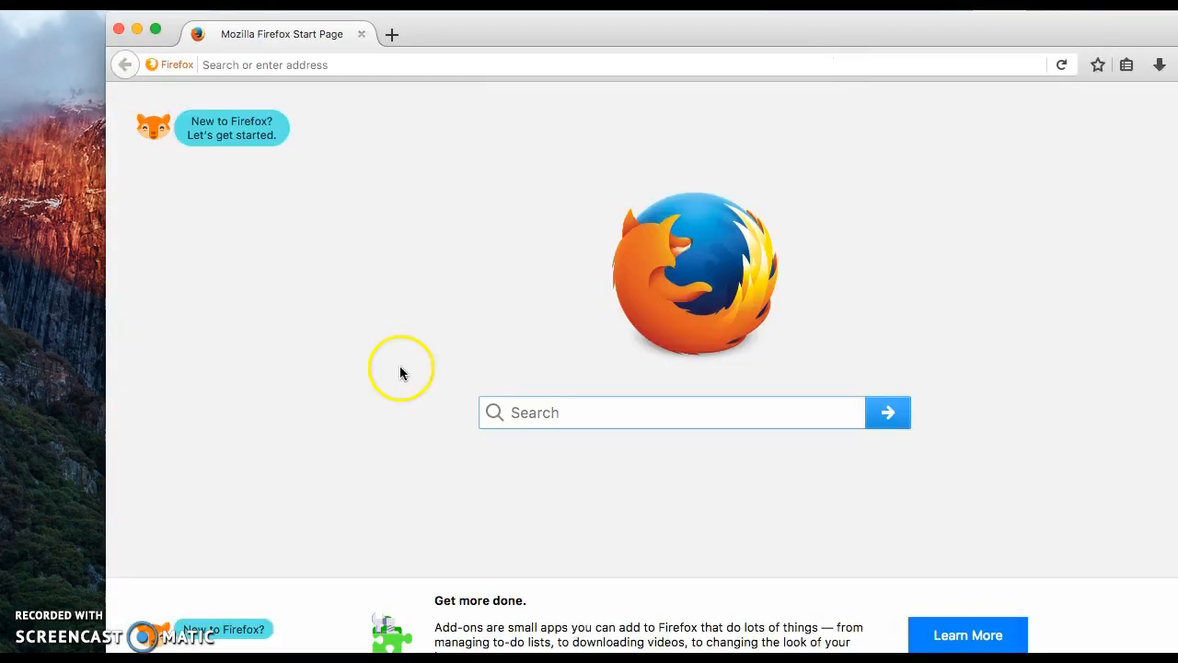
# Search for the Plexus Worldwide site by typing 'plex' and picking the plexusworldwide suggestion
pyautogui.click(672, 411)
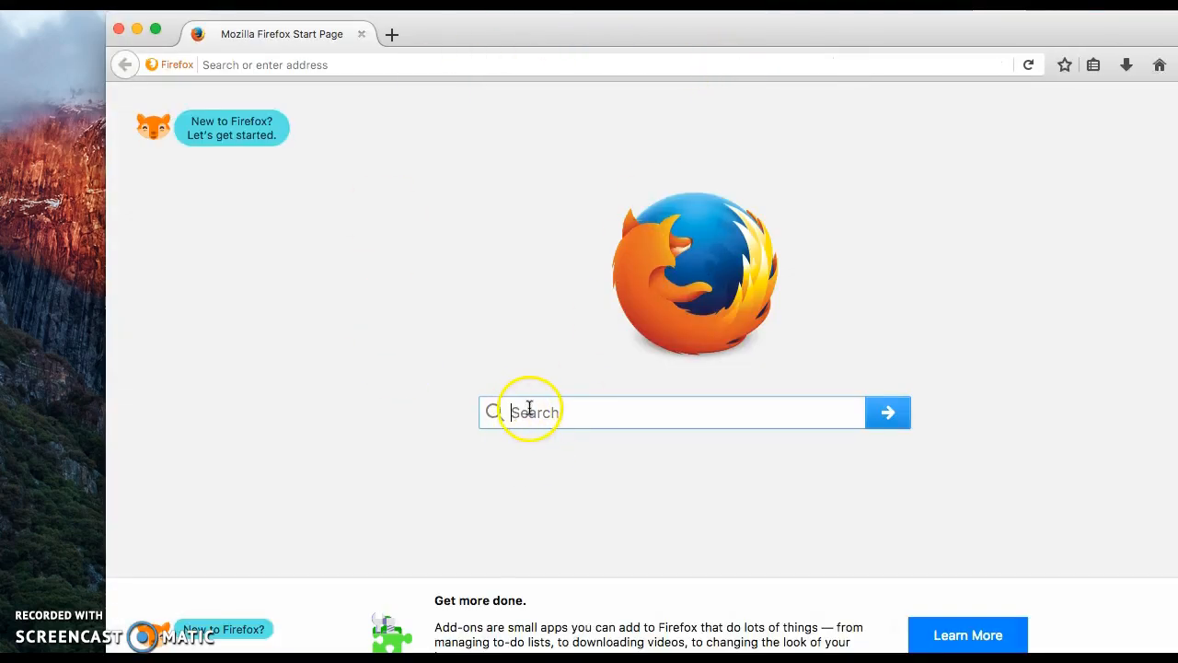
pyautogui.click(644, 412)
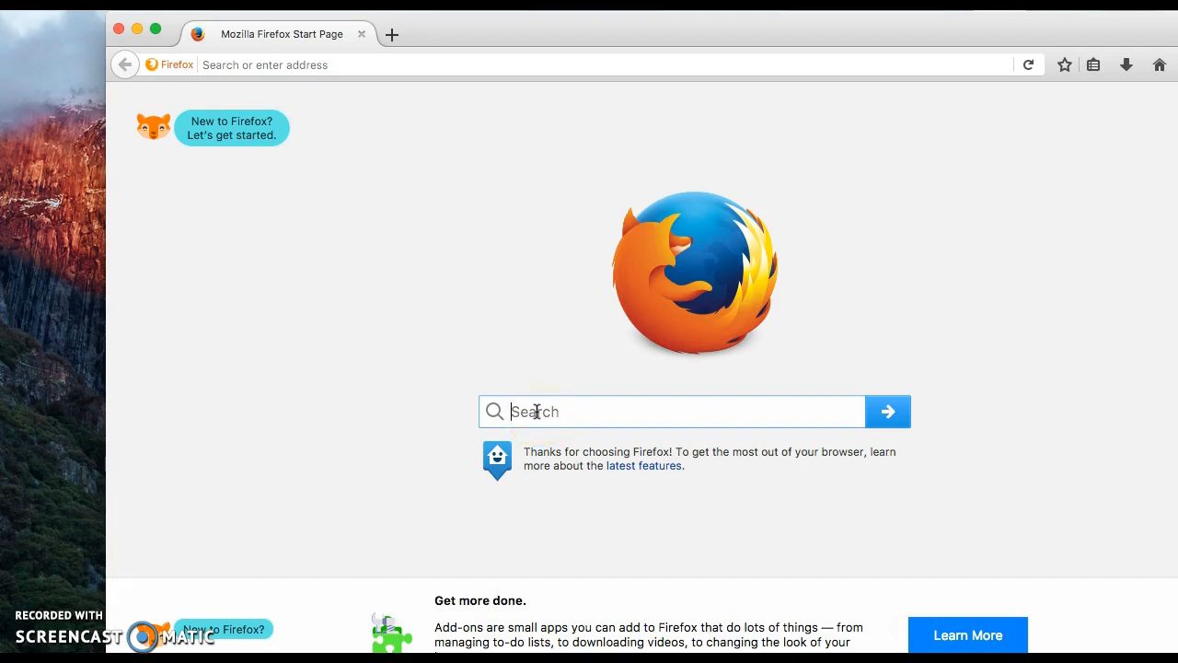
pyautogui.write('plex')
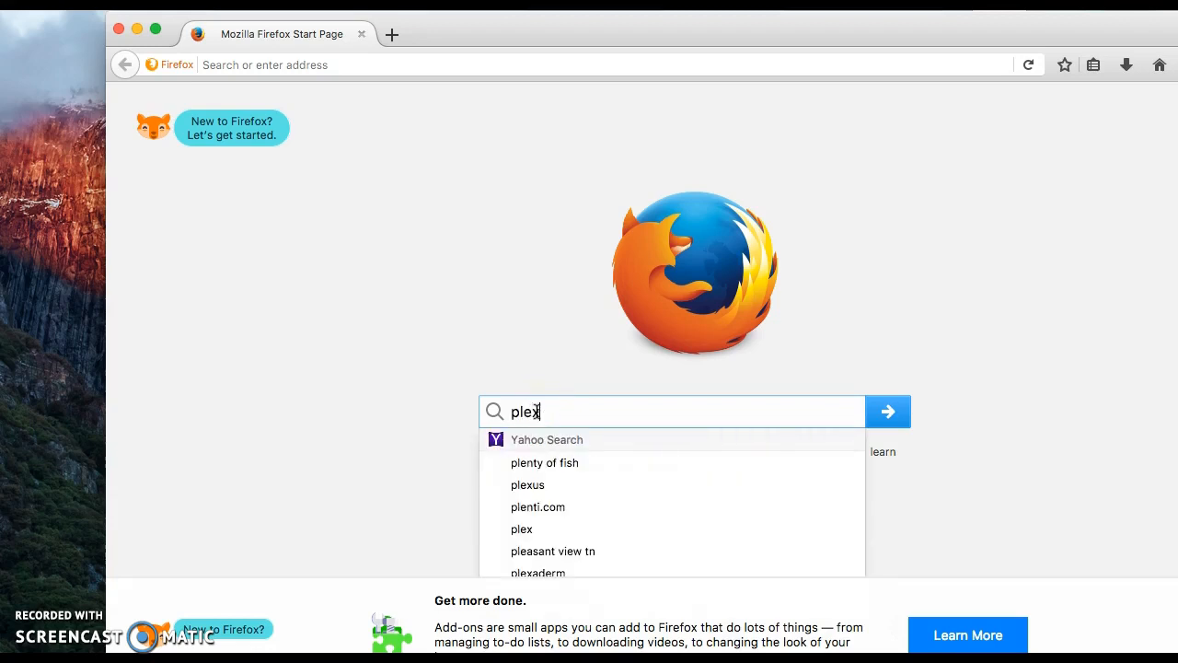
pyautogui.click(527, 463)
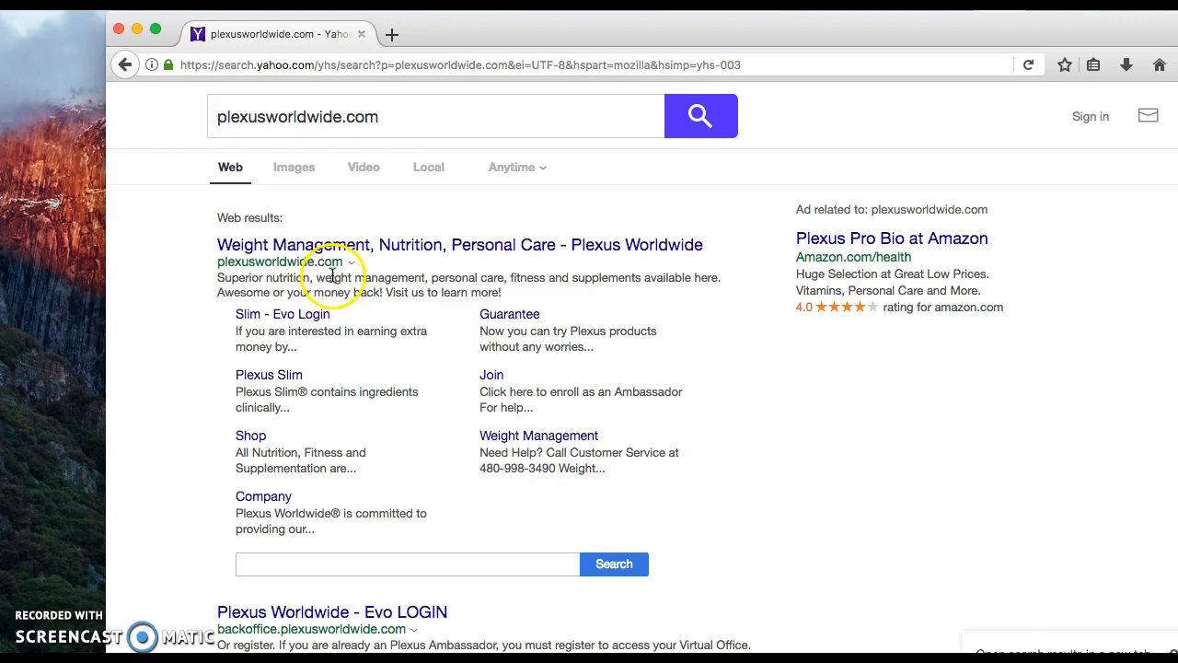
pyautogui.moveTo(318, 252)
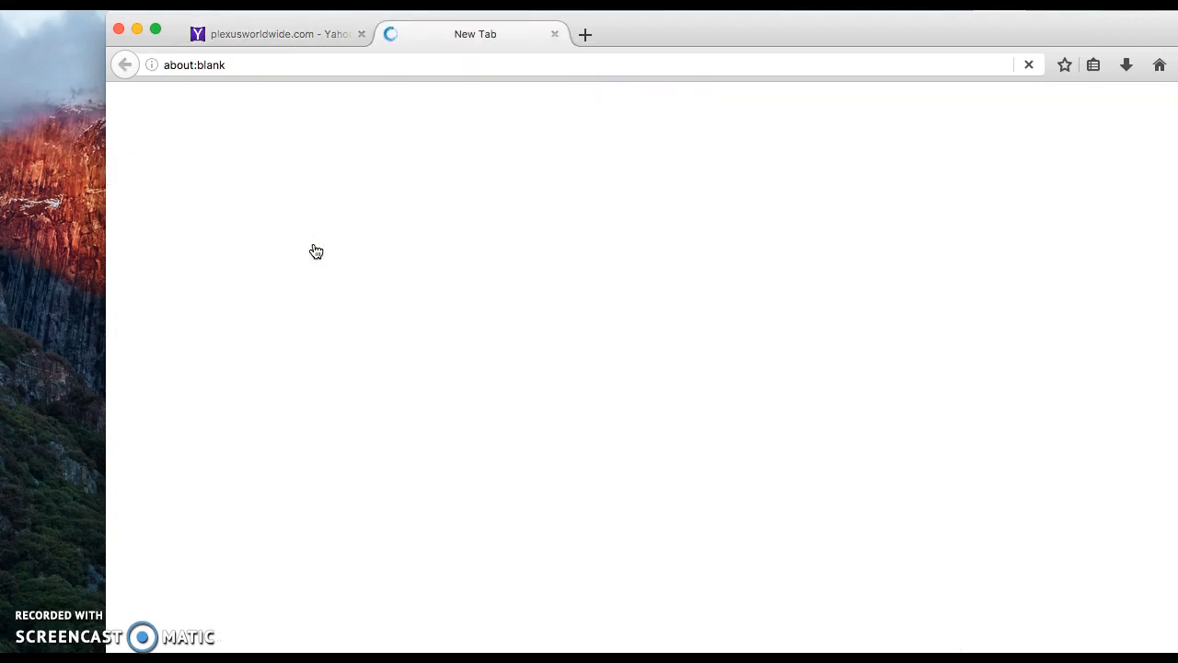
pyautogui.moveTo(367, 426)
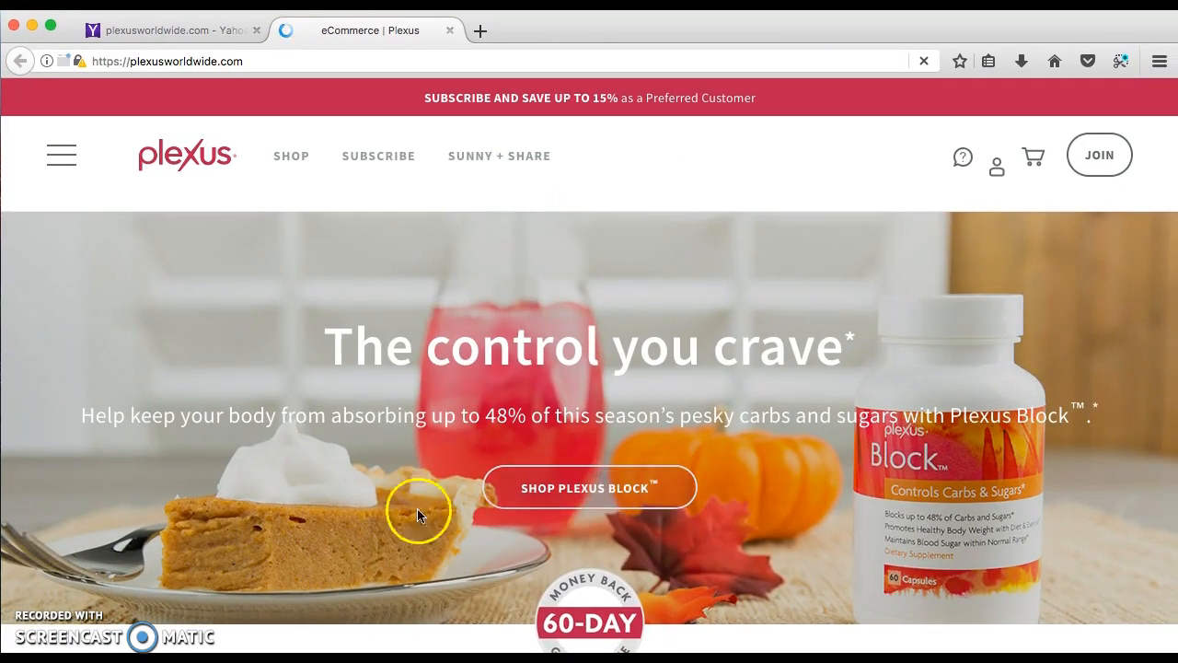
pyautogui.moveTo(284, 206)
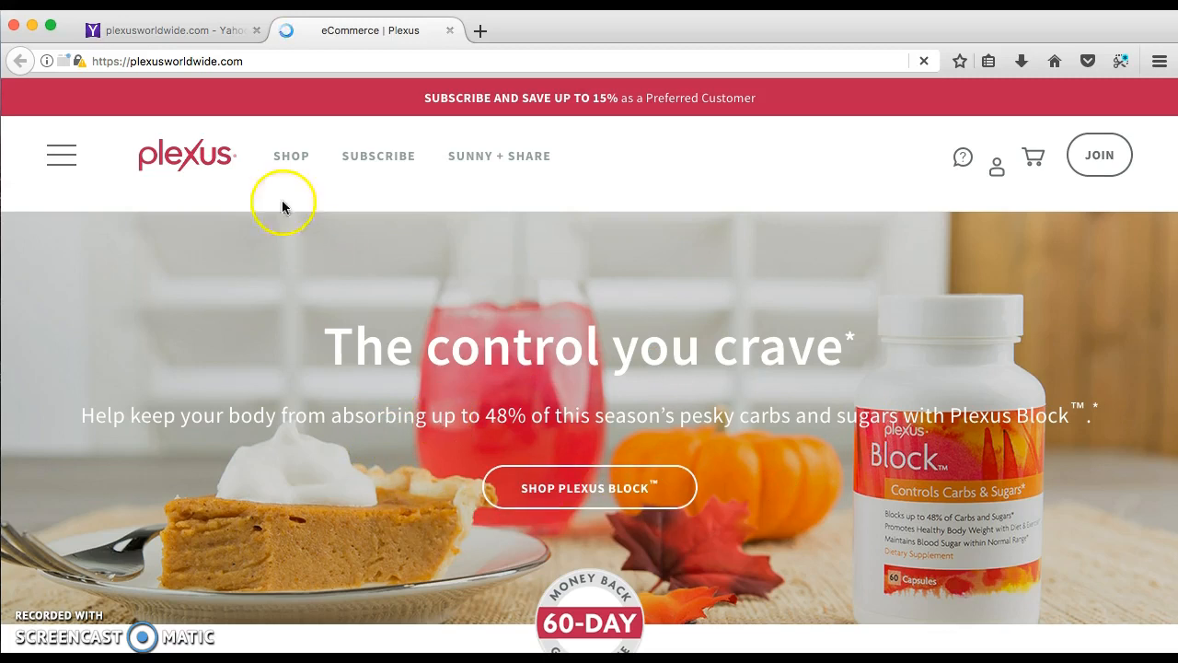
pyautogui.moveTo(796, 177)
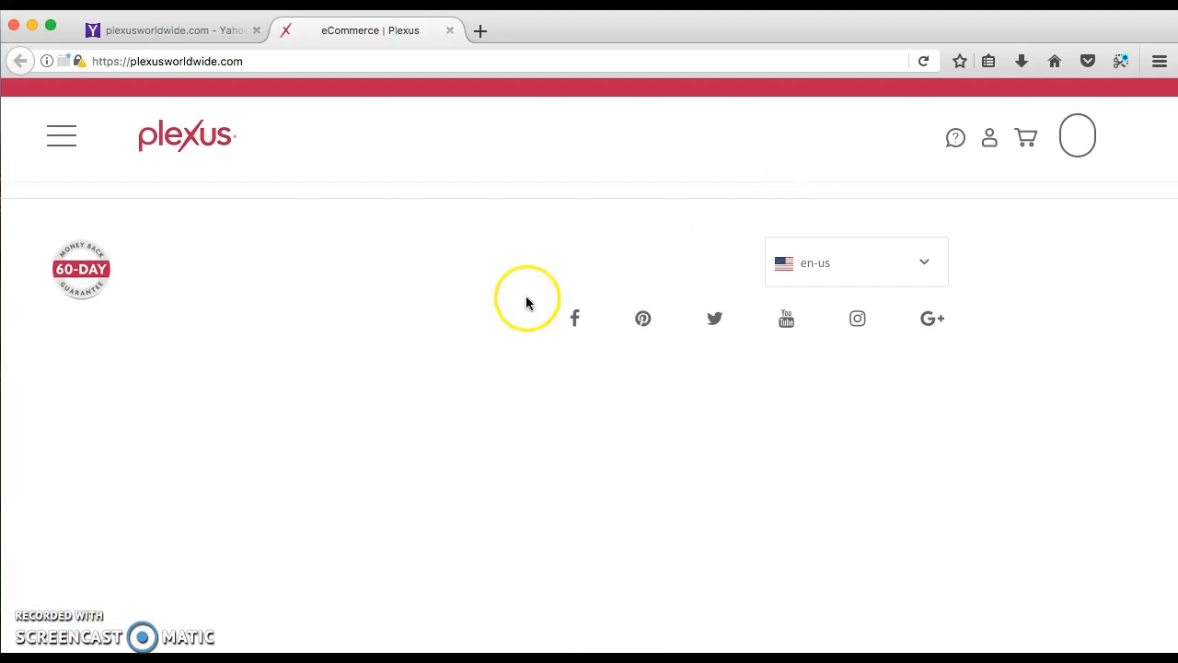
# Go from the Plexus site's account icon to its Sign In page
pyautogui.click(996, 155)
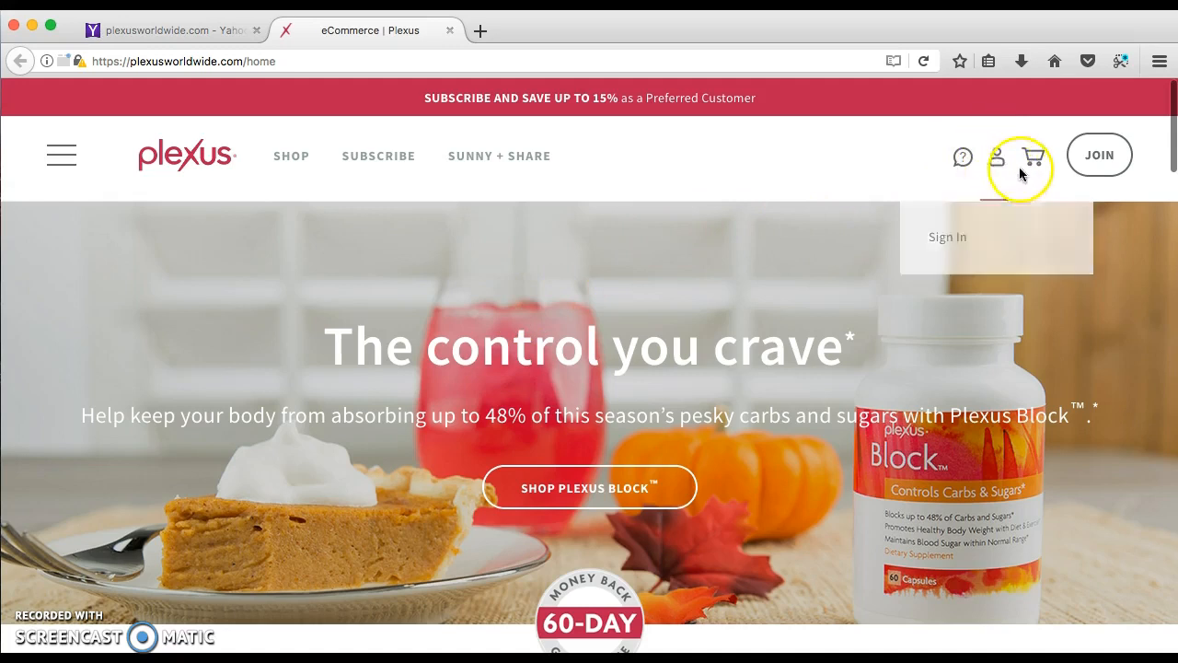
pyautogui.moveTo(997, 157)
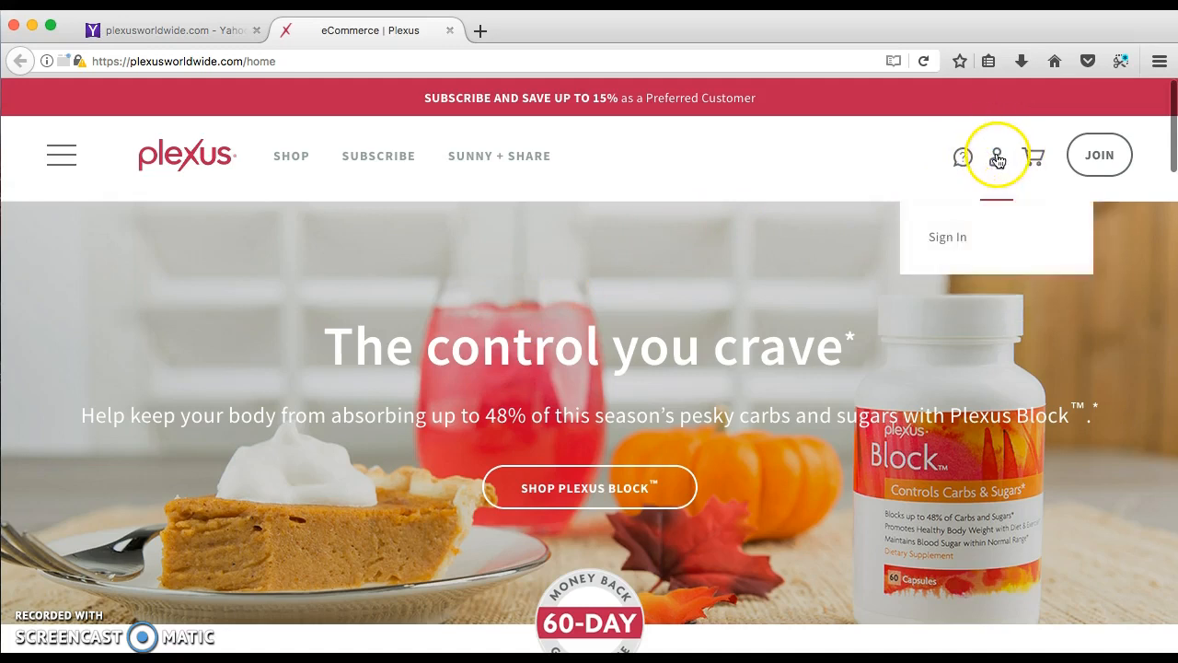
pyautogui.click(948, 237)
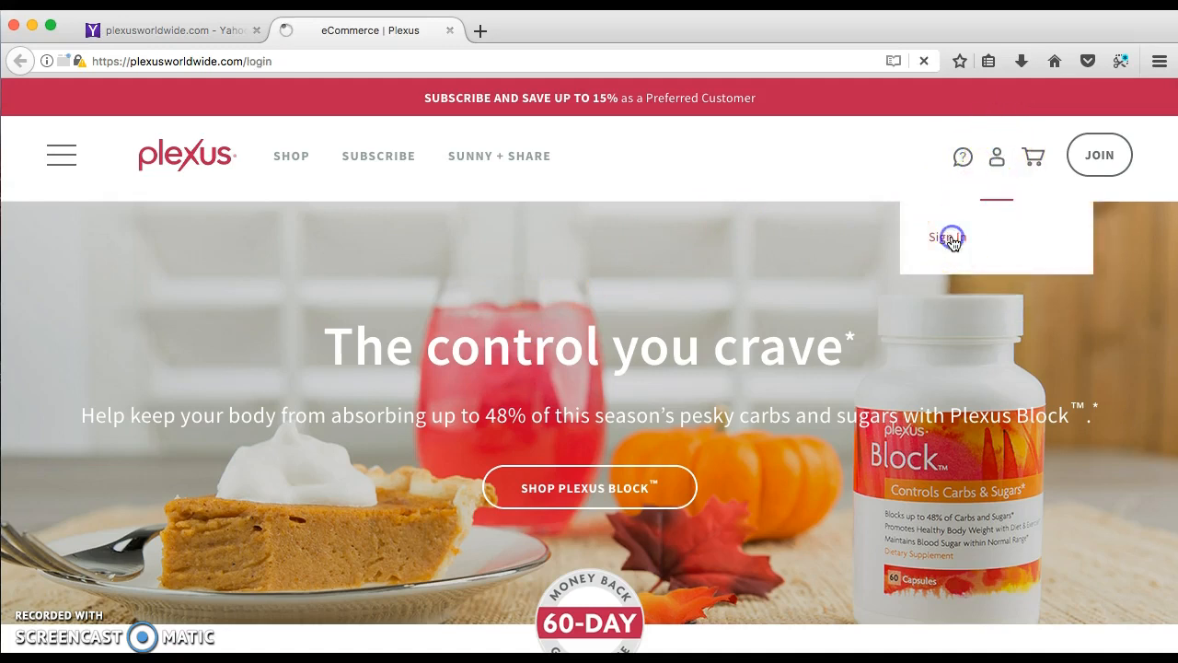
pyautogui.scroll(-3)
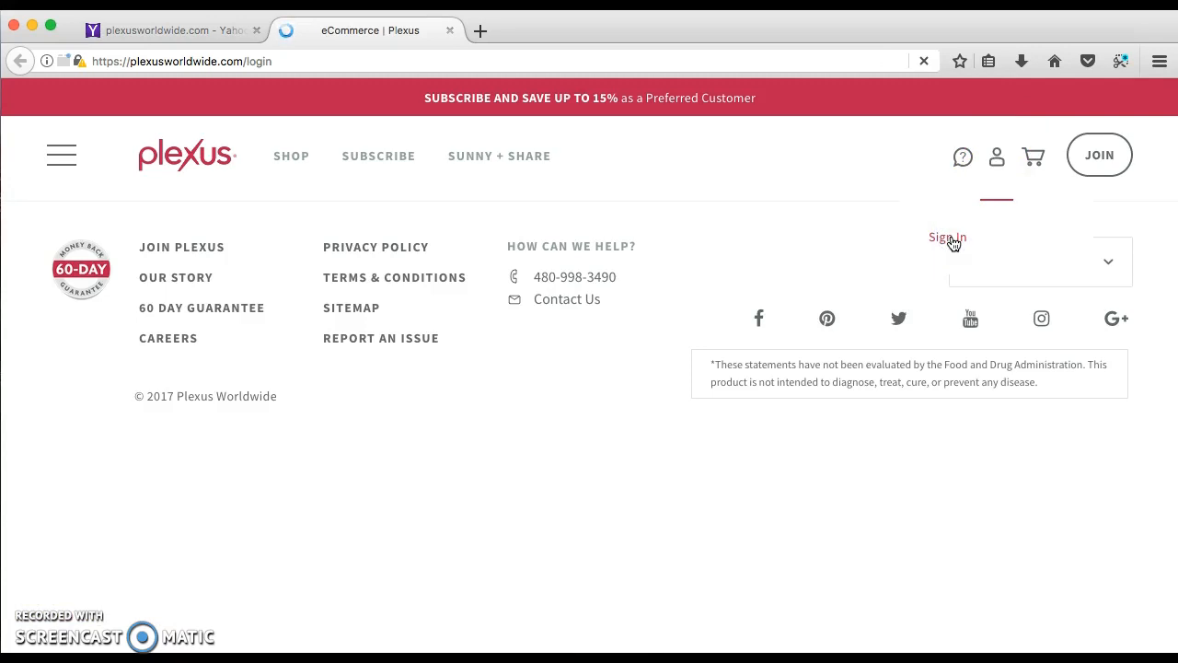
pyautogui.click(948, 237)
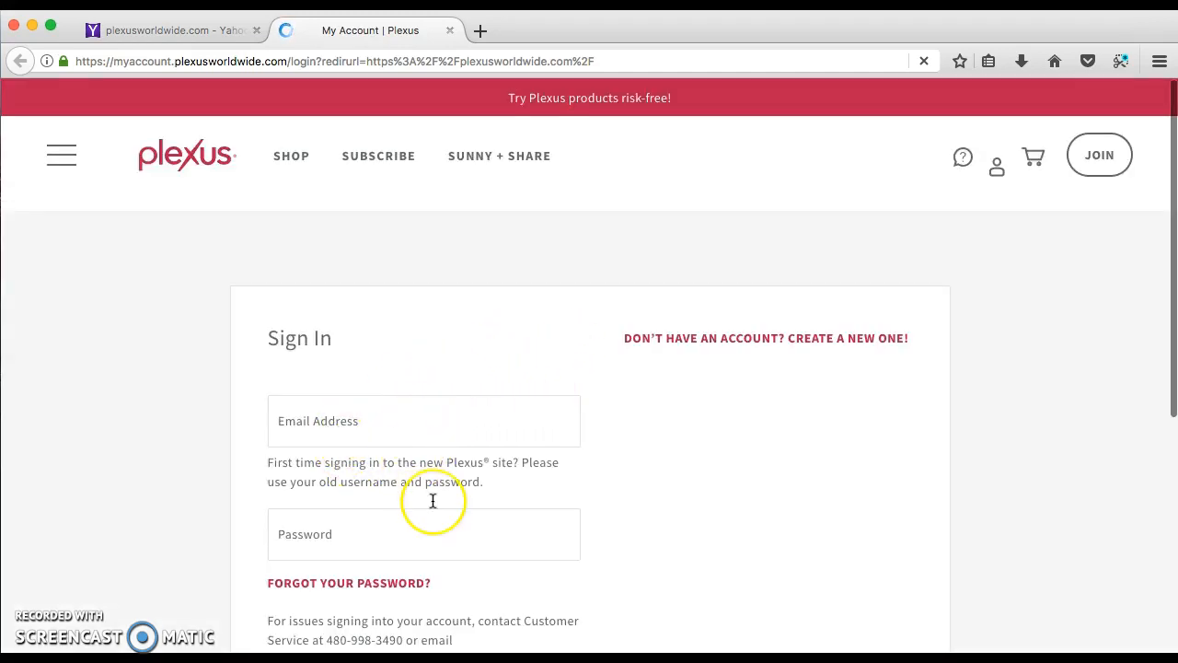
# Sign in to Plexus as 'keeperslim' with the account password
pyautogui.scroll(-3)
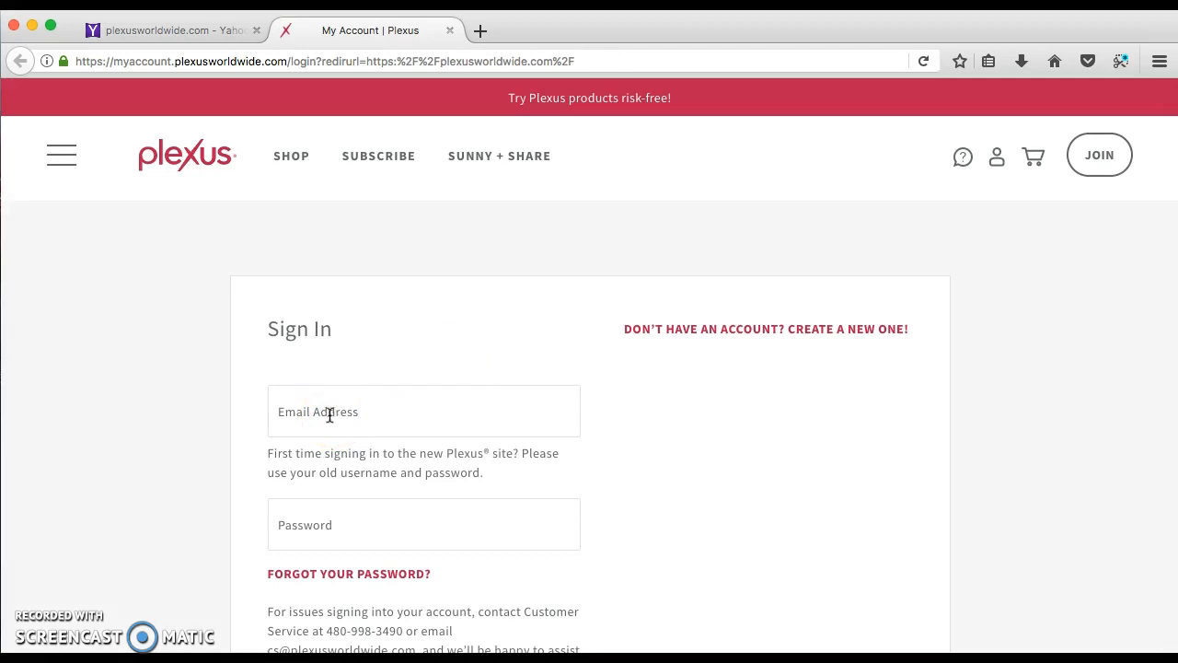
pyautogui.click(423, 412)
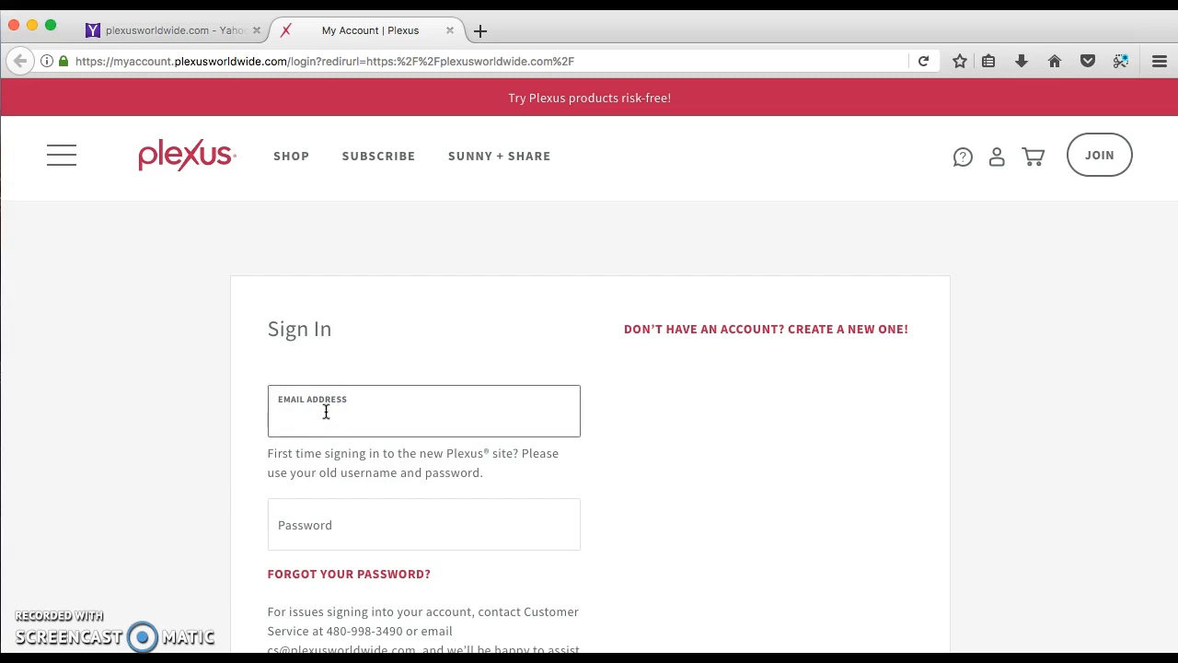
pyautogui.write('kee')
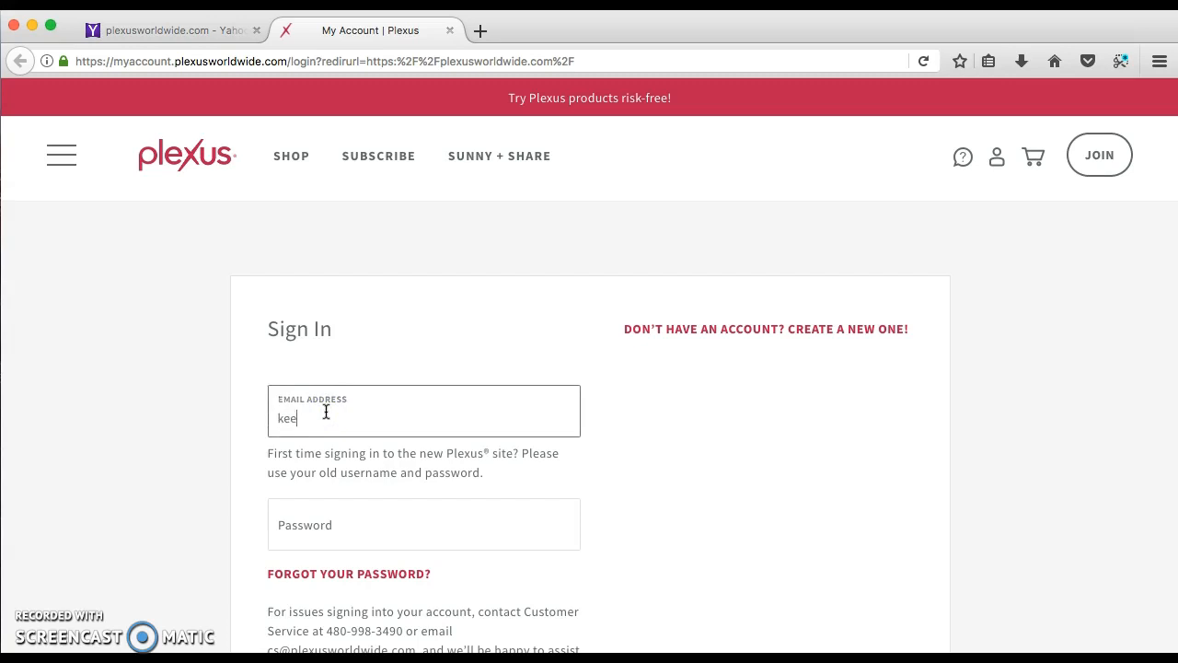
pyautogui.write('perslim')
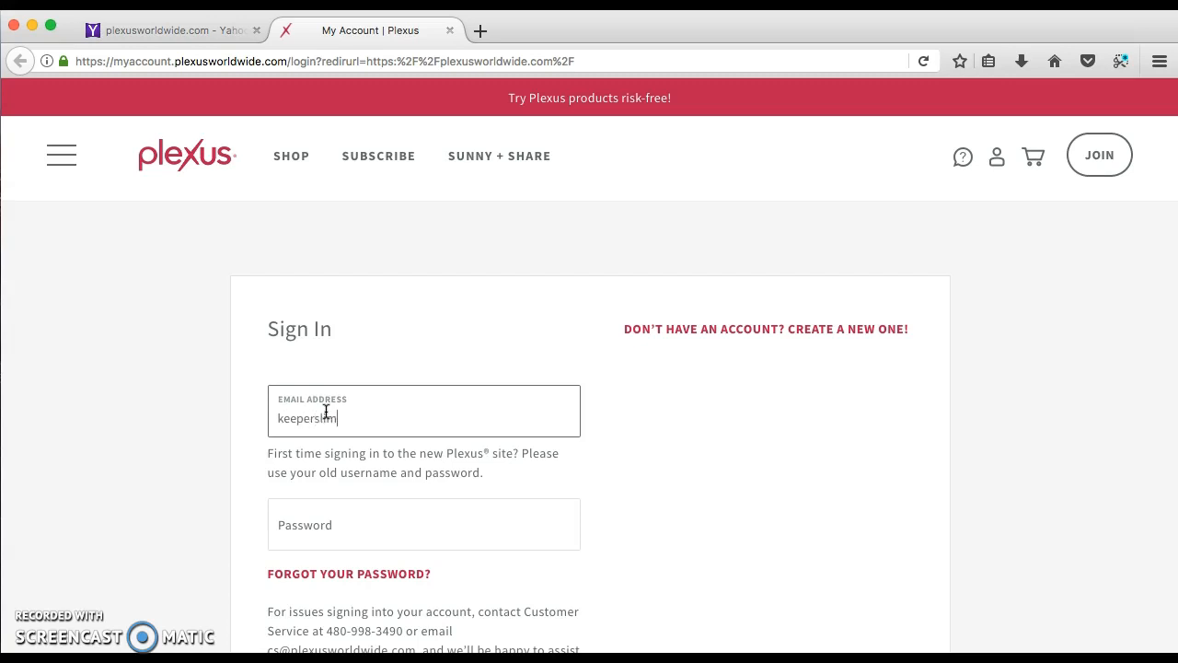
pyautogui.click(319, 524)
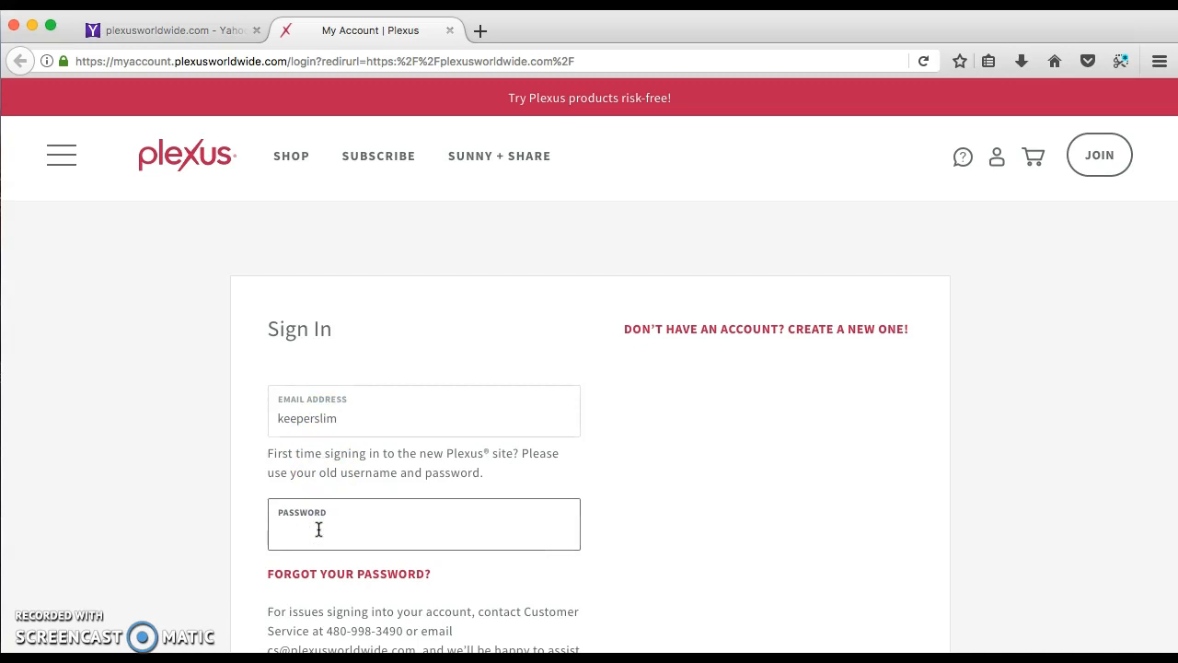
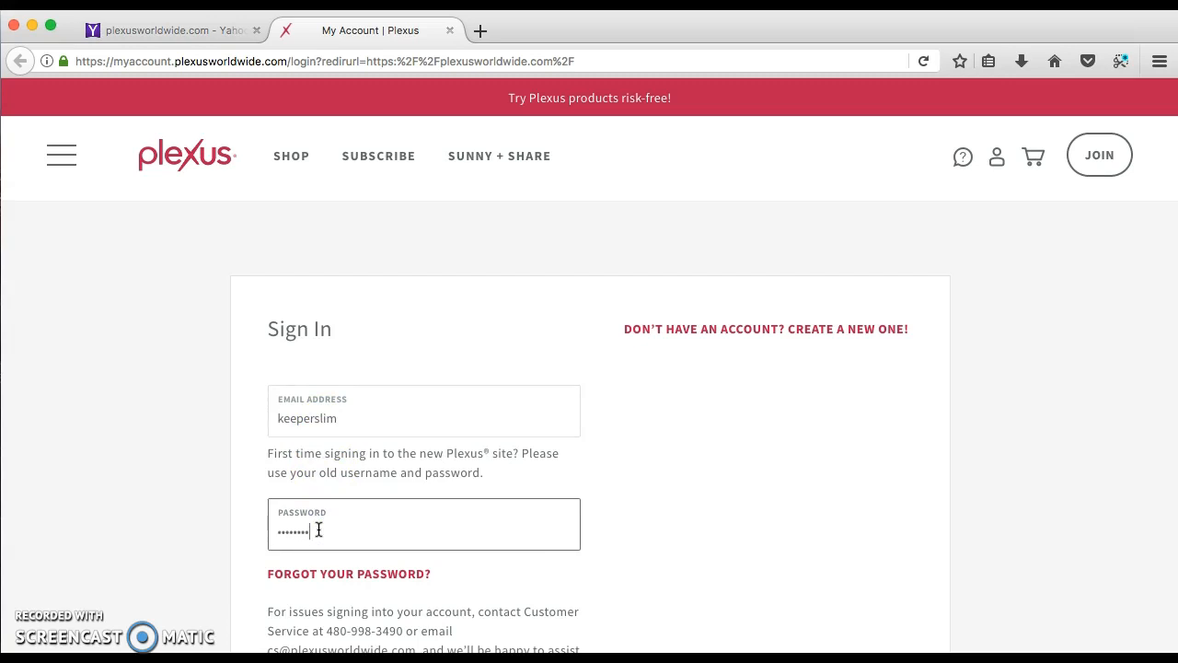
pyautogui.scroll(-3)
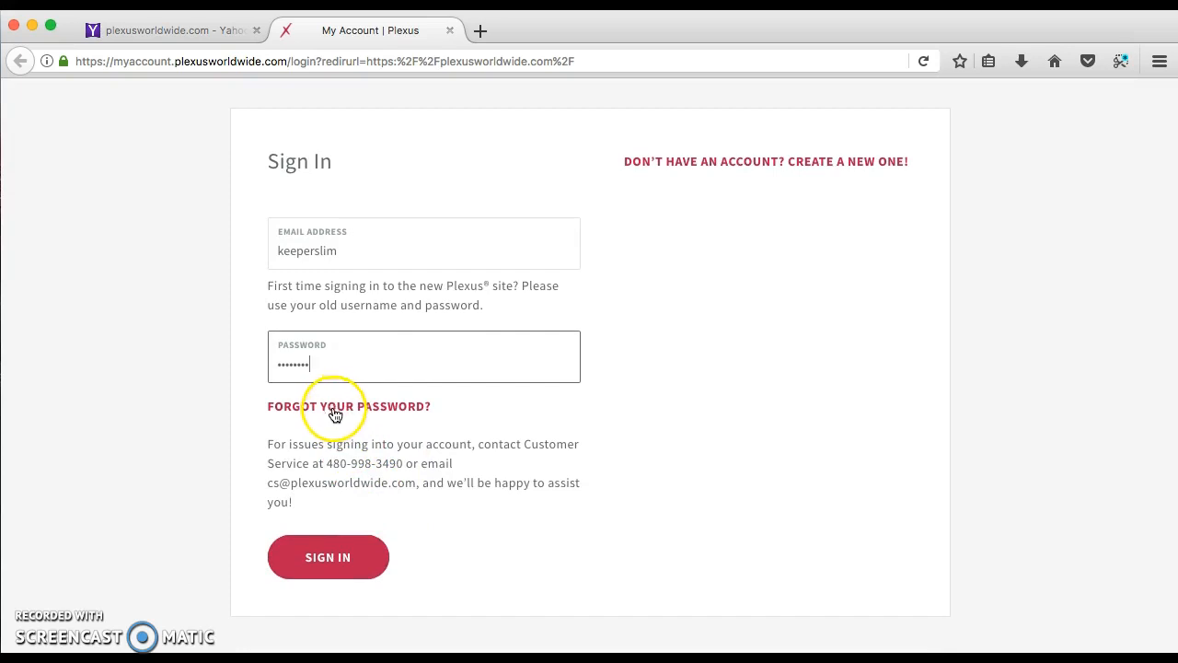
pyautogui.moveTo(322, 425)
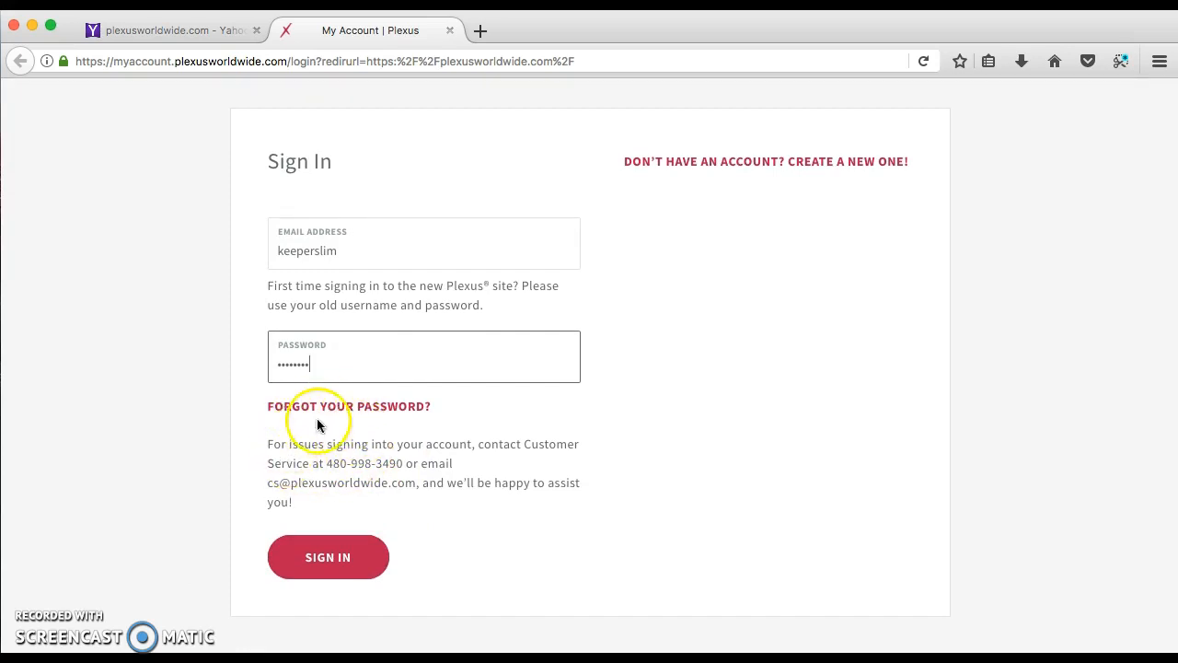
pyautogui.moveTo(342, 472)
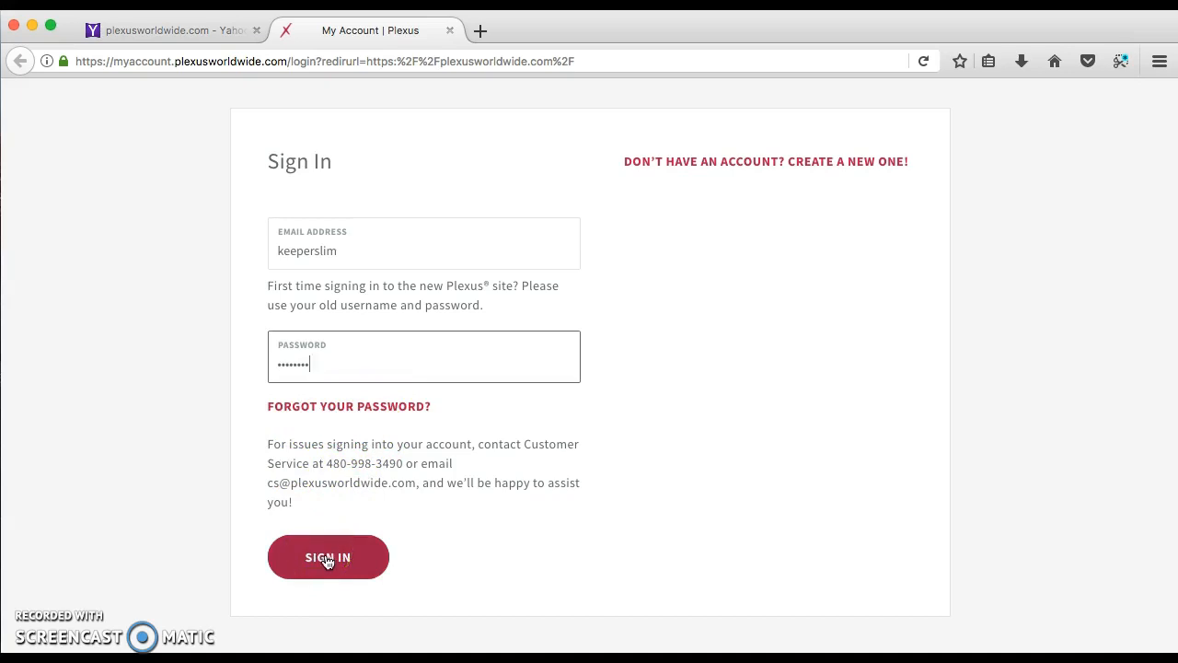
pyautogui.click(328, 557)
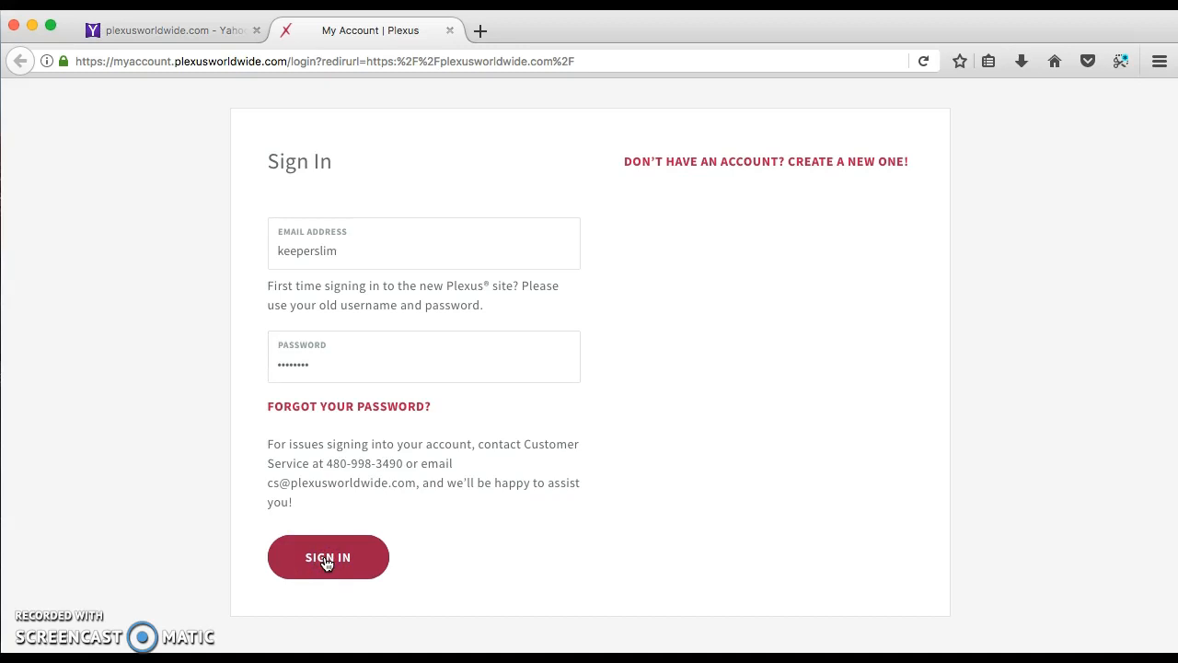
pyautogui.click(326, 557)
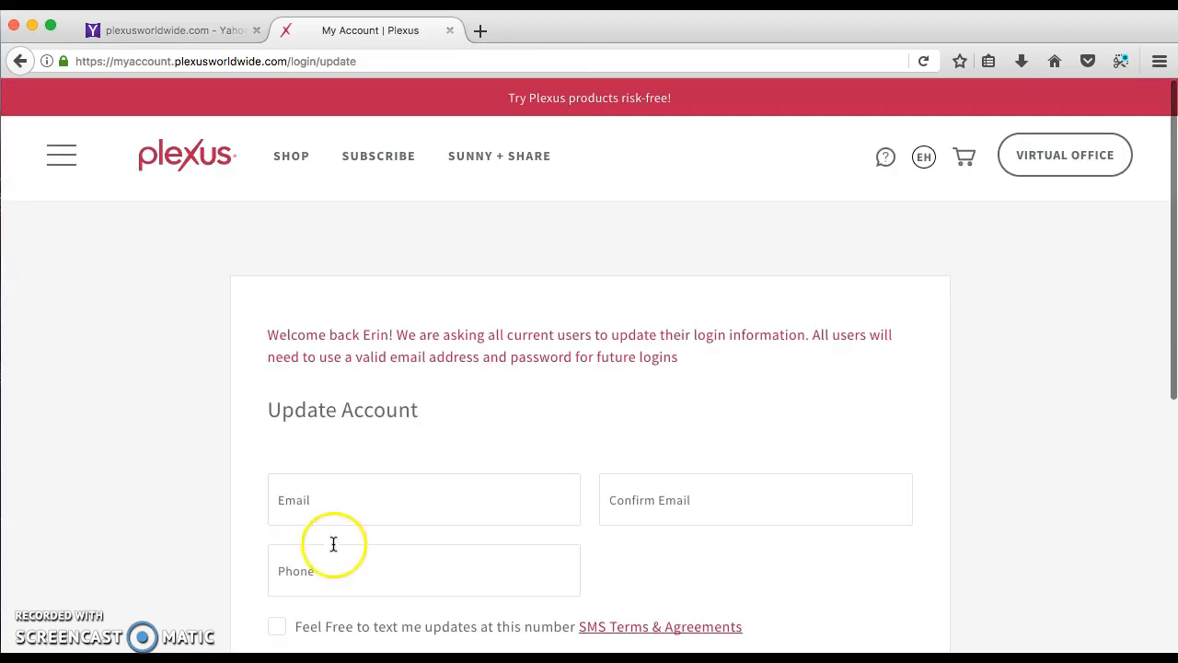
pyautogui.moveTo(362, 350)
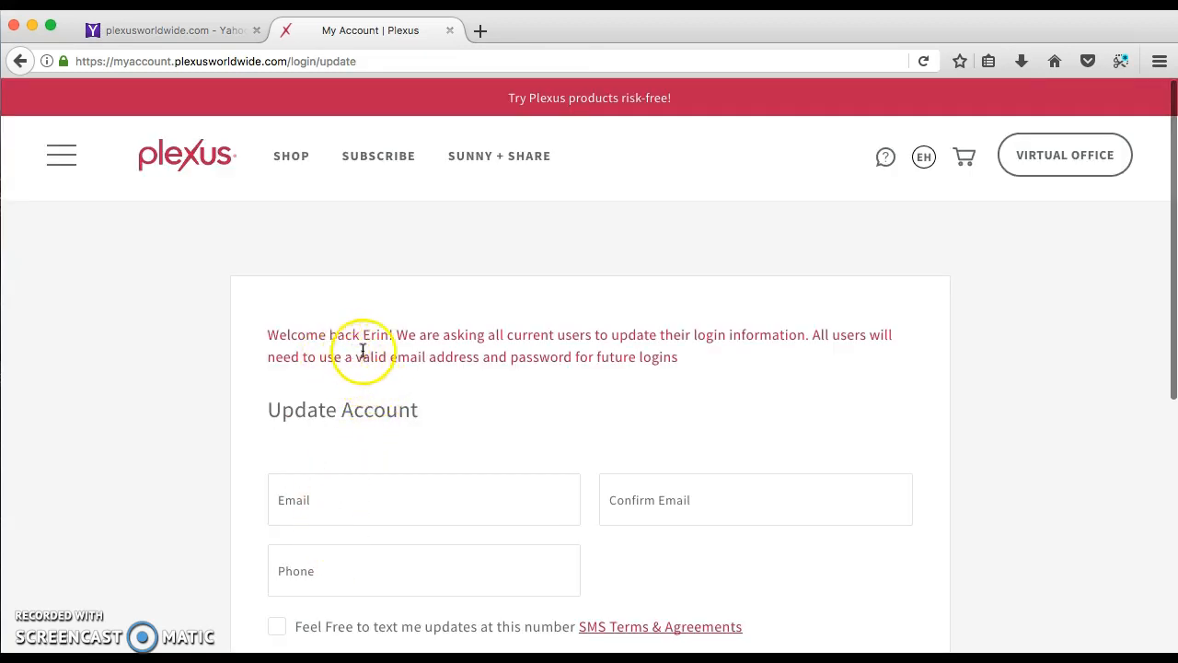
pyautogui.moveTo(592, 349)
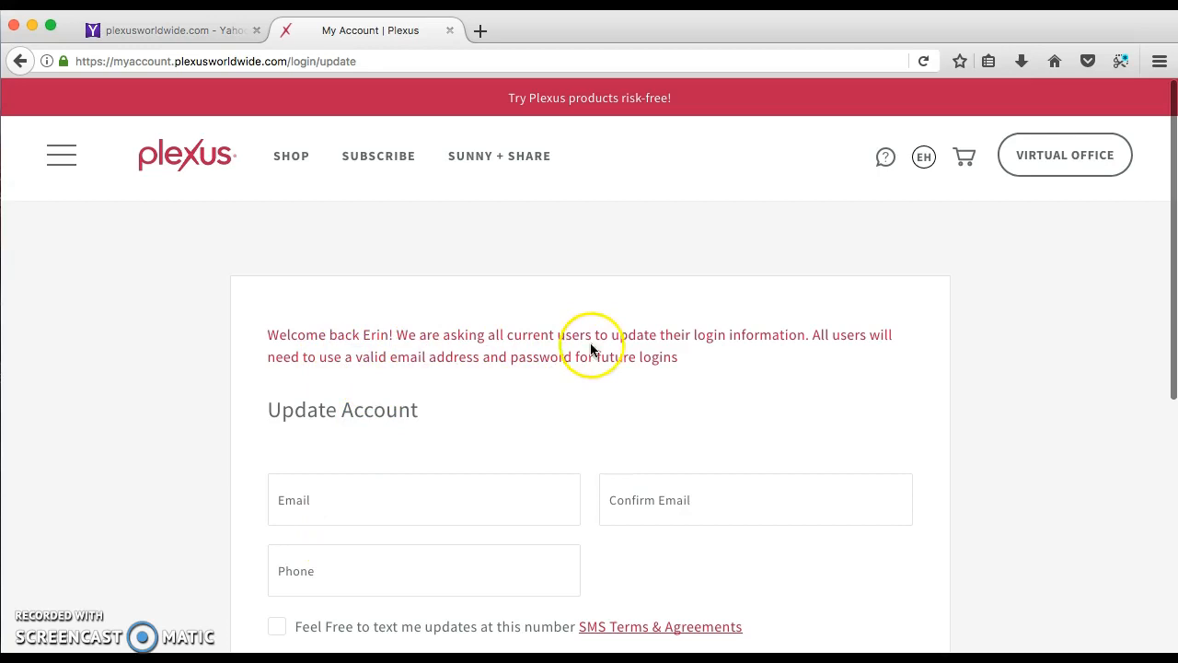
pyautogui.moveTo(778, 353)
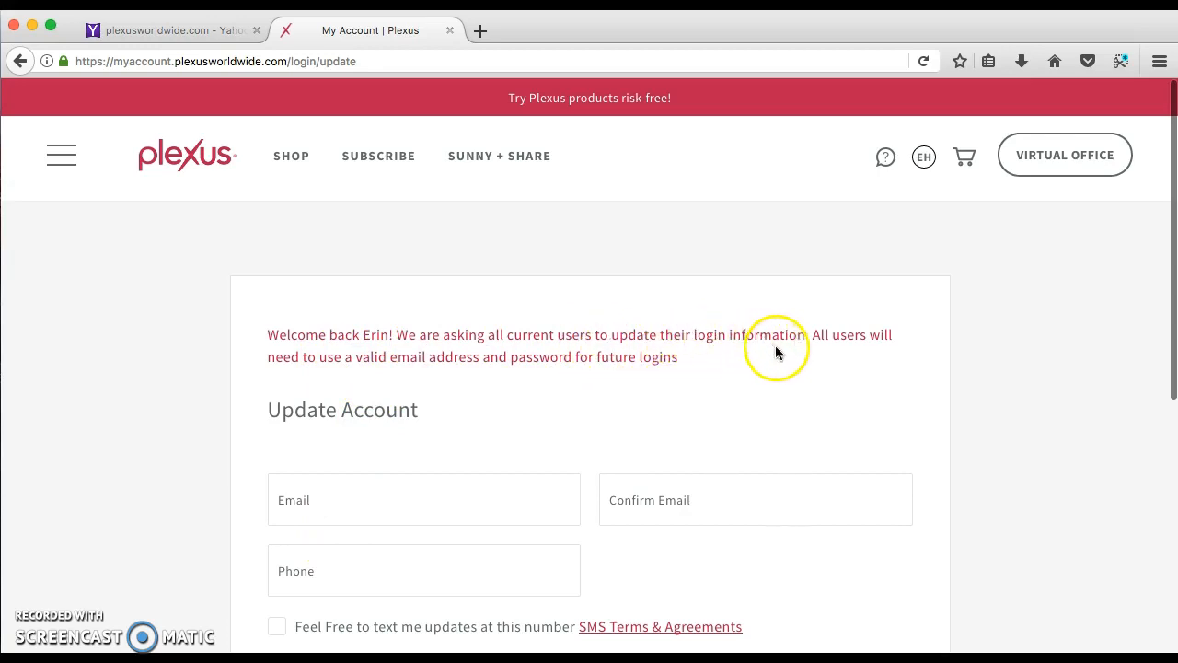
pyautogui.moveTo(335, 373)
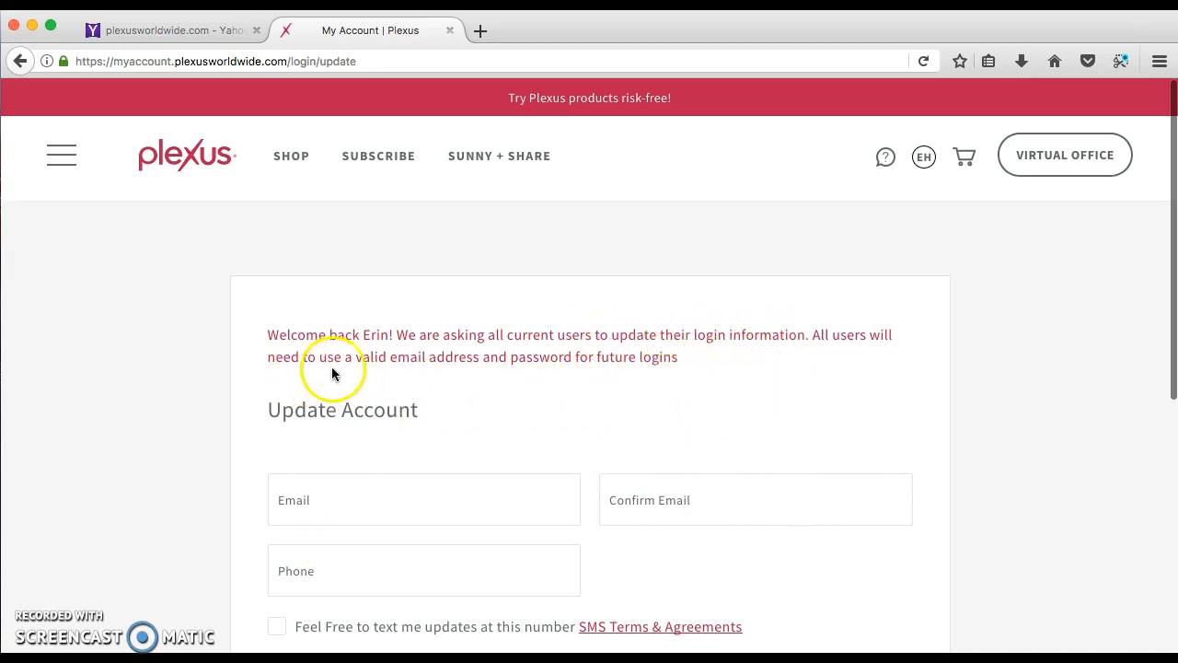
pyautogui.moveTo(518, 381)
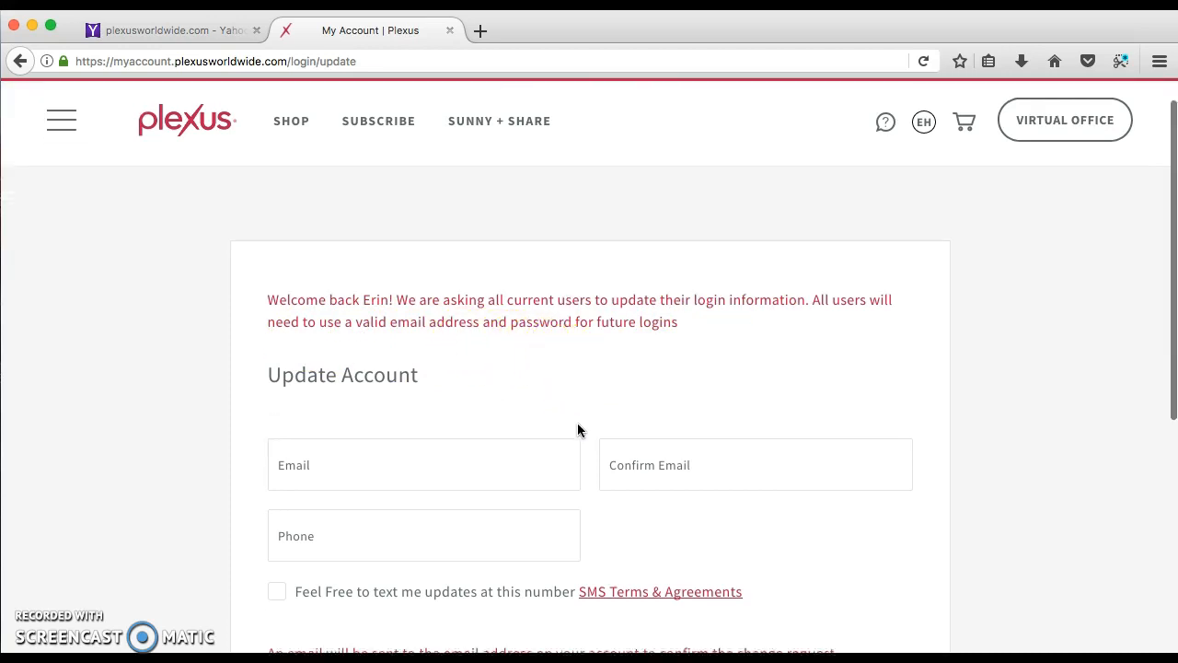
# Enter the Gmail email address on the Update Account form
pyautogui.click(422, 464)
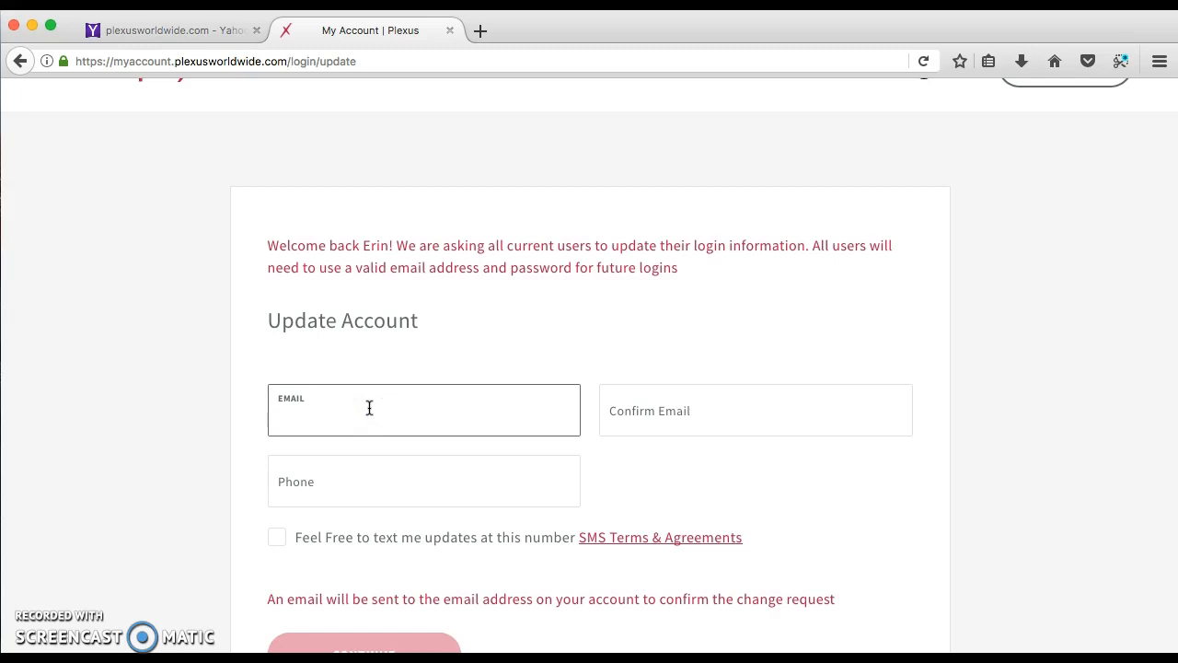
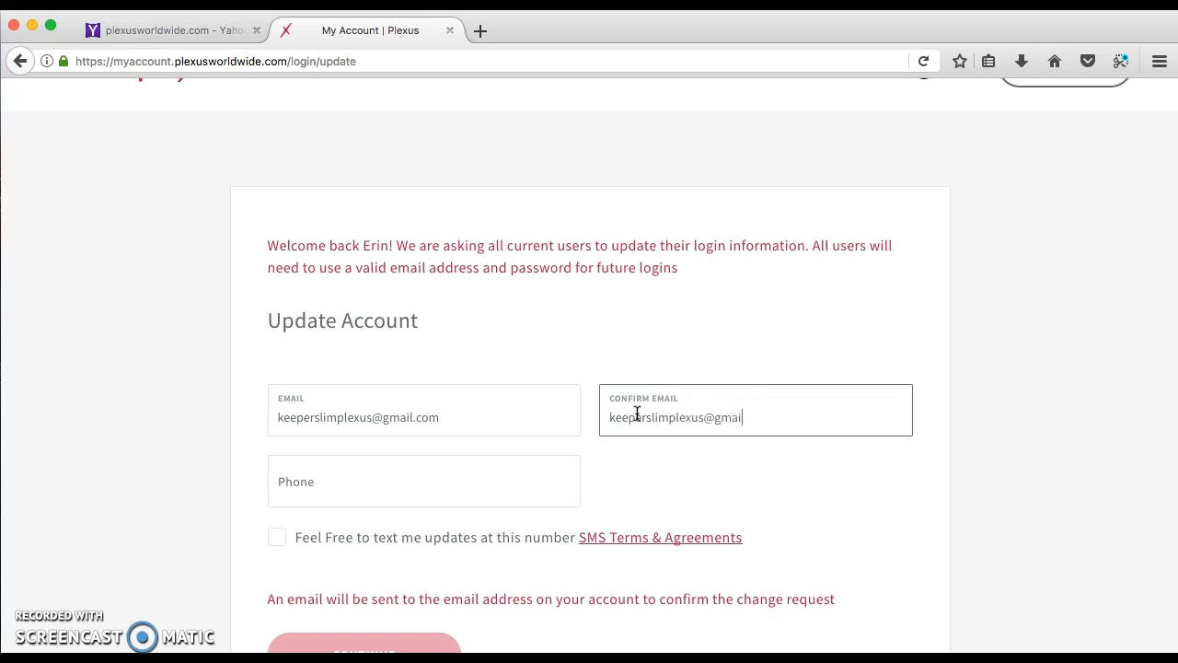
pyautogui.click(424, 480)
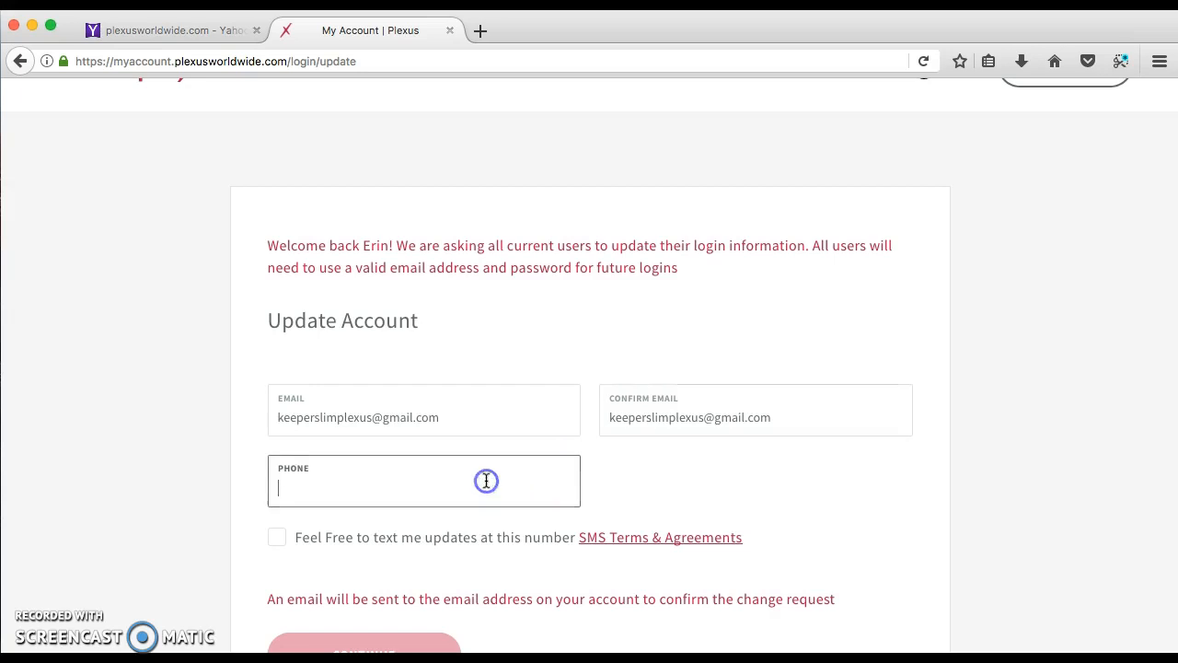
pyautogui.write('9')
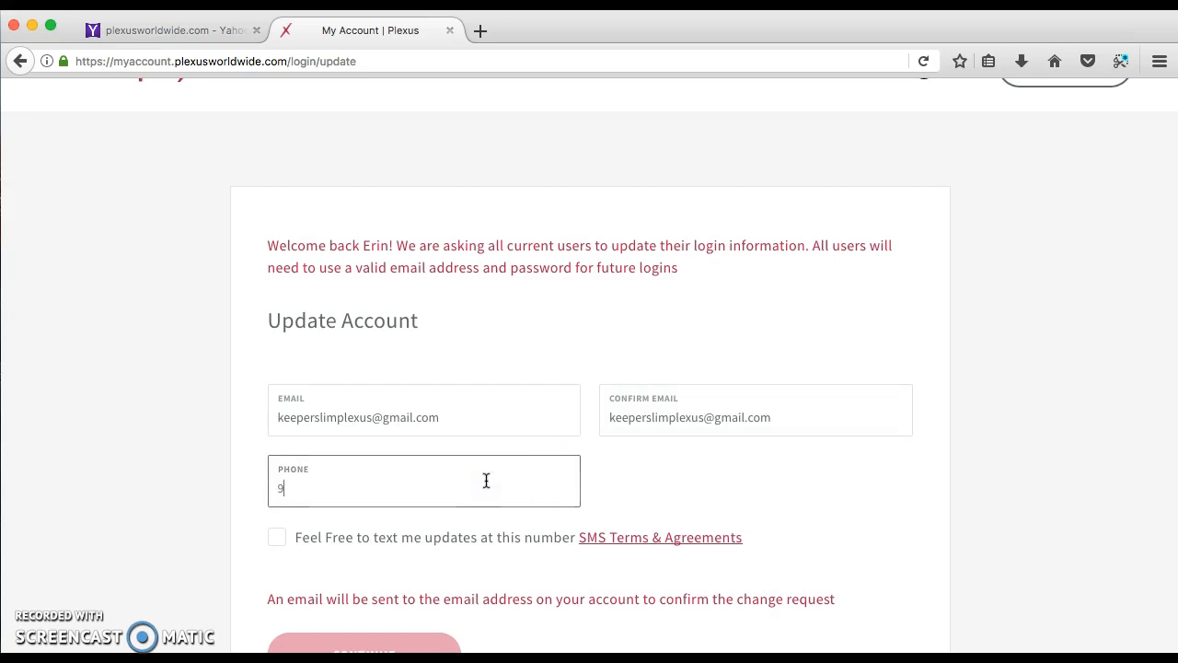
pyautogui.write('31-994')
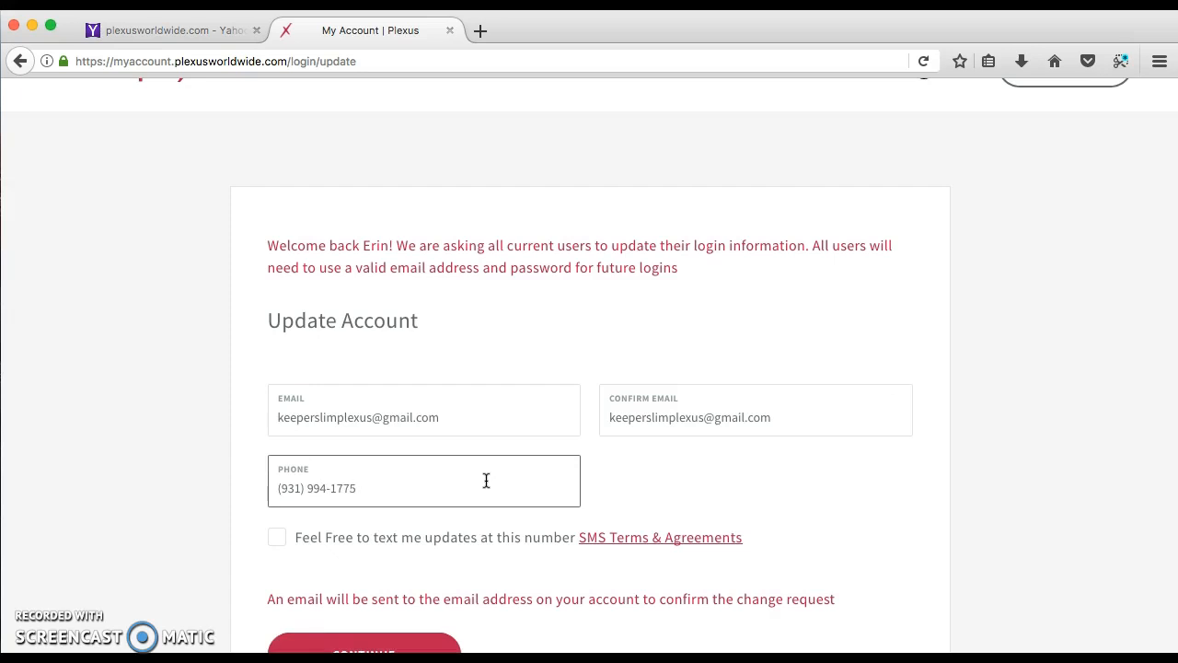
pyautogui.scroll(-3)
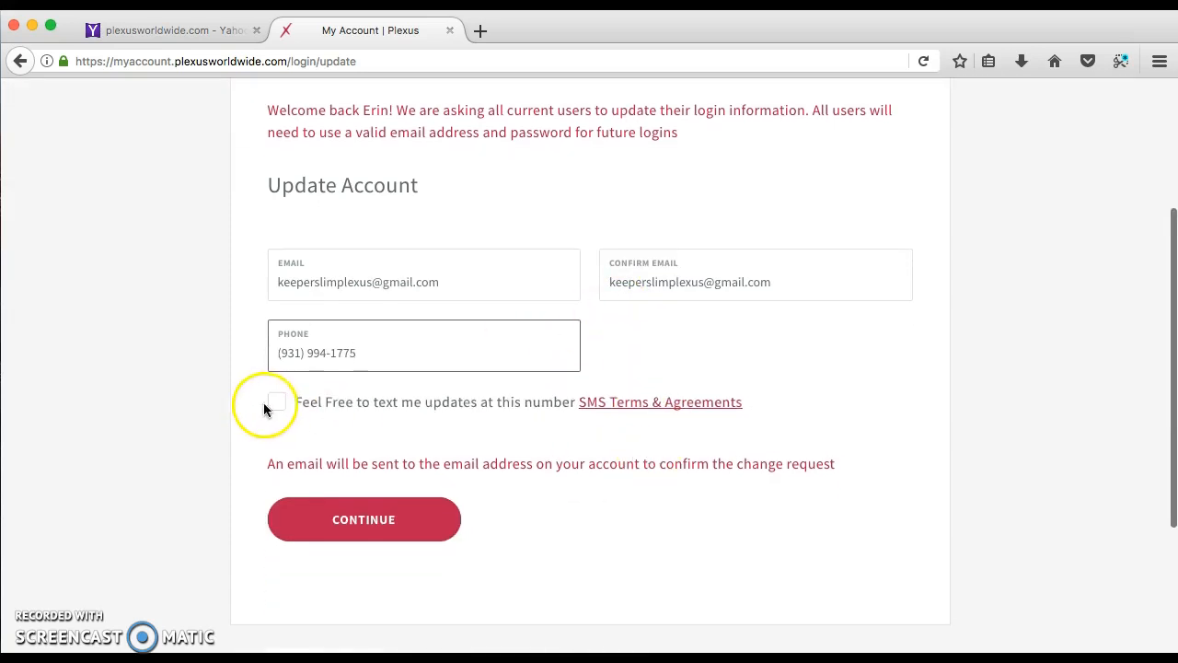
pyautogui.click(276, 402)
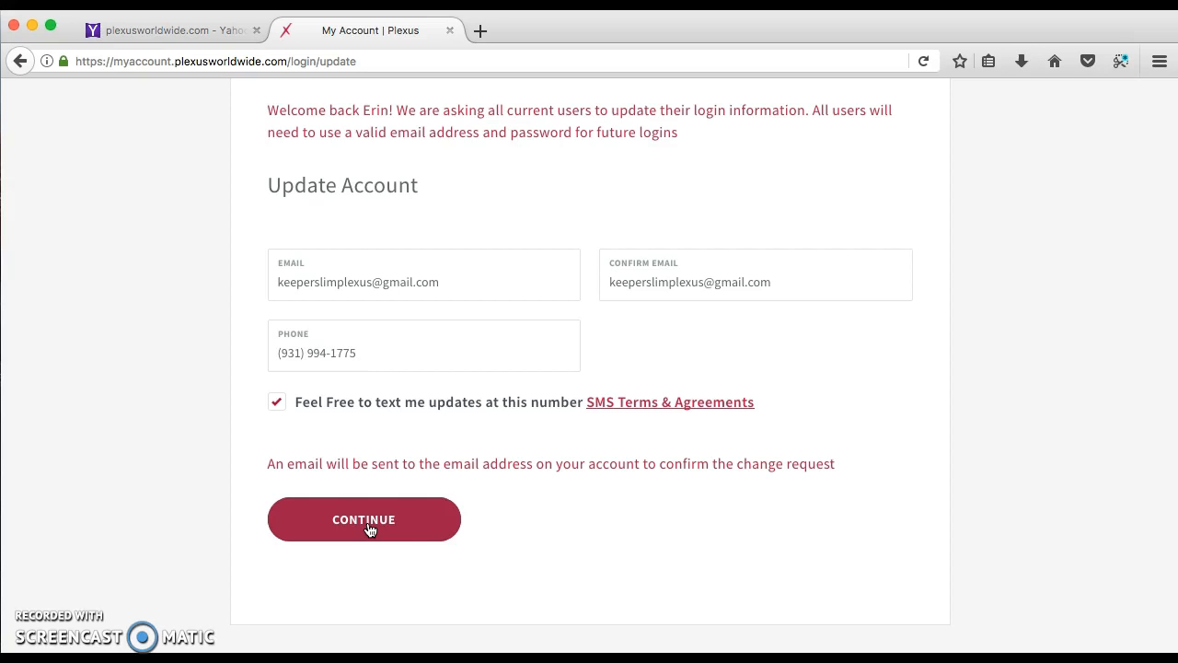
pyautogui.click(364, 519)
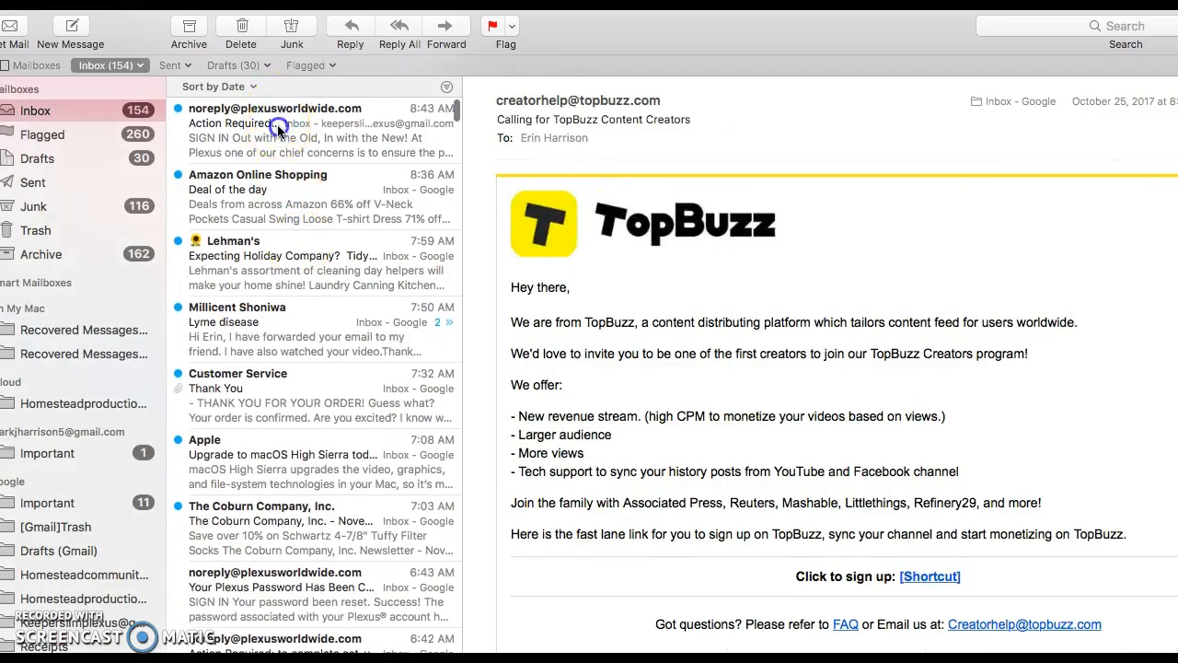
# Open the noreply Plexus 'Action Required' email in the Mail inbox
pyautogui.click(313, 129)
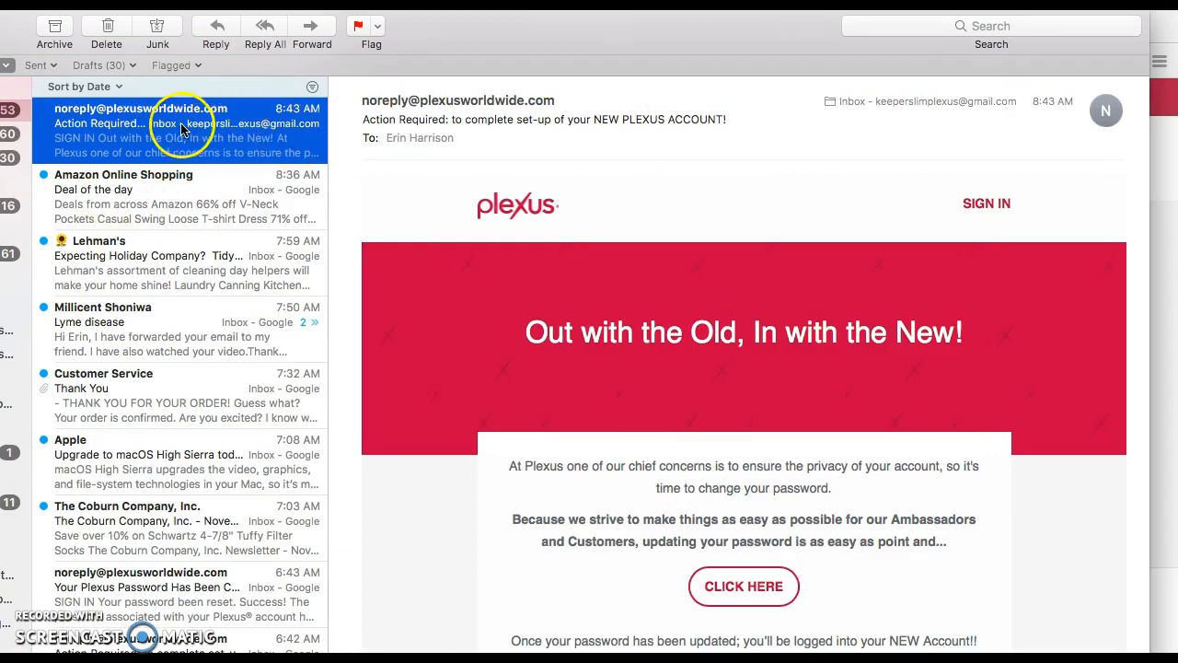
pyautogui.moveTo(659, 462)
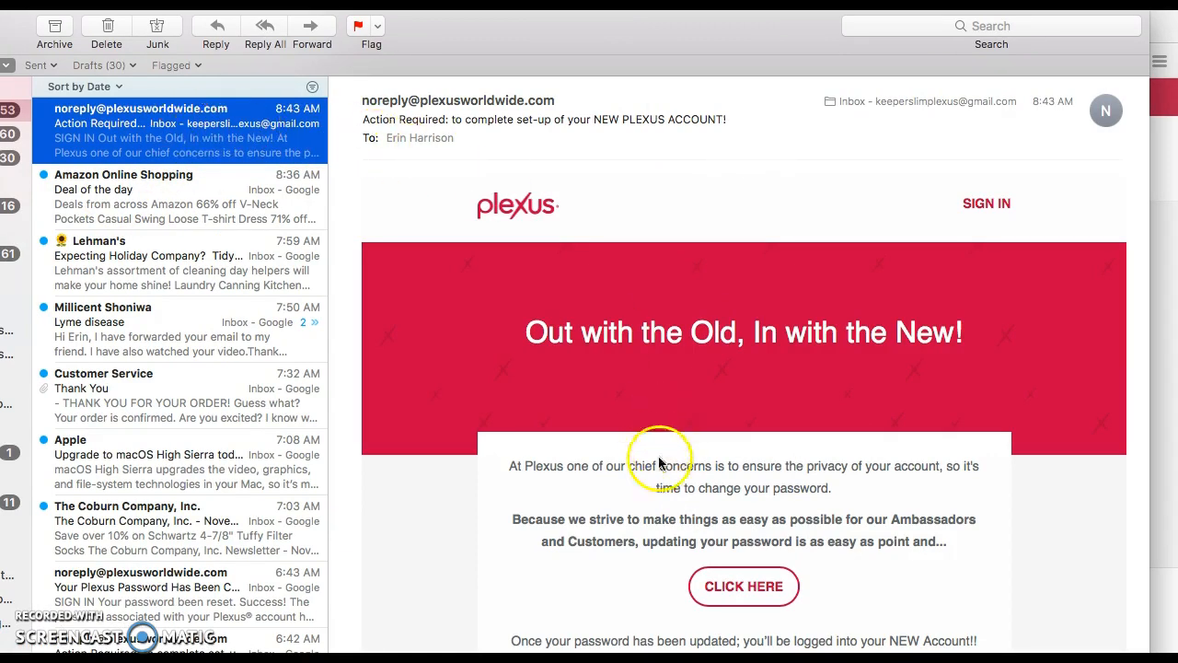
pyautogui.moveTo(469, 241)
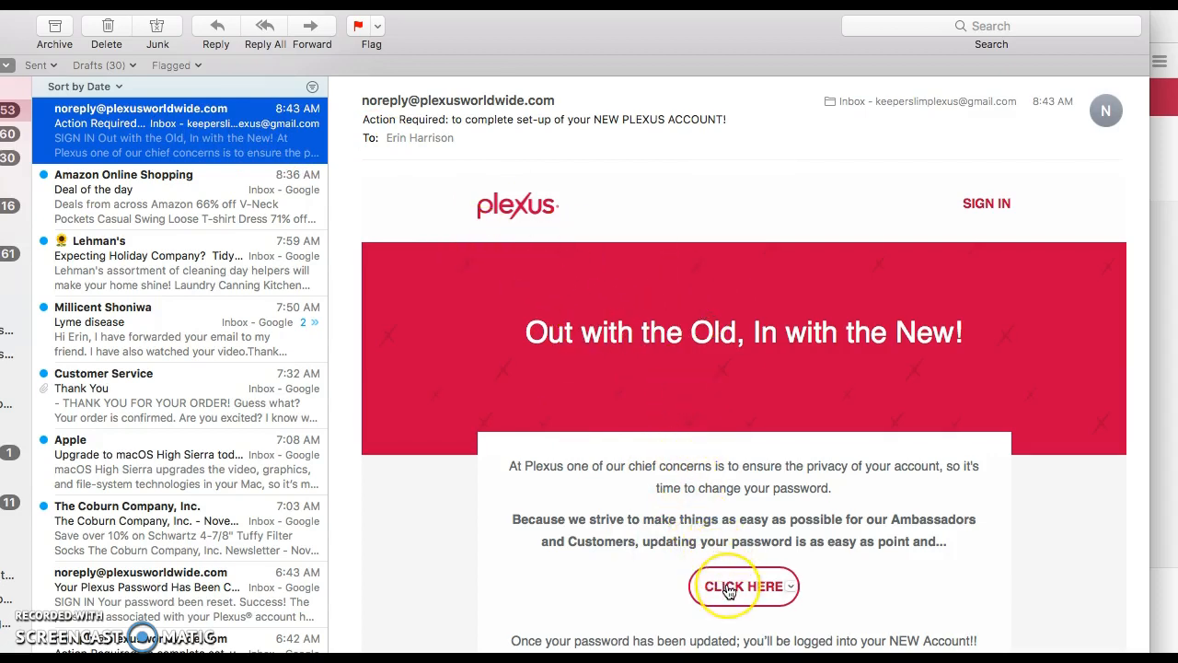
pyautogui.moveTo(796, 597)
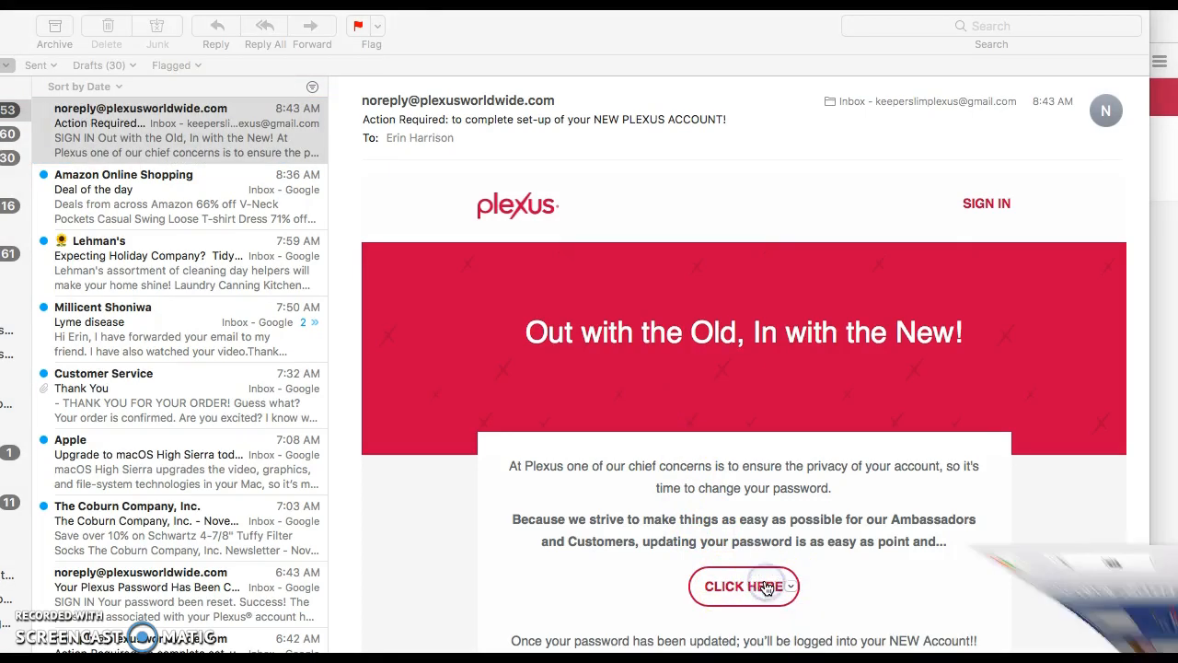
# Follow the email's CLICK HERE password-update link into a new Safari tab
pyautogui.click(743, 586)
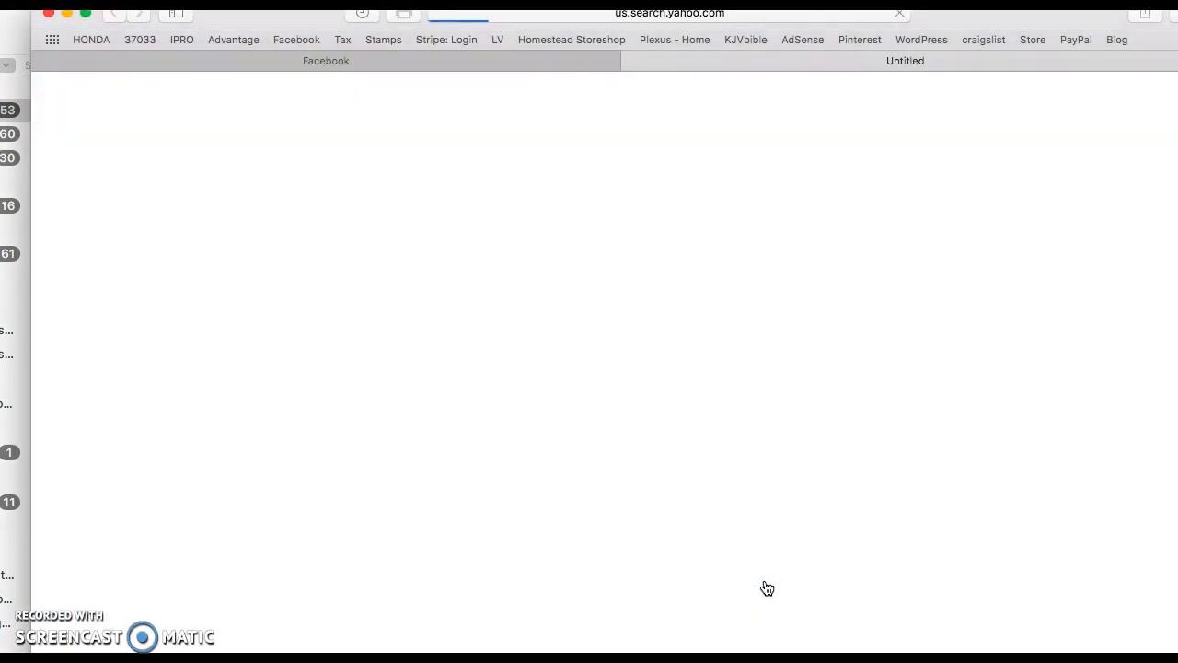
pyautogui.moveTo(493, 229)
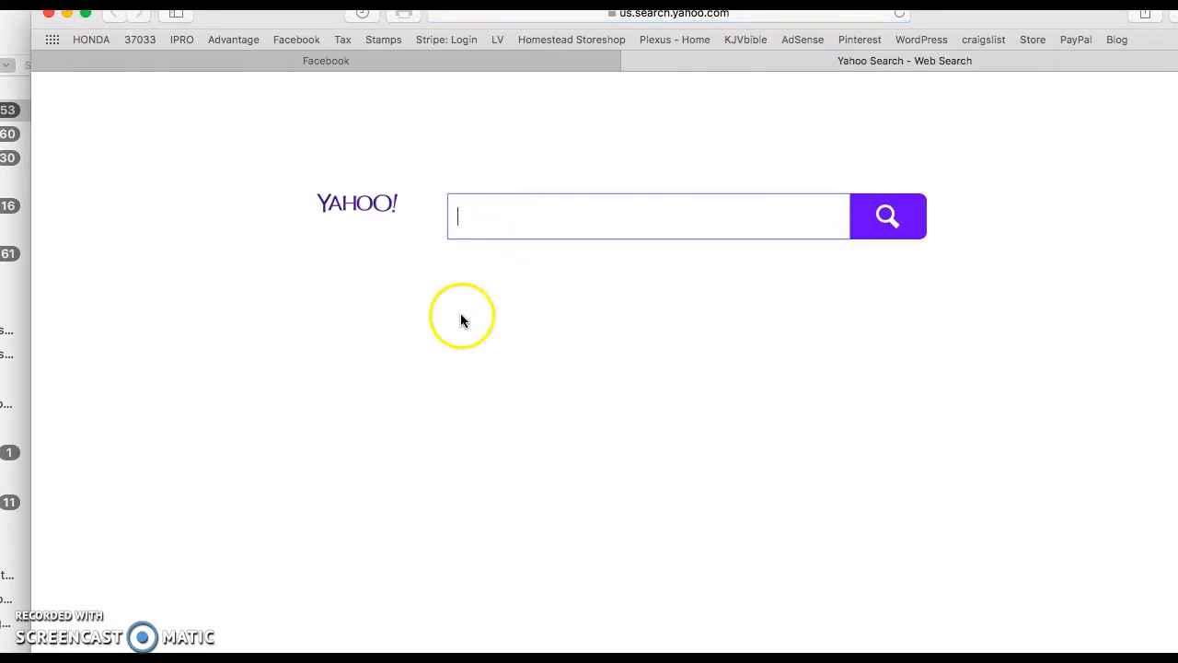
pyautogui.moveTo(672, 53)
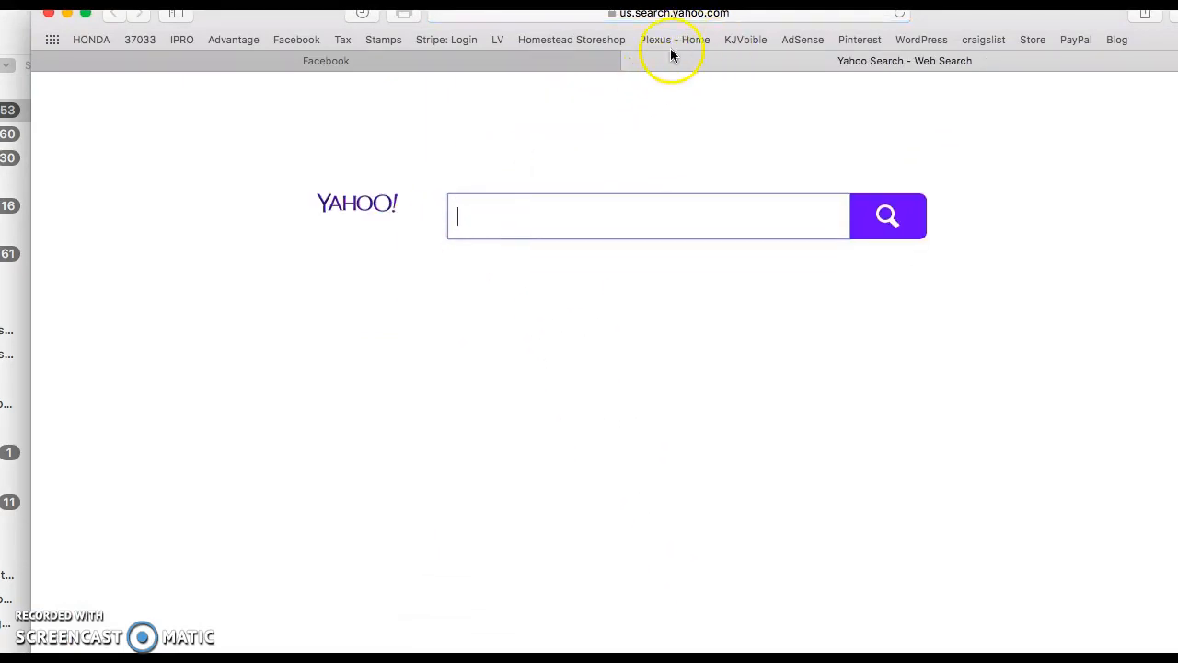
pyautogui.moveTo(270, 106)
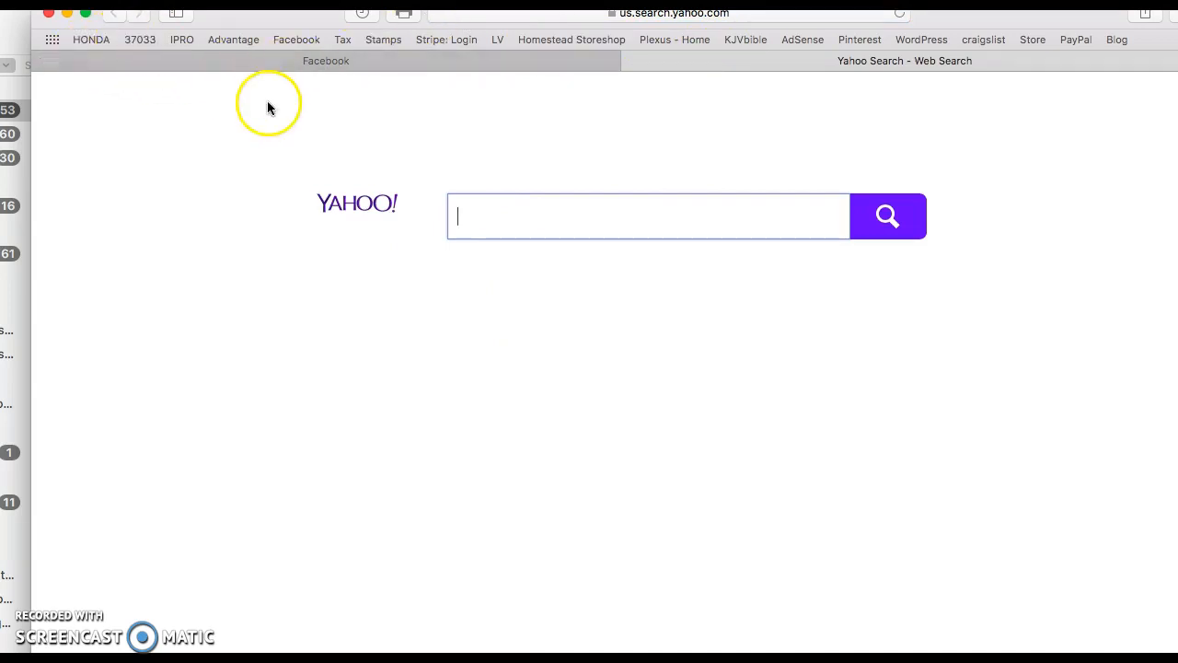
pyautogui.moveTo(221, 22)
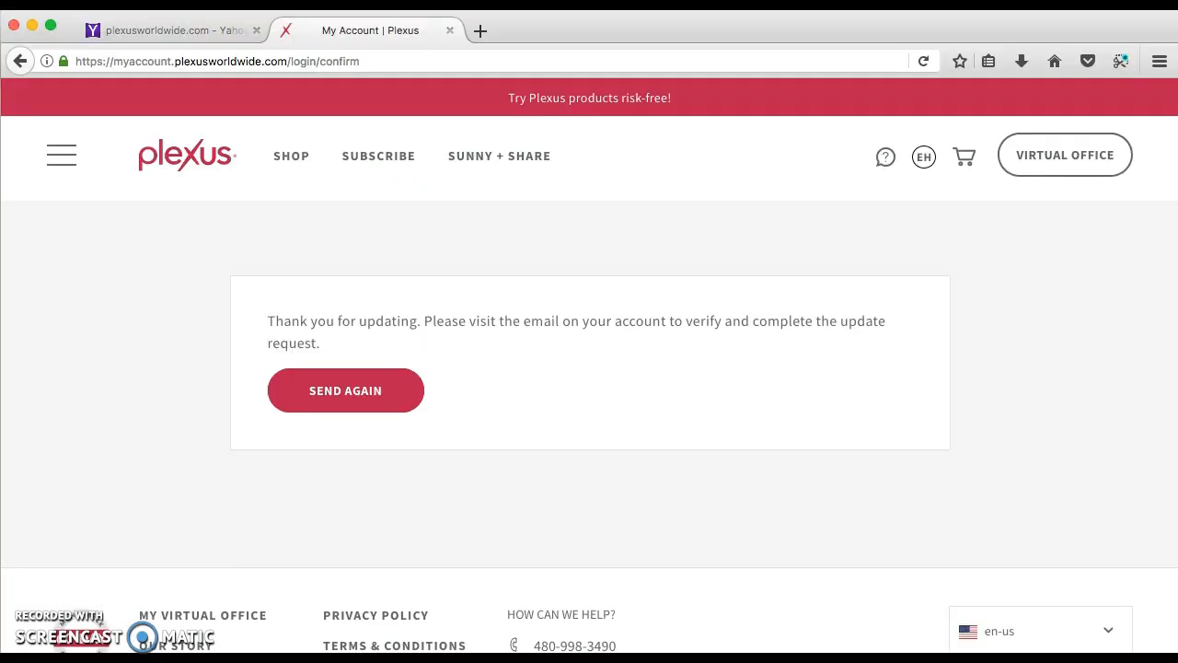
pyautogui.moveTo(1018, 169)
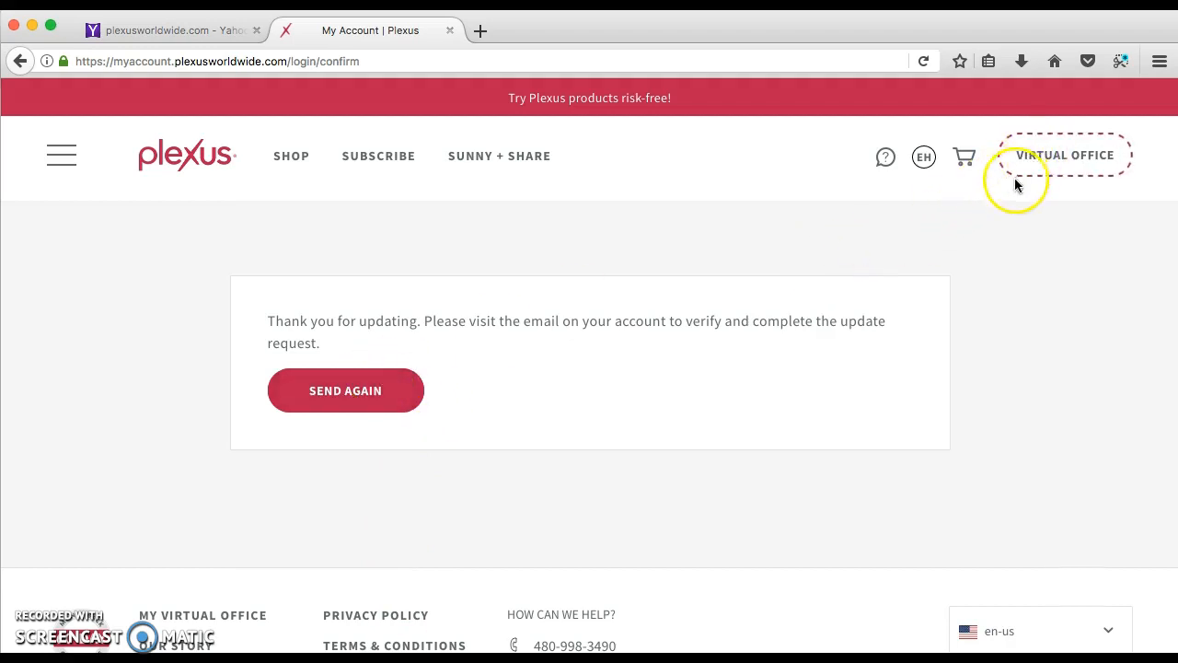
pyautogui.moveTo(62, 153)
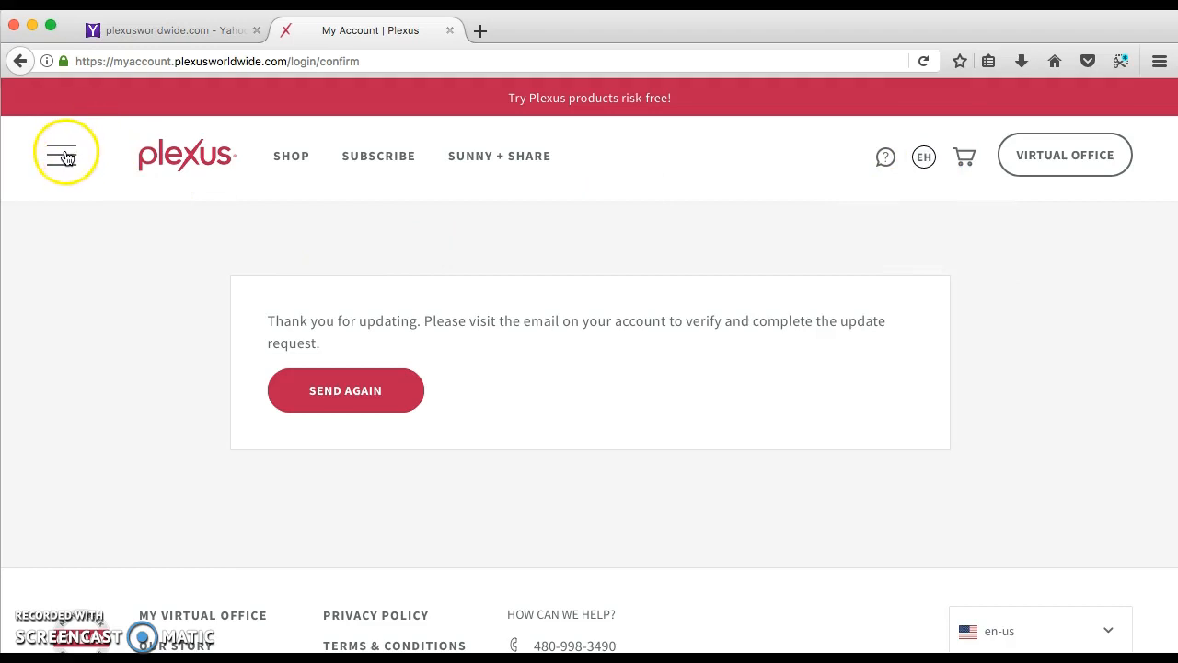
# Open My Virtual Office from the site's hamburger menu
pyautogui.click(63, 155)
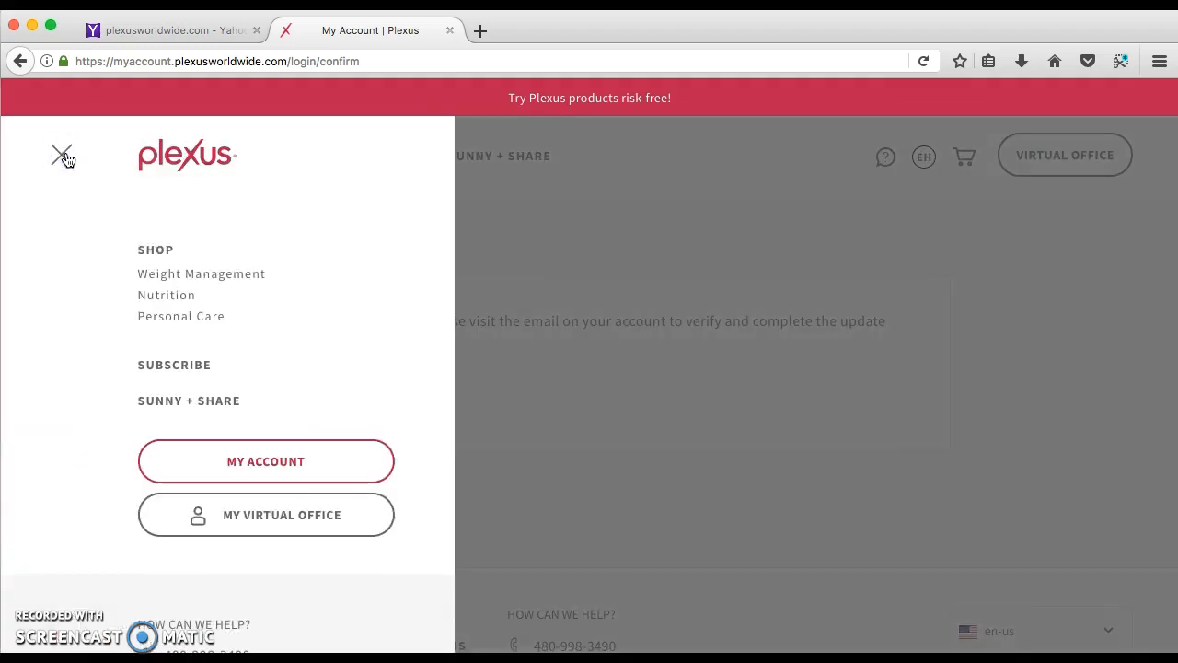
pyautogui.moveTo(198, 508)
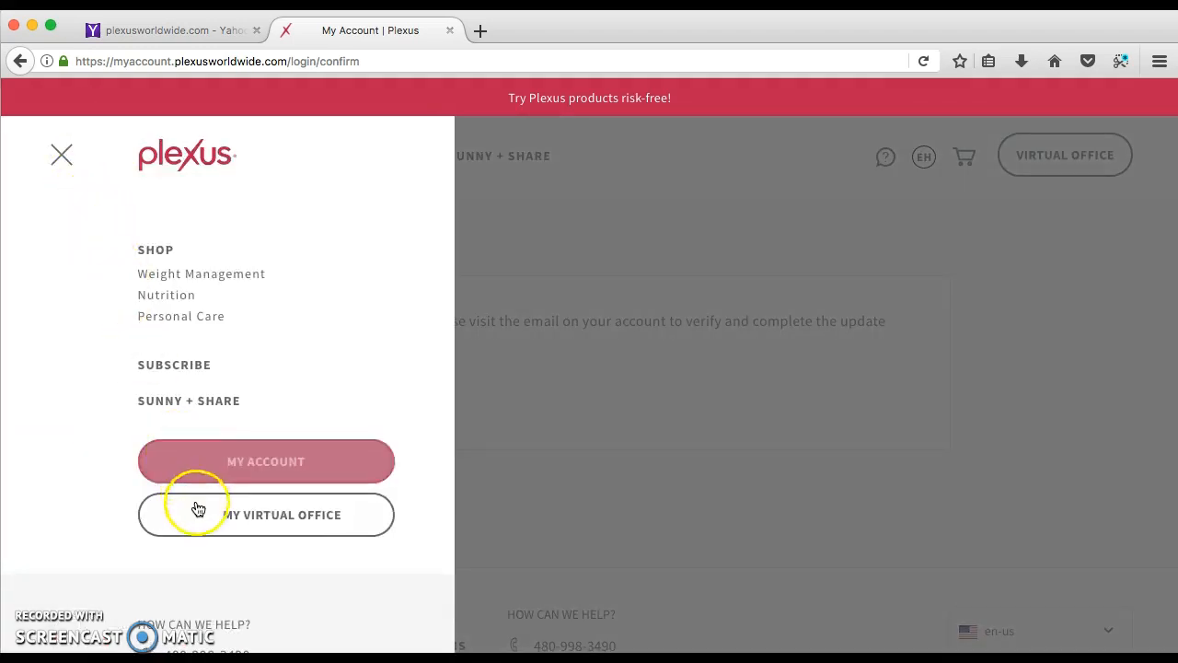
pyautogui.click(265, 515)
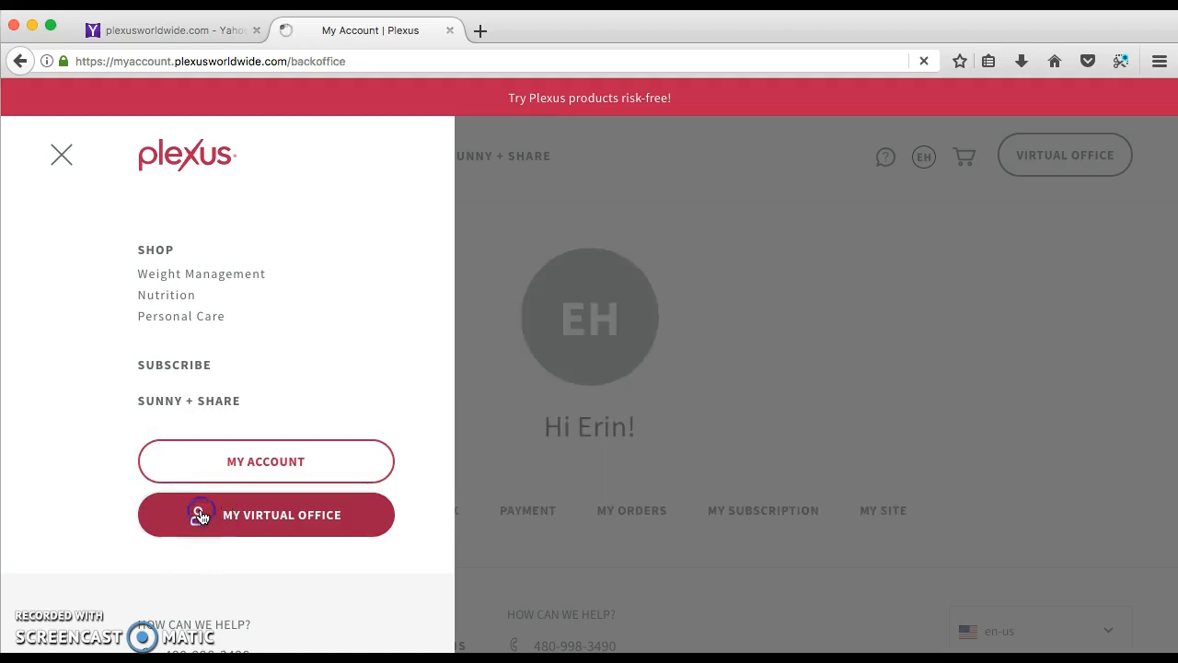
pyautogui.click(265, 514)
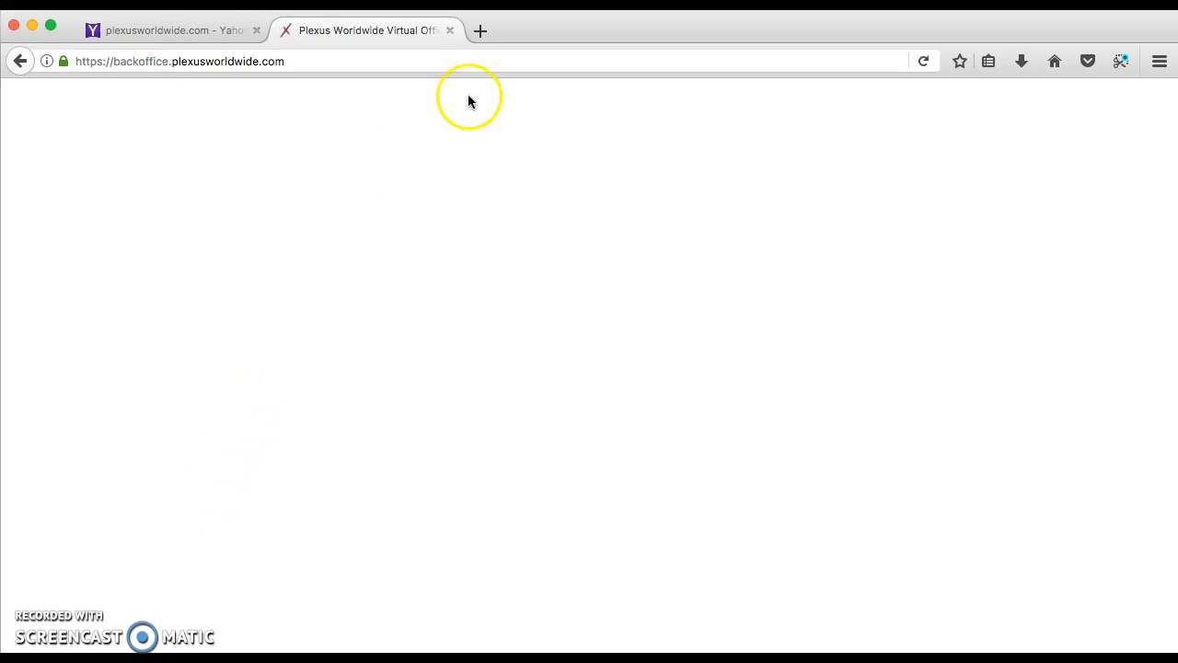
pyautogui.moveTo(334, 127)
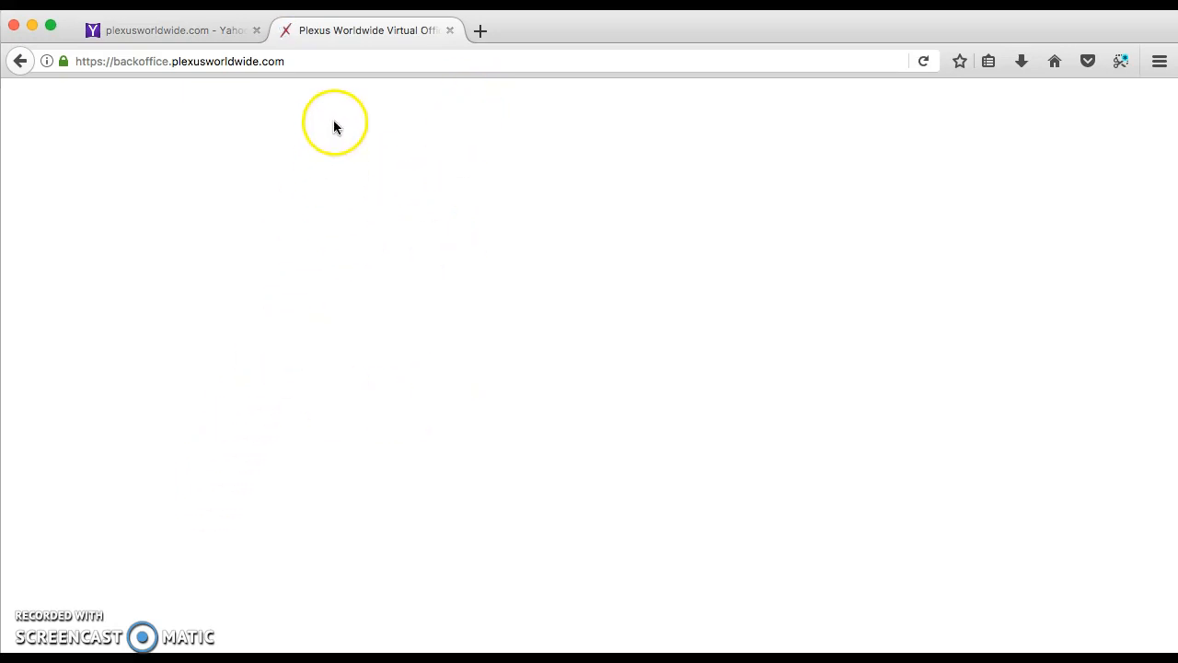
pyautogui.moveTo(74, 97)
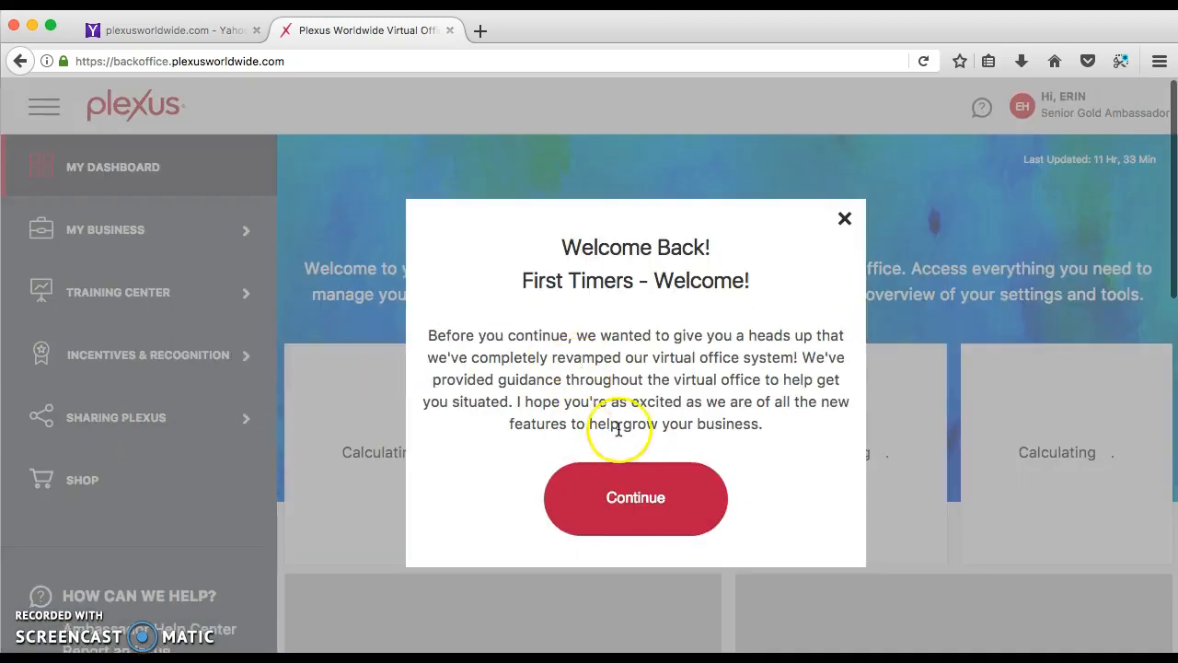
pyautogui.moveTo(584, 272)
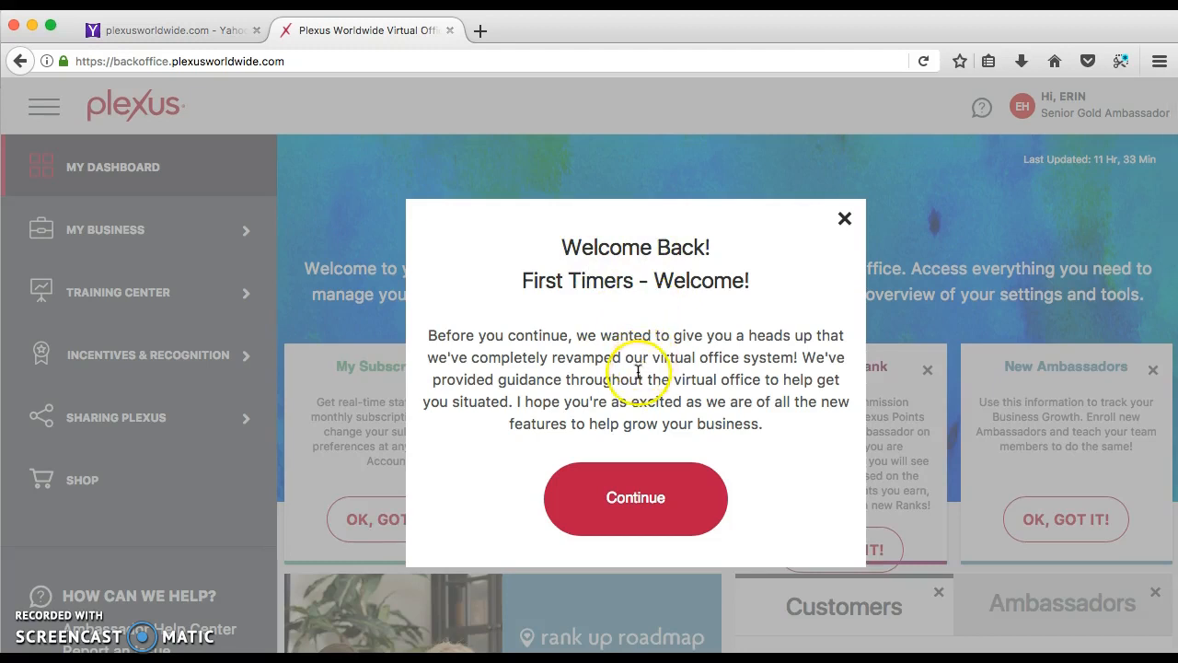
# Dismiss the Welcome Back popup with Continue to reveal My Dashboard
pyautogui.click(636, 498)
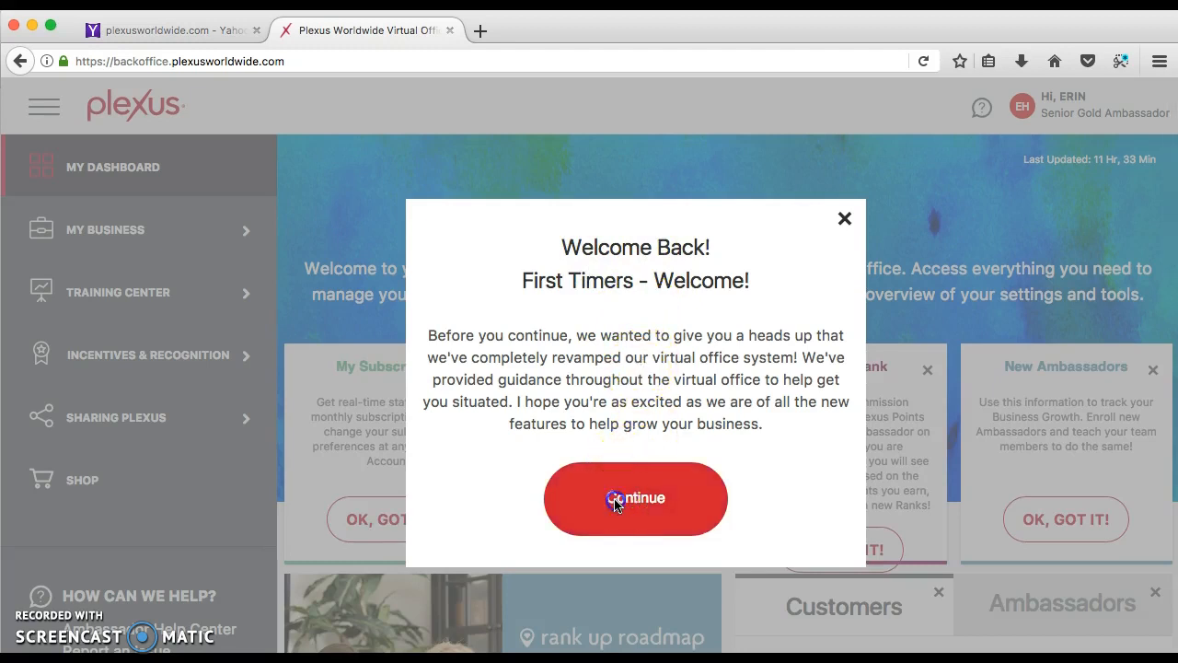
pyautogui.click(635, 498)
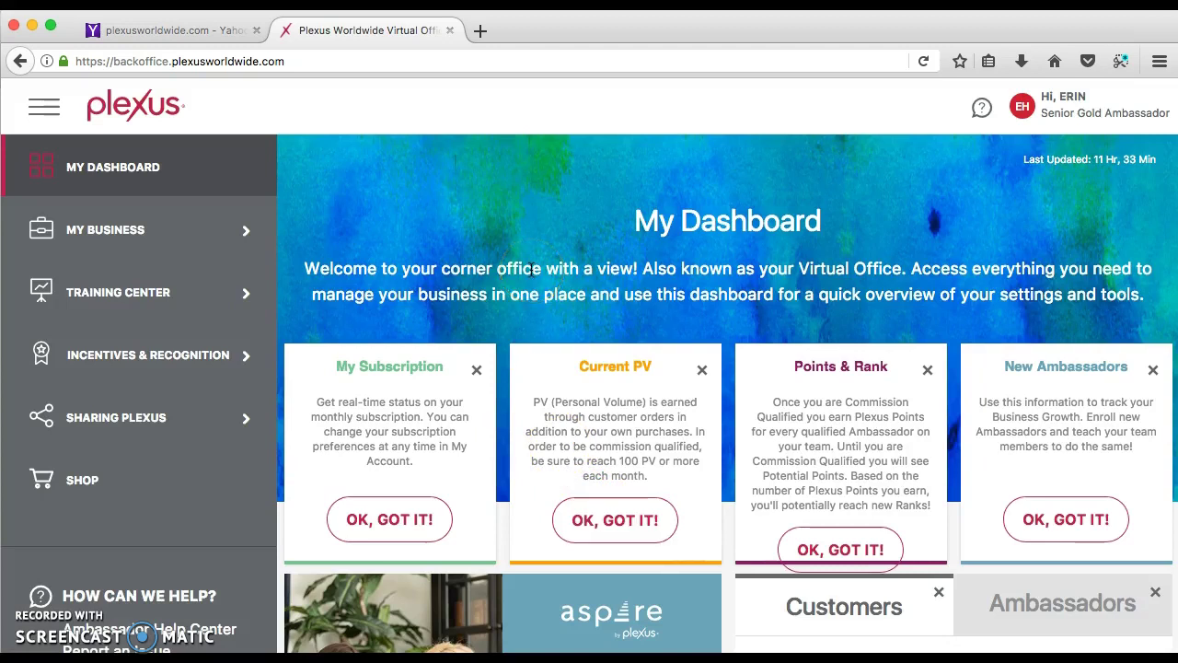
pyautogui.moveTo(697, 286)
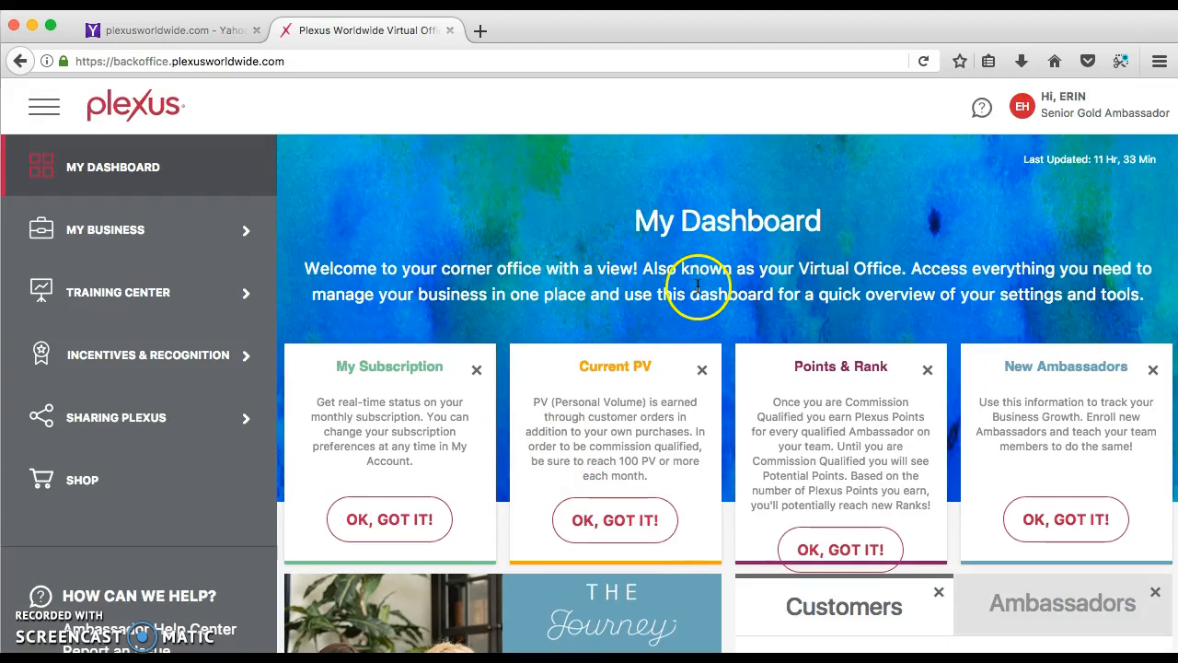
pyautogui.scroll(-3)
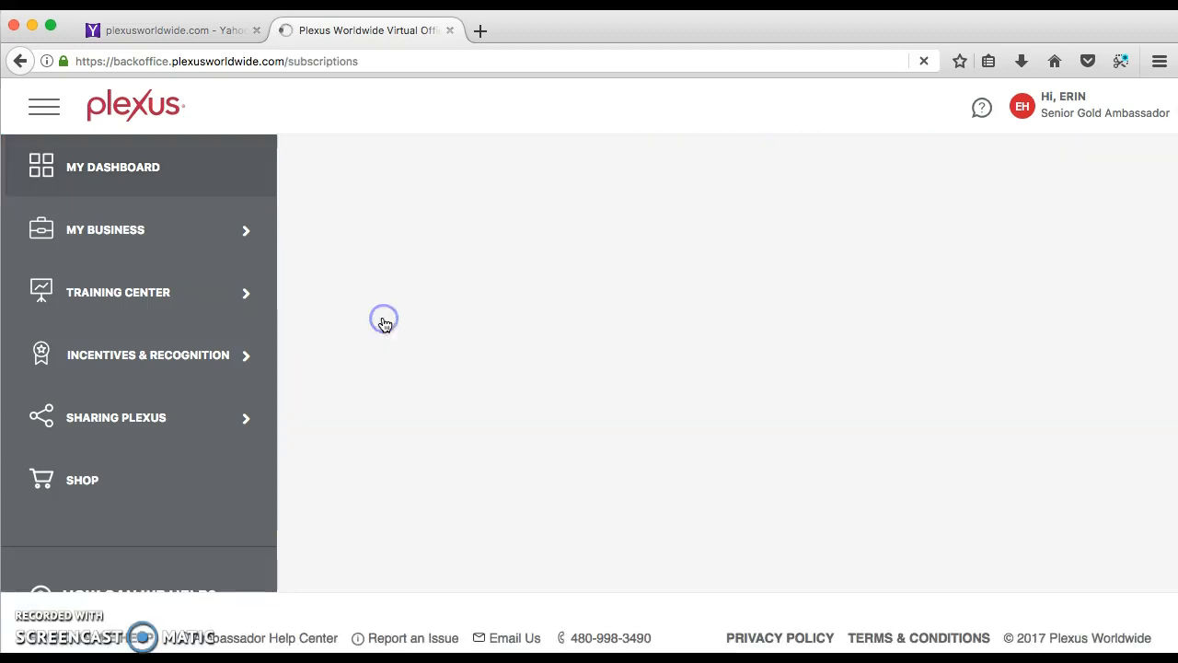
pyautogui.moveTo(670, 333)
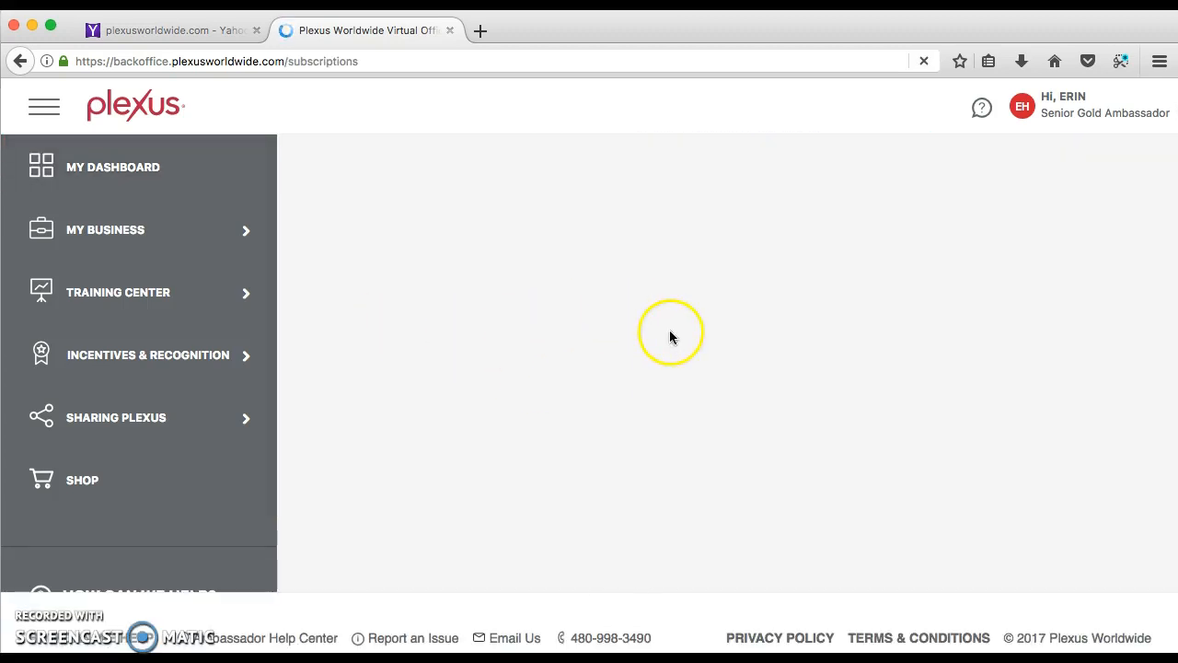
pyautogui.moveTo(691, 352)
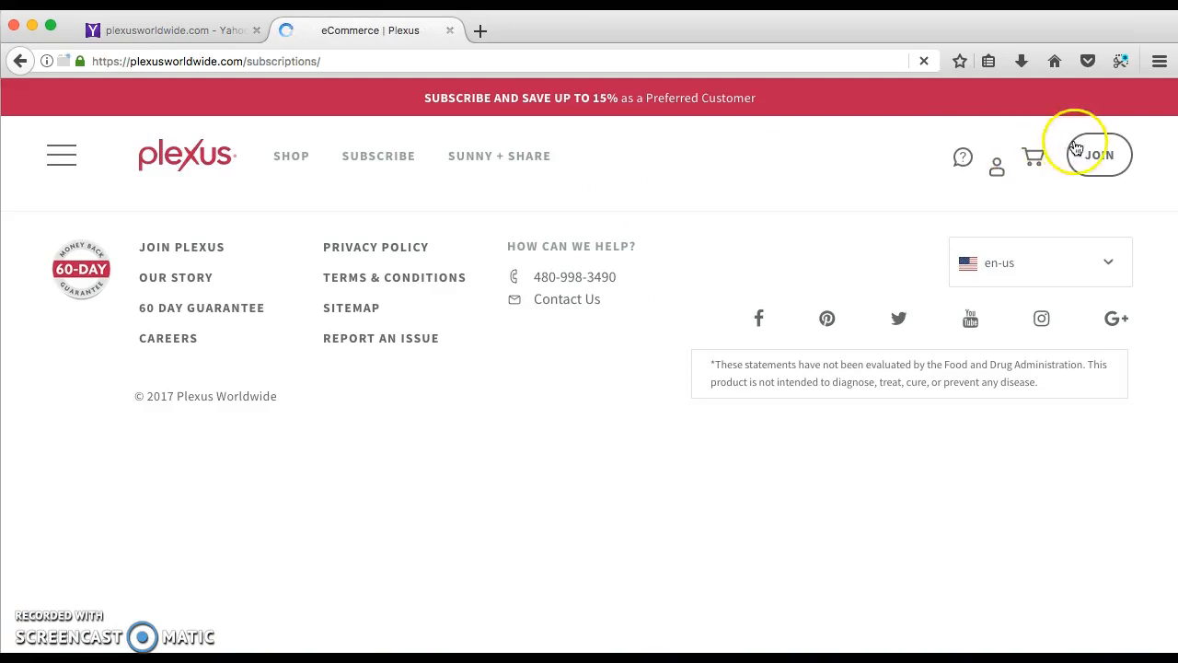
# Check the cart, then return to My Account through the hamburger menu
pyautogui.click(1033, 154)
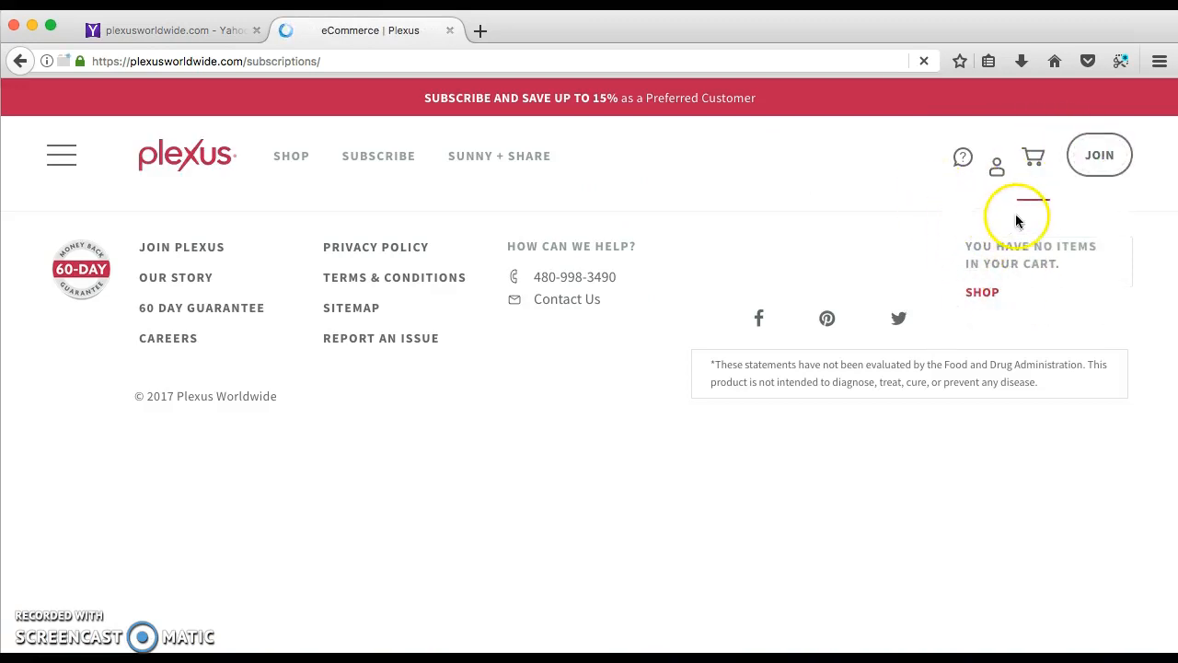
pyautogui.moveTo(144, 348)
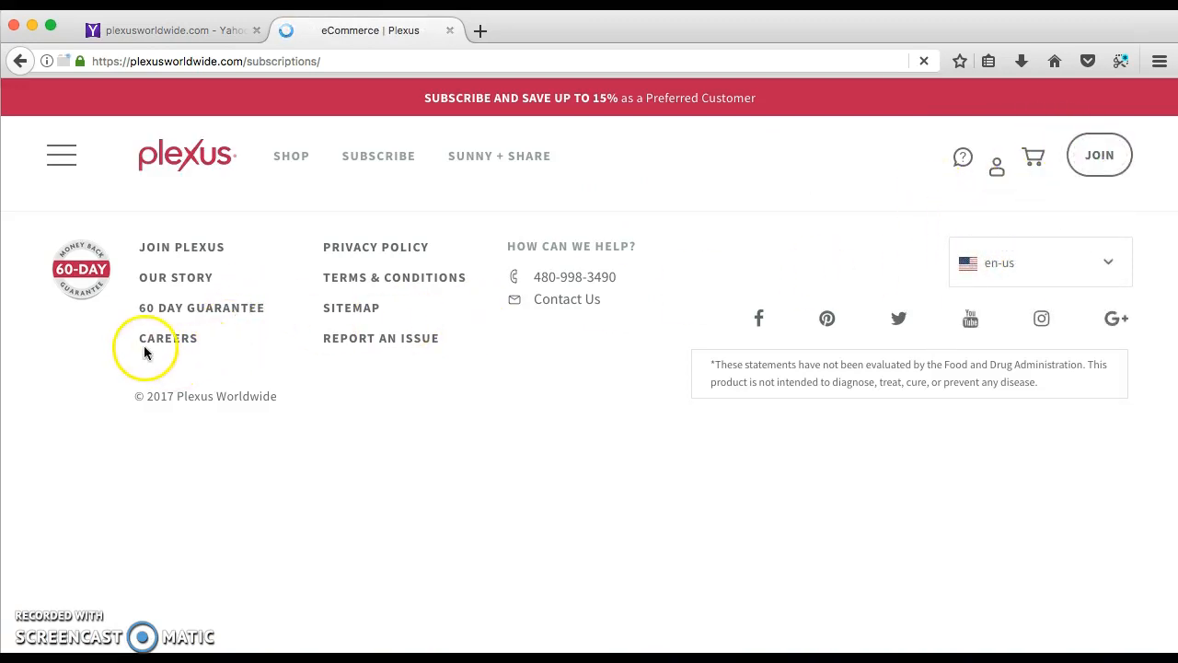
pyautogui.moveTo(62, 155)
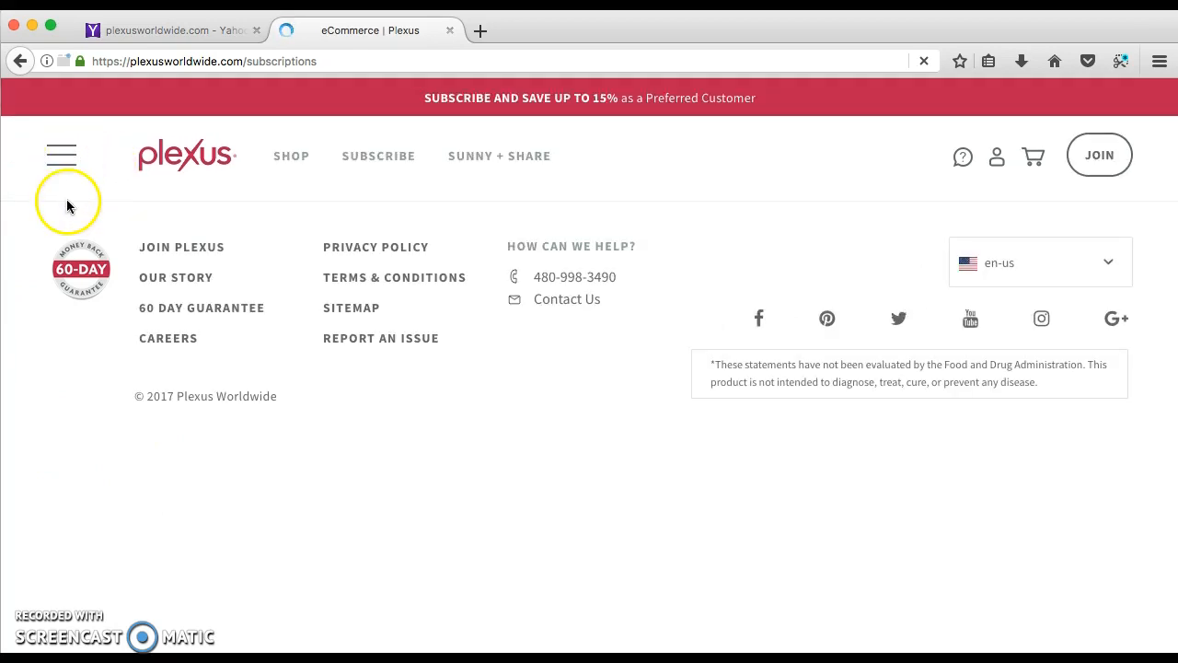
pyautogui.click(61, 154)
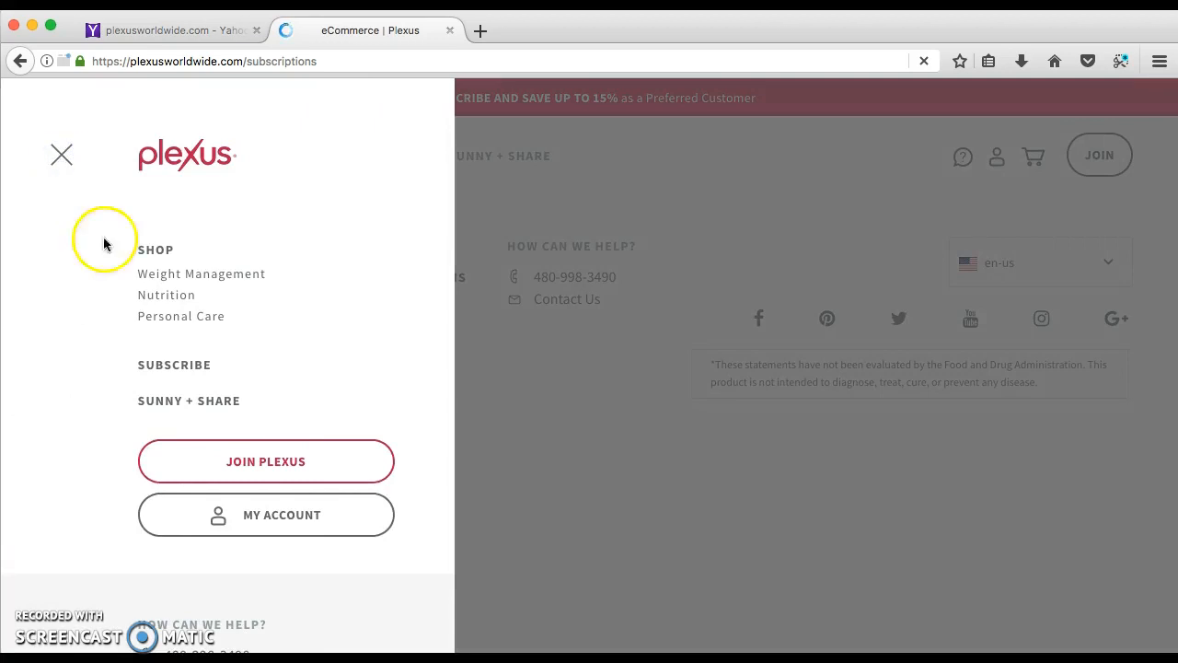
pyautogui.click(266, 514)
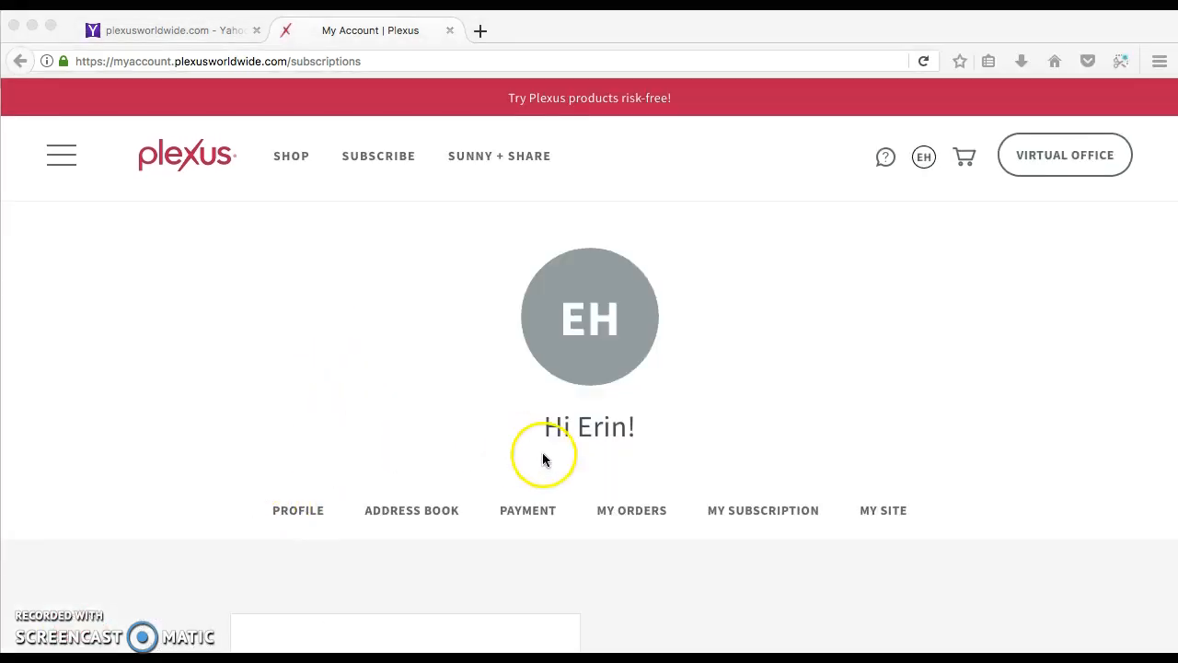
pyautogui.moveTo(396, 559)
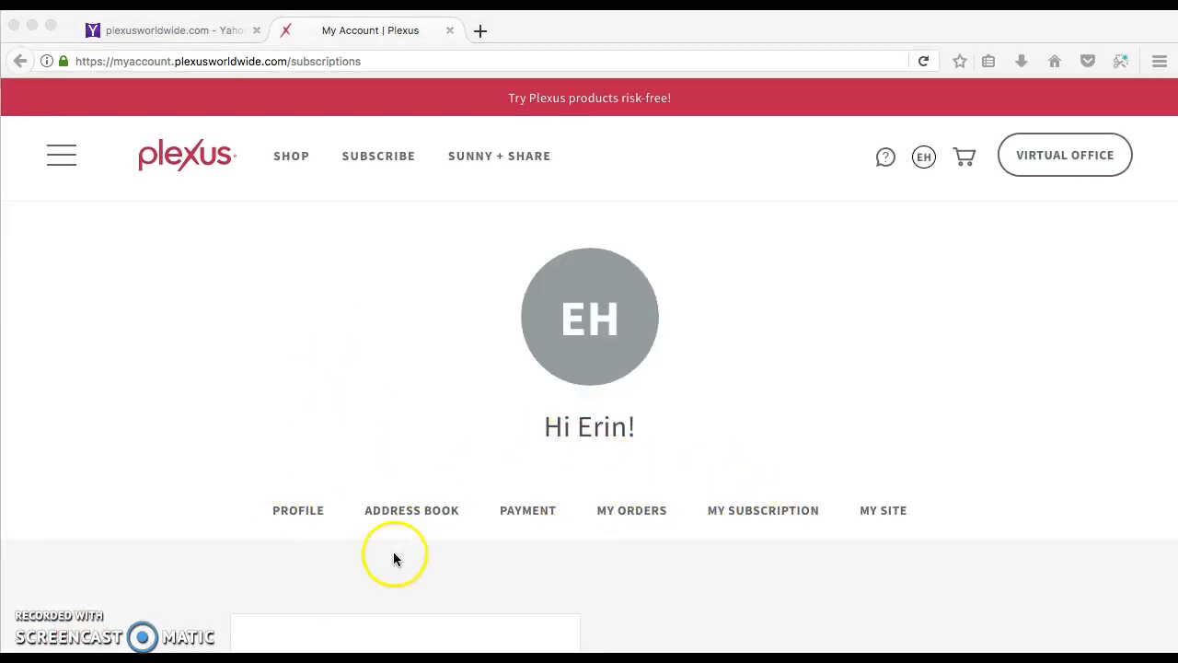
pyautogui.moveTo(61, 154)
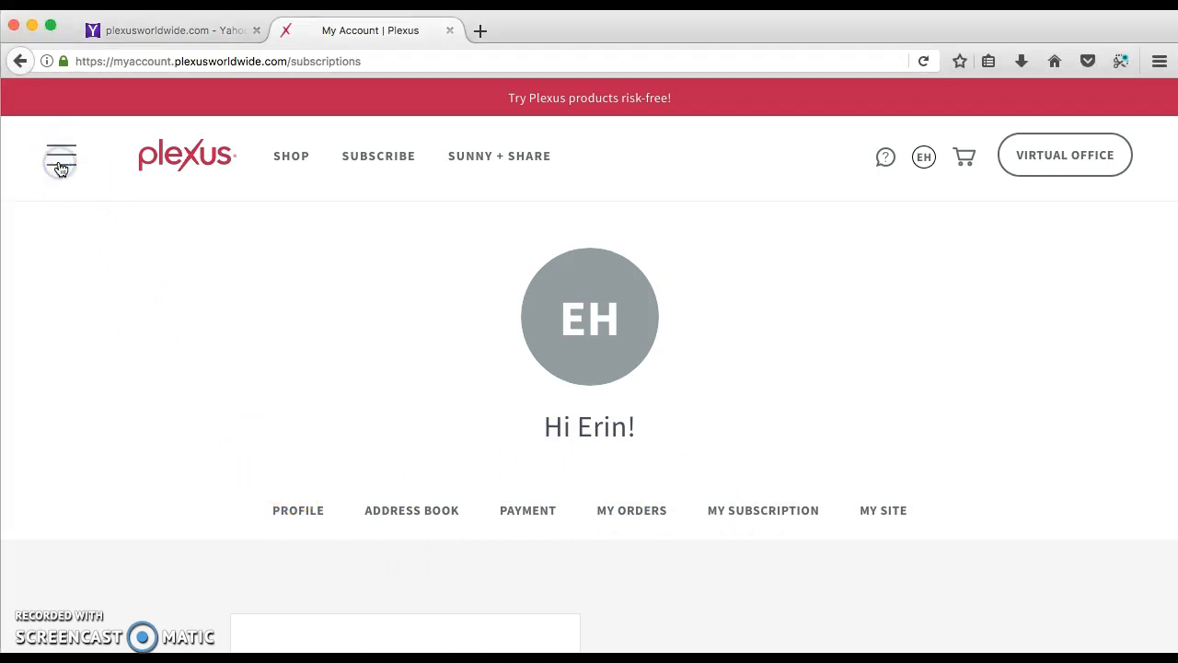
pyautogui.click(60, 155)
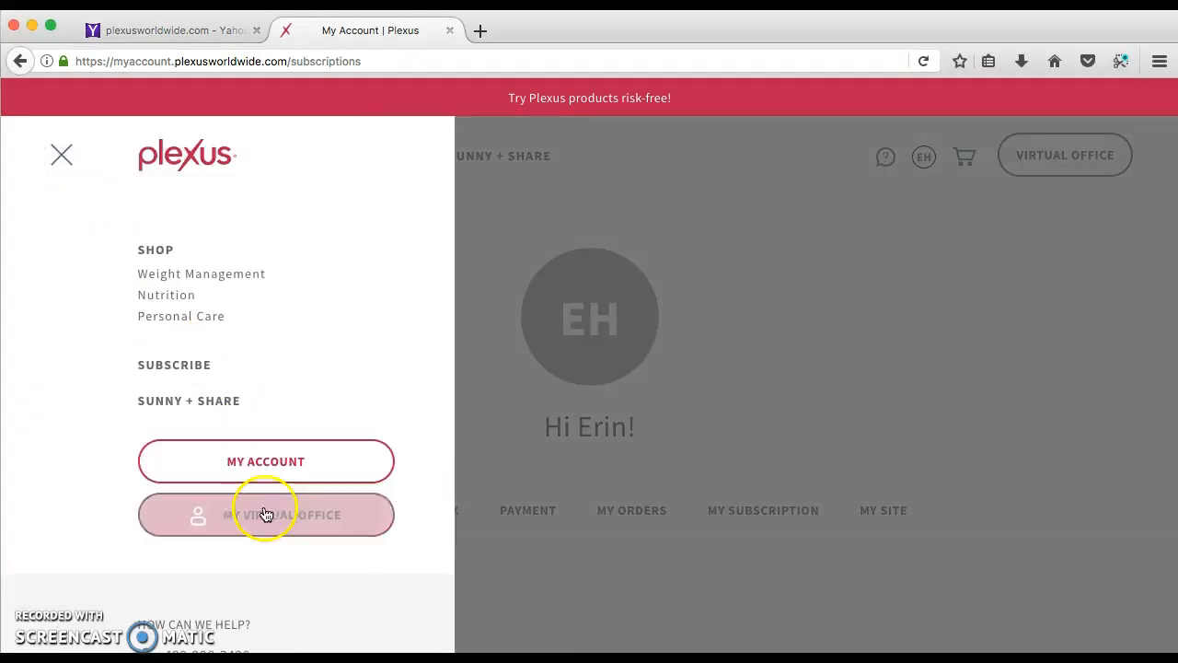
# Reopen My Virtual Office and go to Shop in the left sidebar
pyautogui.click(266, 514)
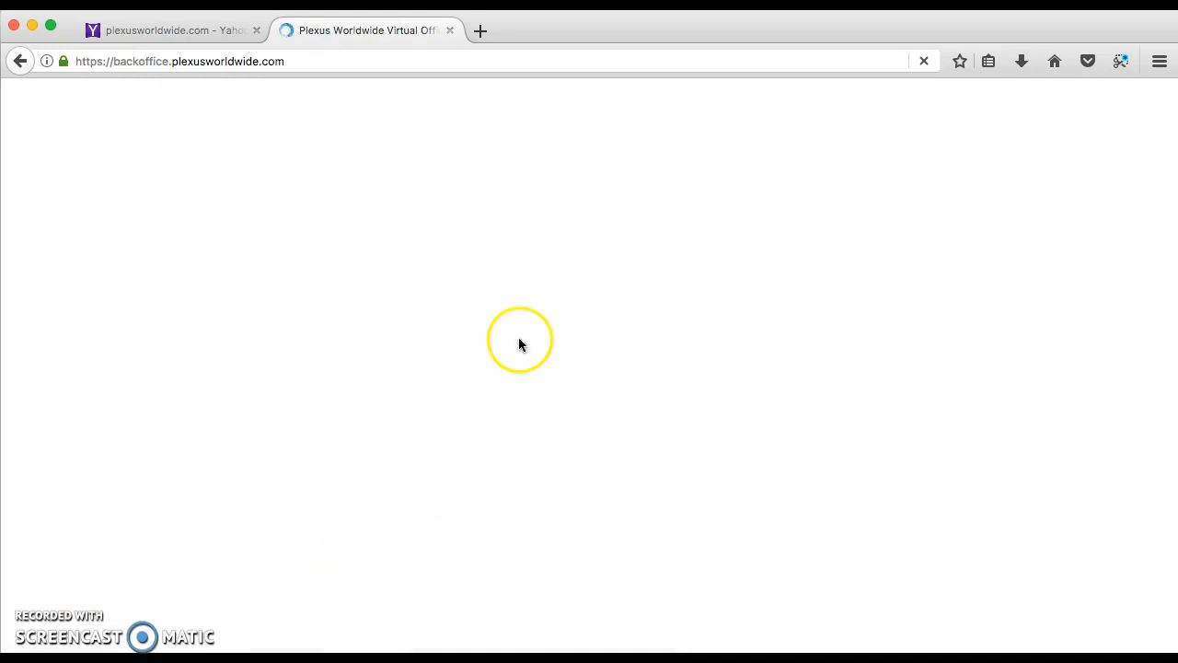
pyautogui.moveTo(204, 412)
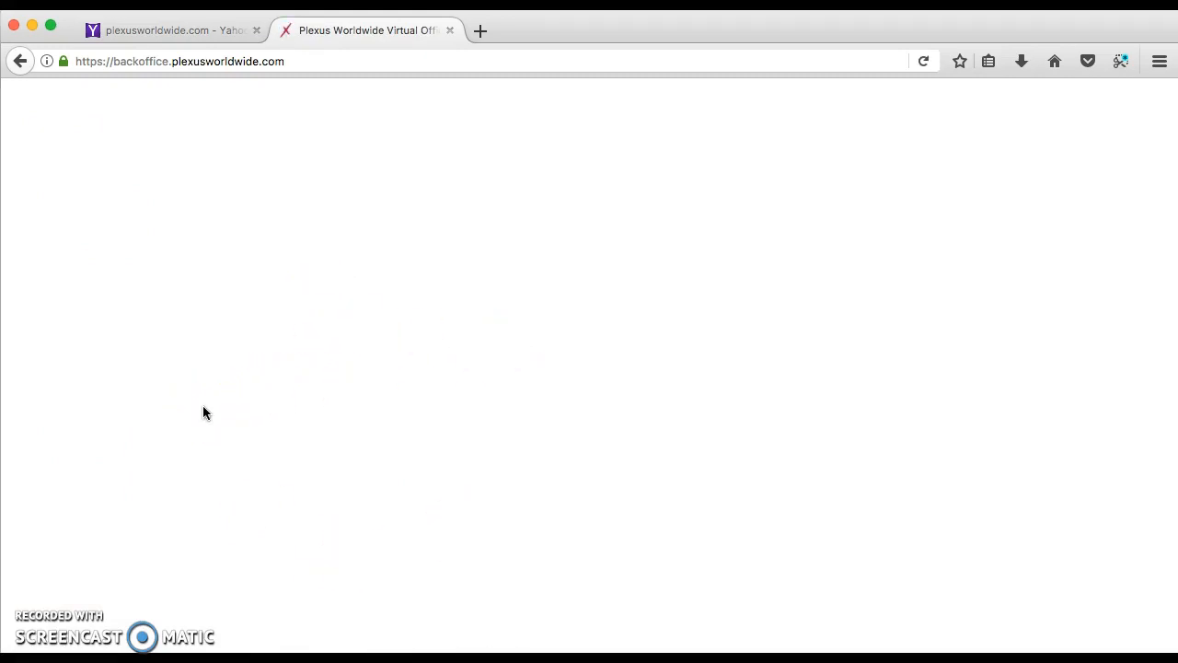
pyautogui.click(339, 471)
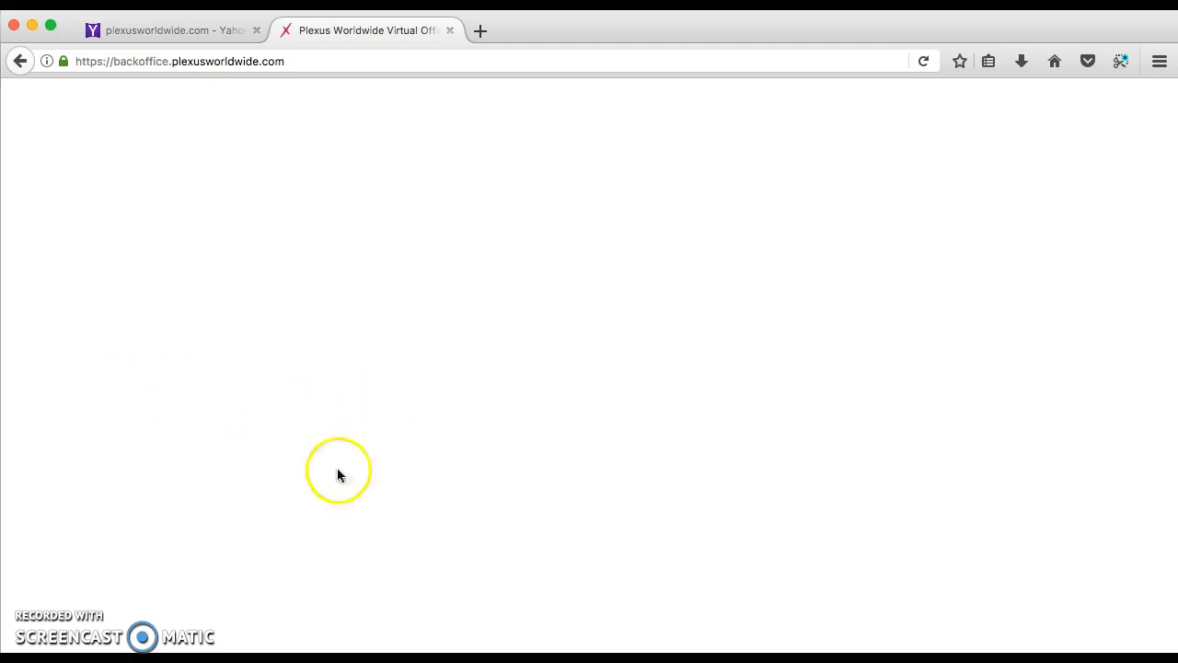
pyautogui.moveTo(309, 442)
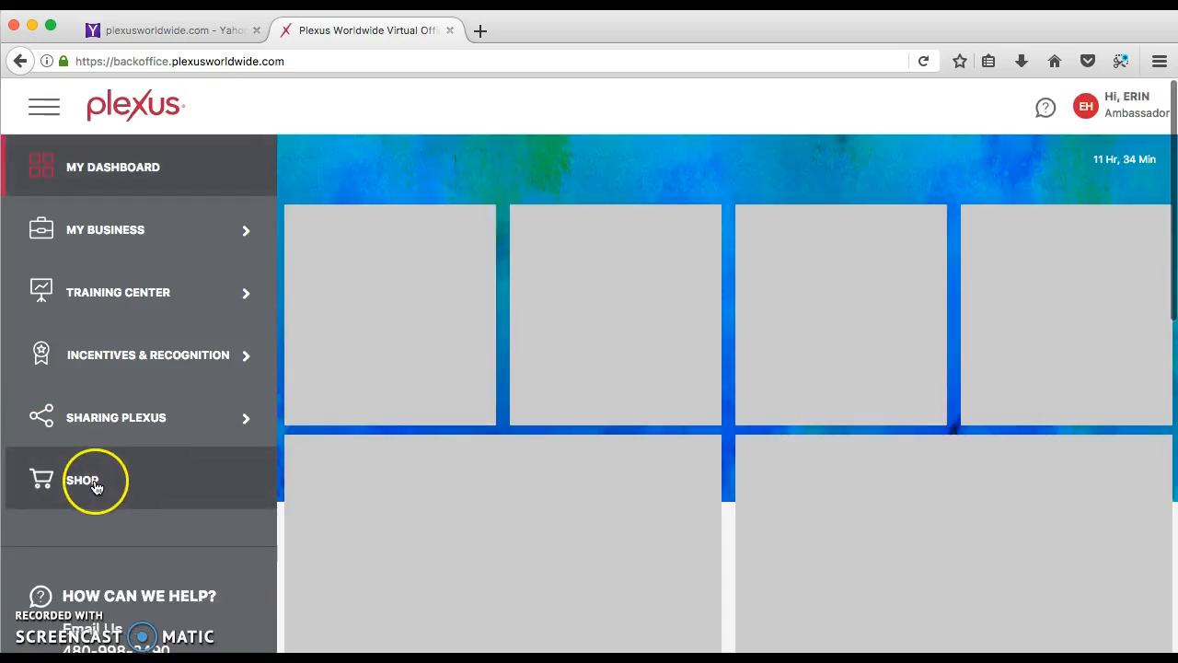
pyautogui.click(82, 480)
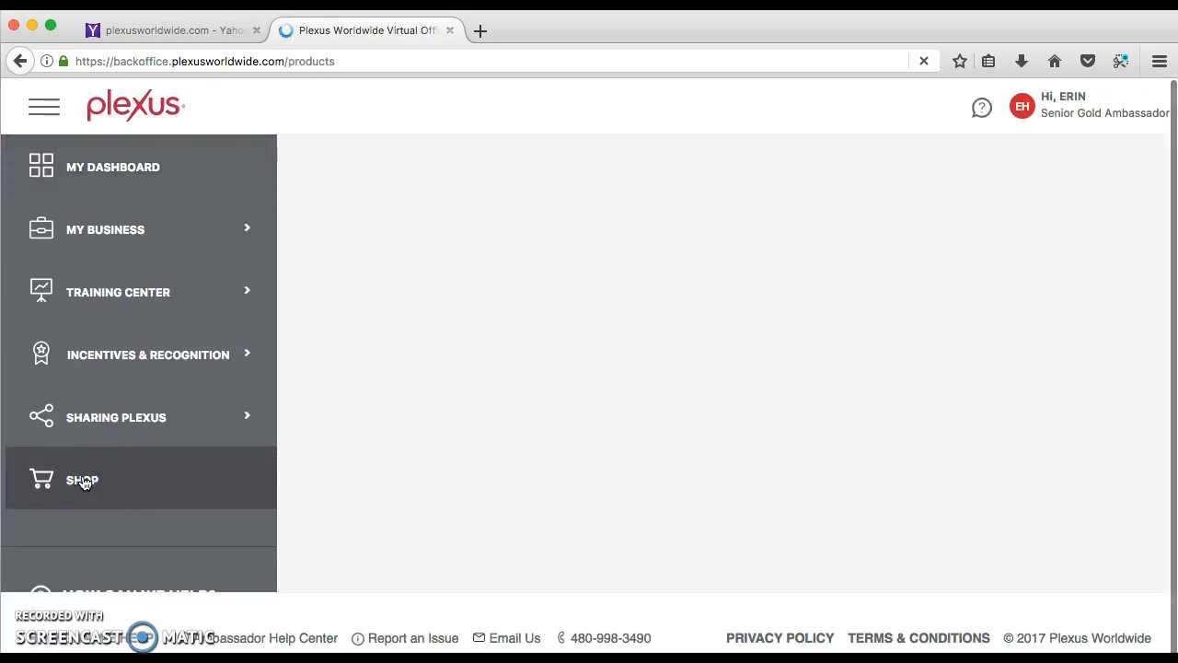
pyautogui.click(43, 106)
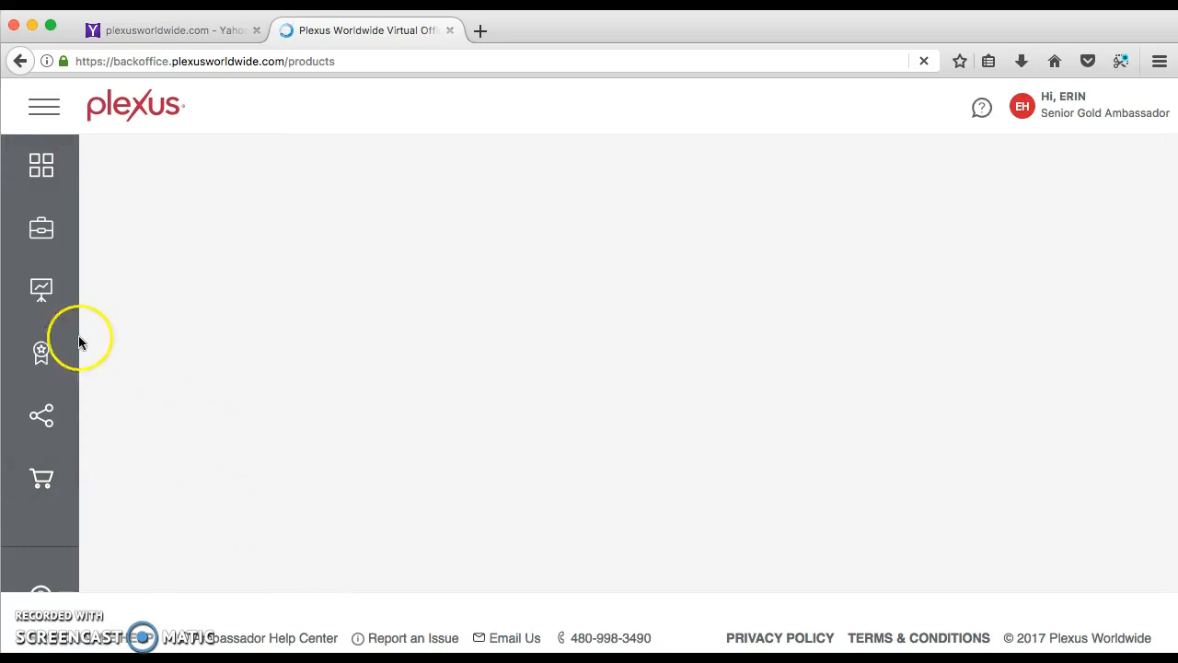
pyautogui.moveTo(506, 368)
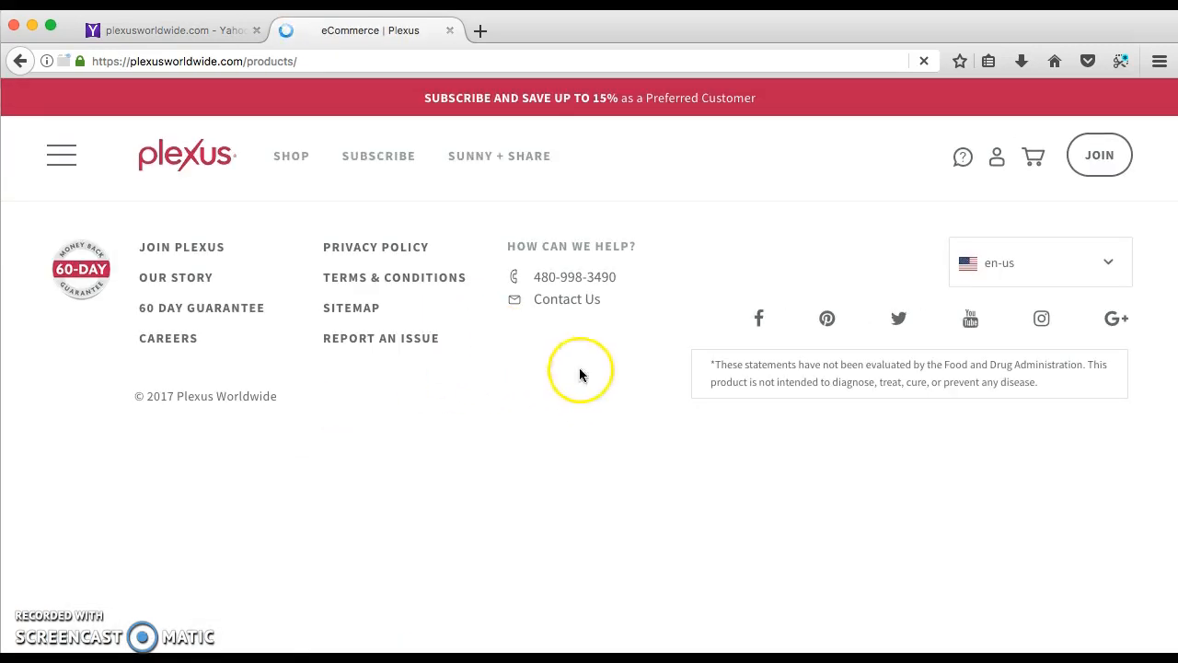
# Open the Shop products page and scroll to XFactor Plus, VitalBiome and ProBio 5
pyautogui.click(291, 156)
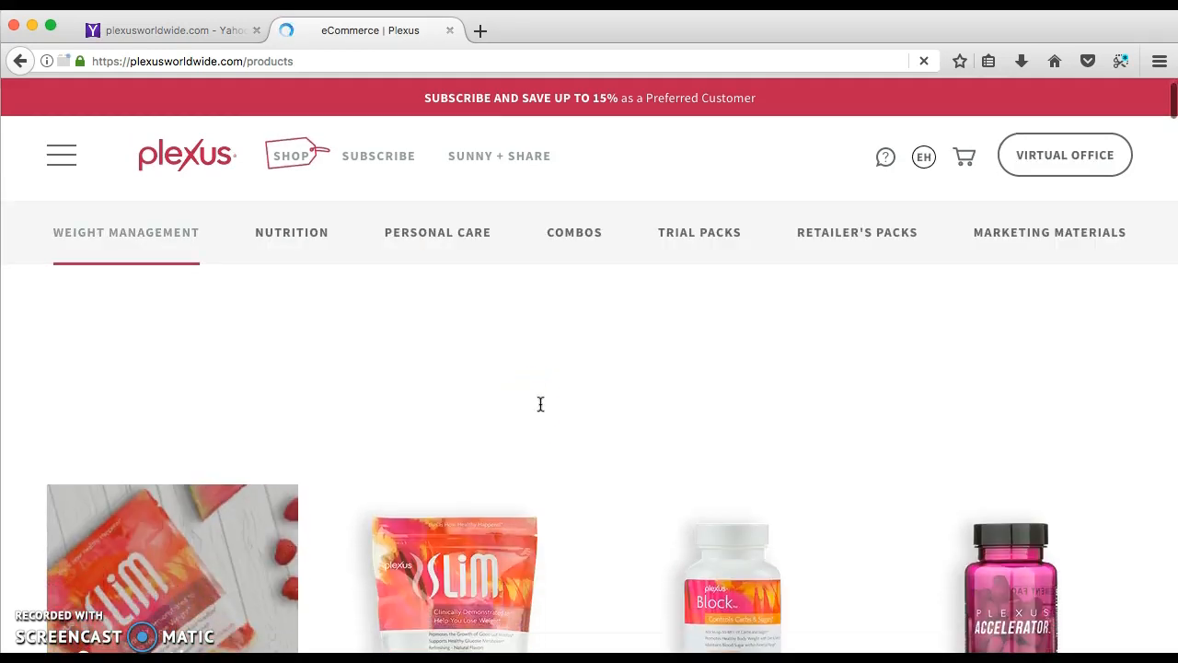
pyautogui.moveTo(416, 232)
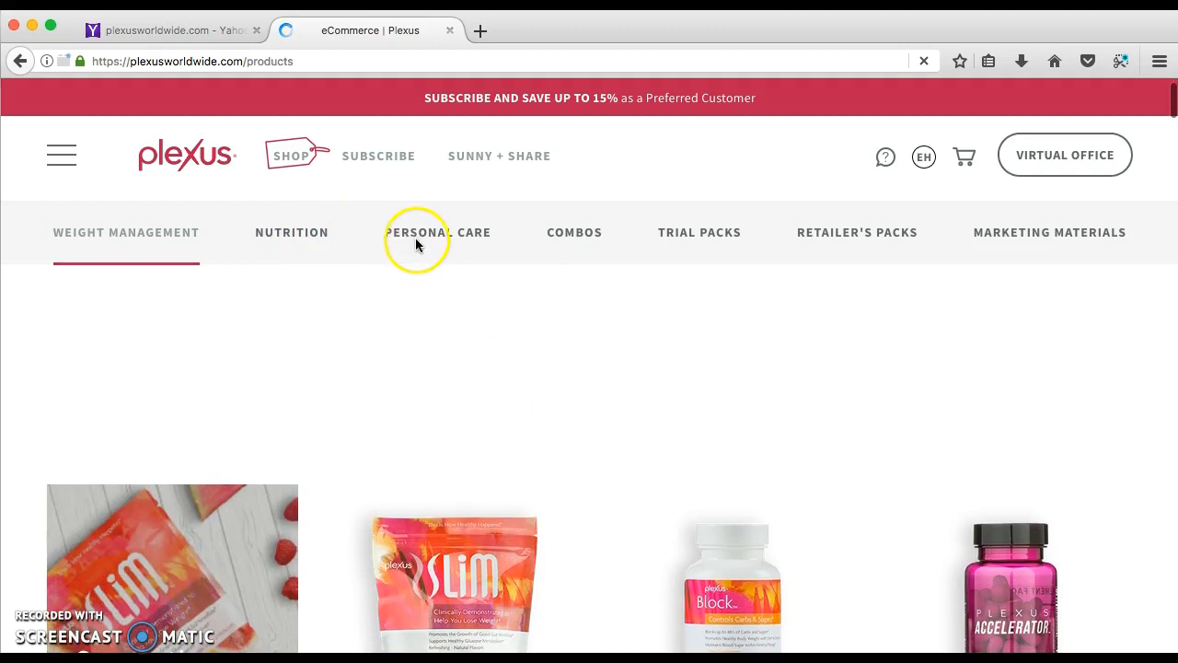
pyautogui.moveTo(480, 388)
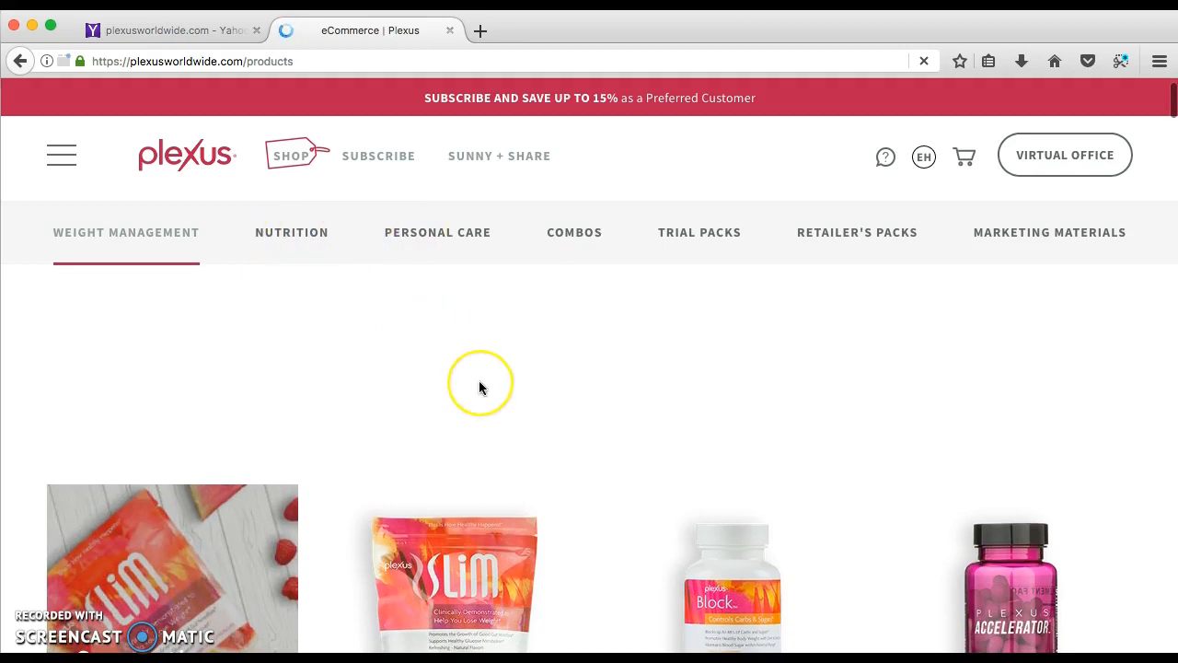
pyautogui.scroll(-3)
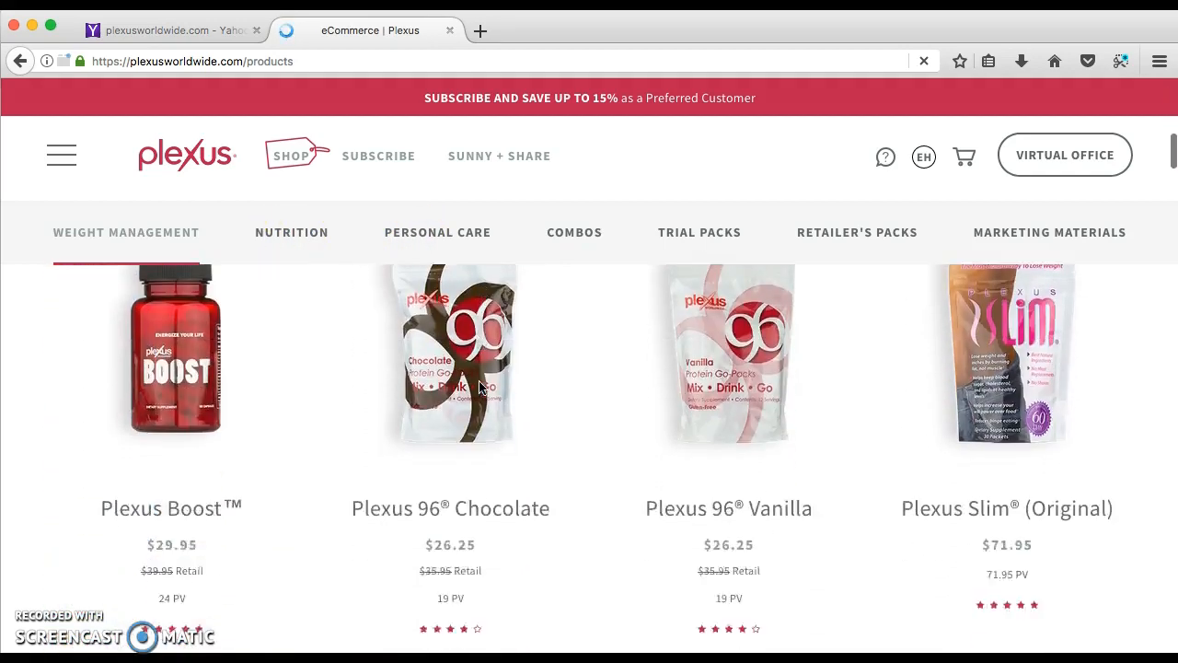
pyautogui.click(292, 232)
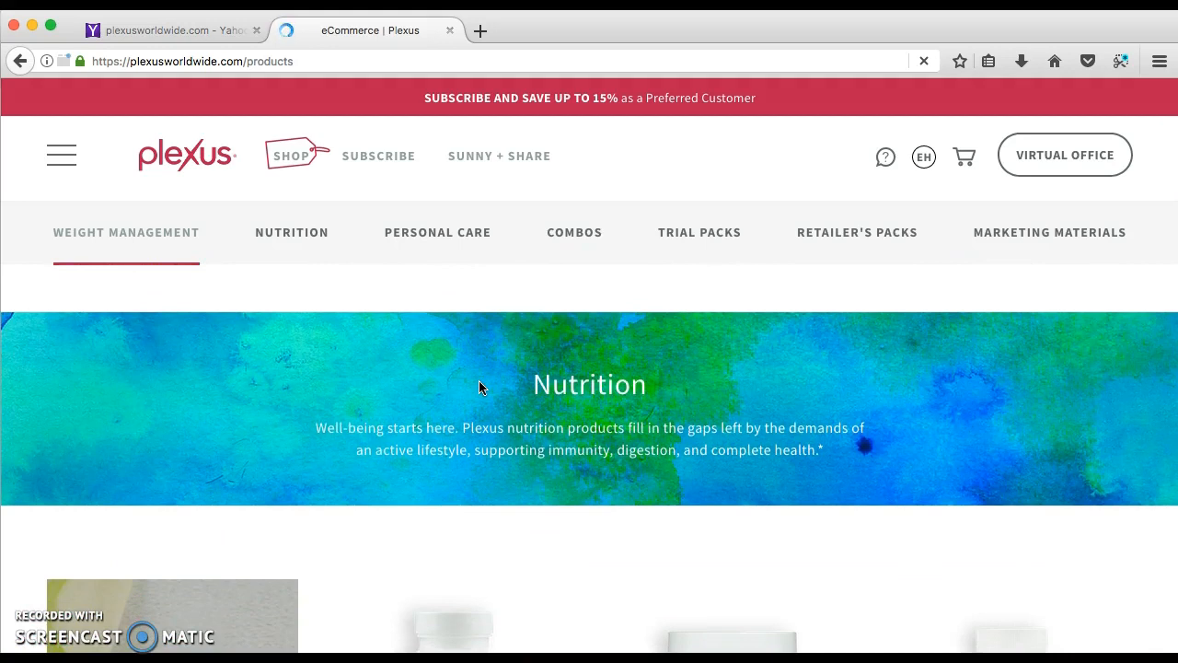
pyautogui.scroll(-3)
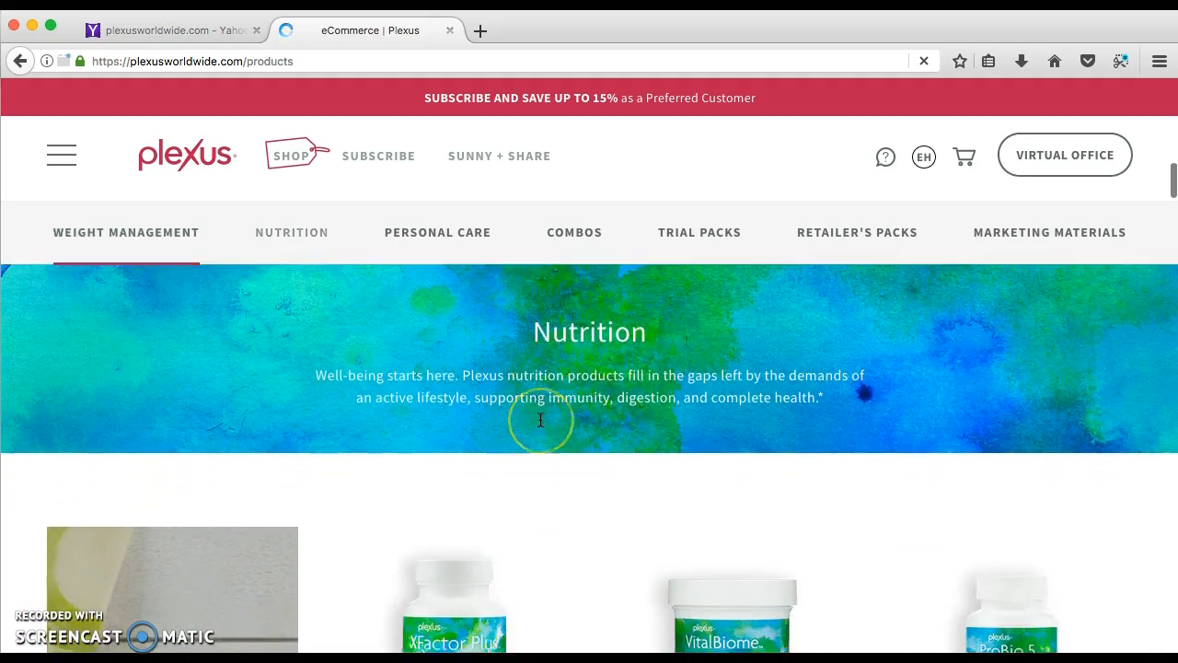
pyautogui.scroll(-3)
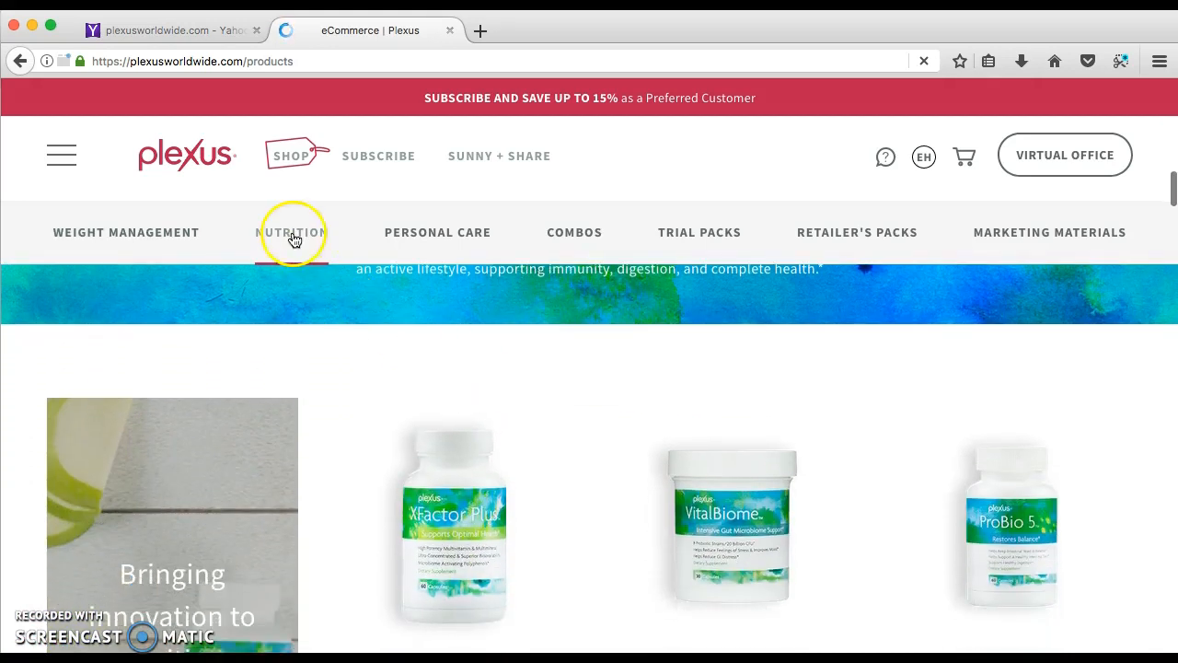
pyautogui.scroll(-3)
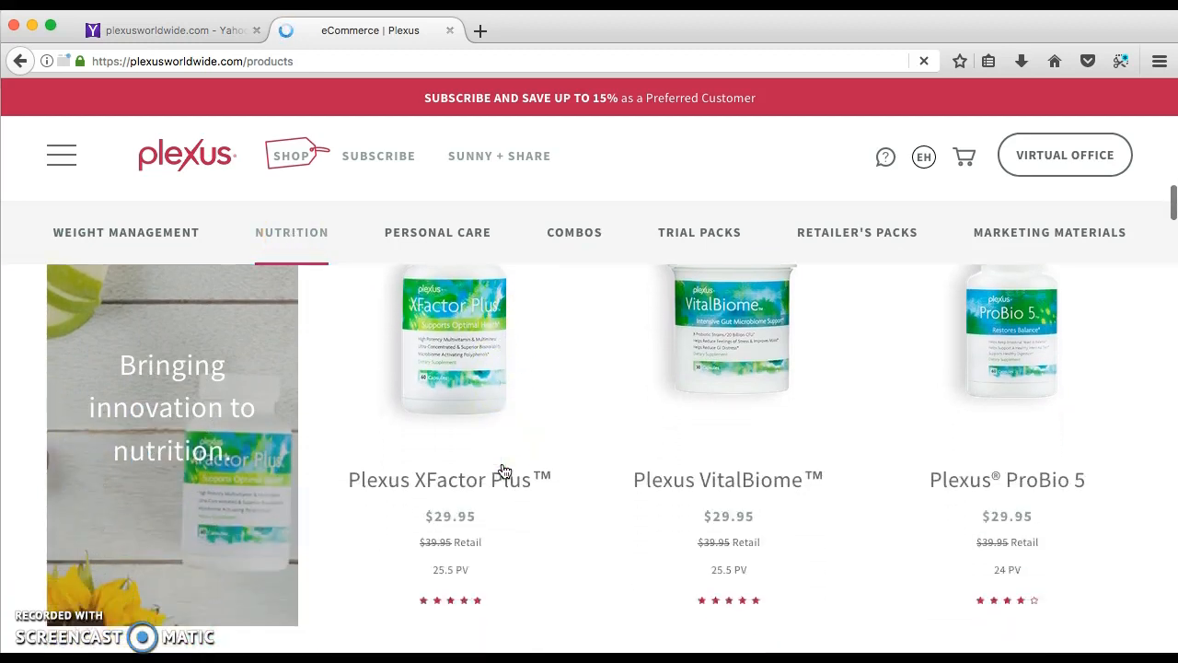
pyautogui.scroll(-3)
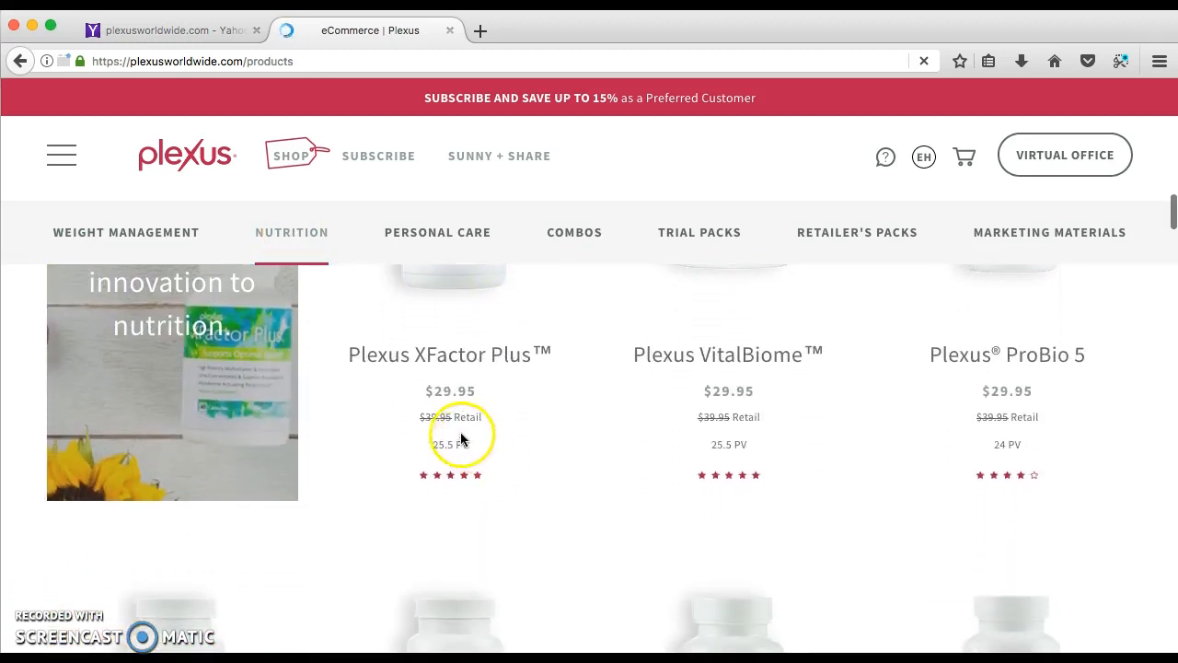
pyautogui.moveTo(451, 452)
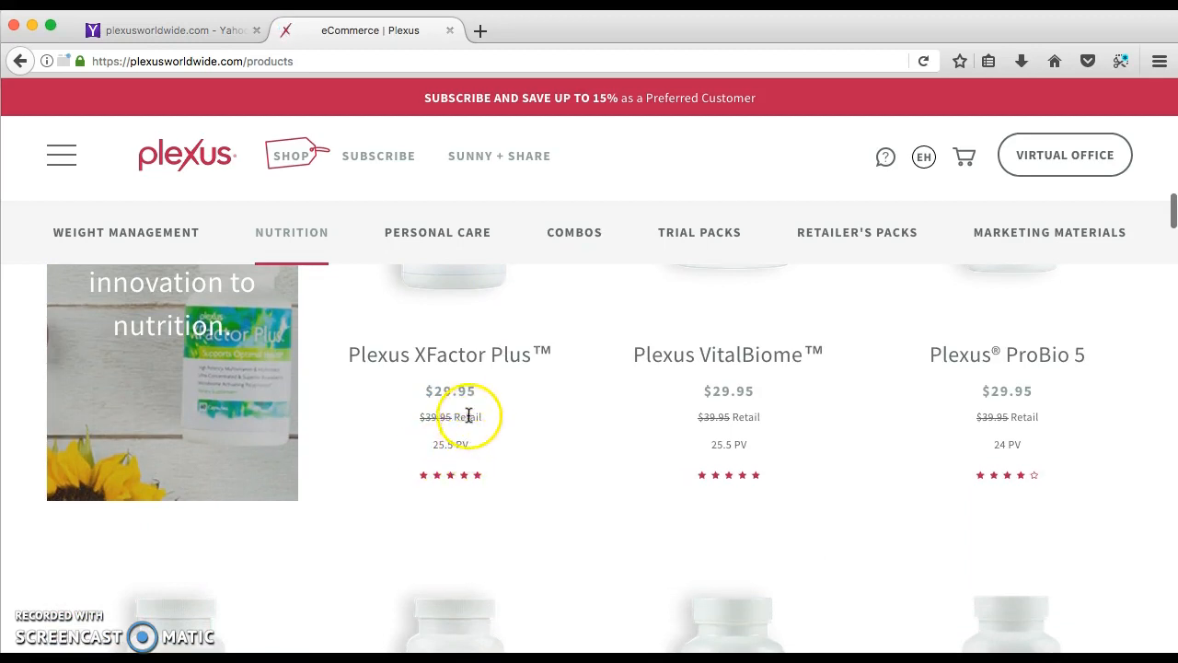
pyautogui.moveTo(434, 362)
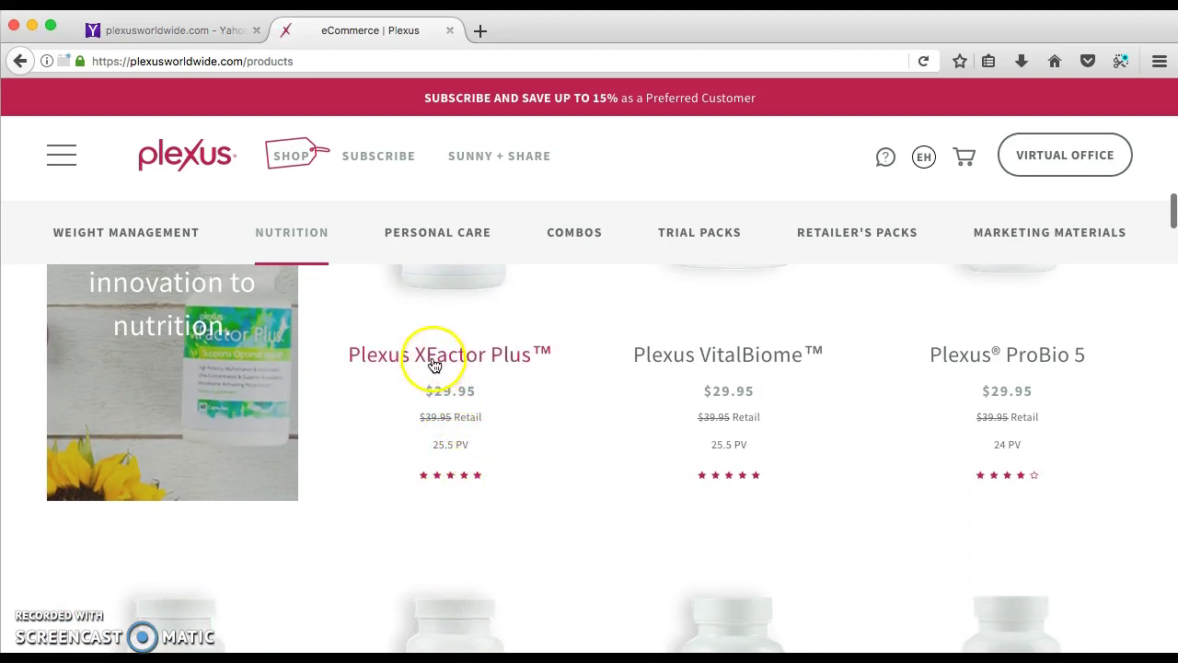
pyautogui.moveTo(450, 366)
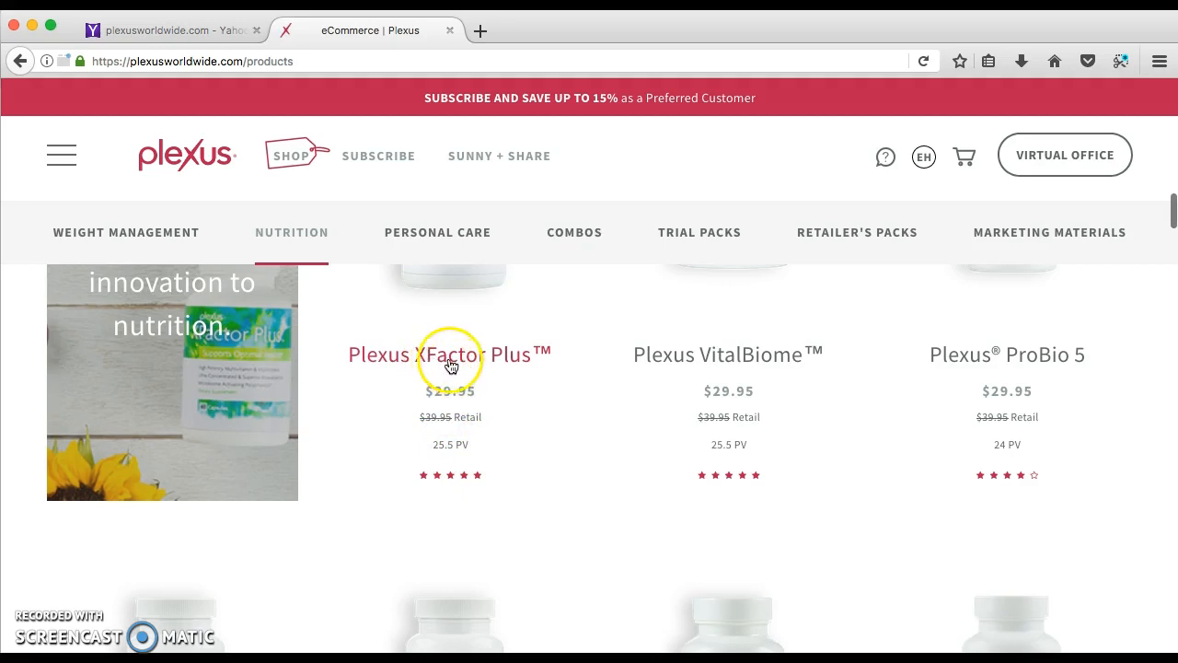
pyautogui.moveTo(485, 367)
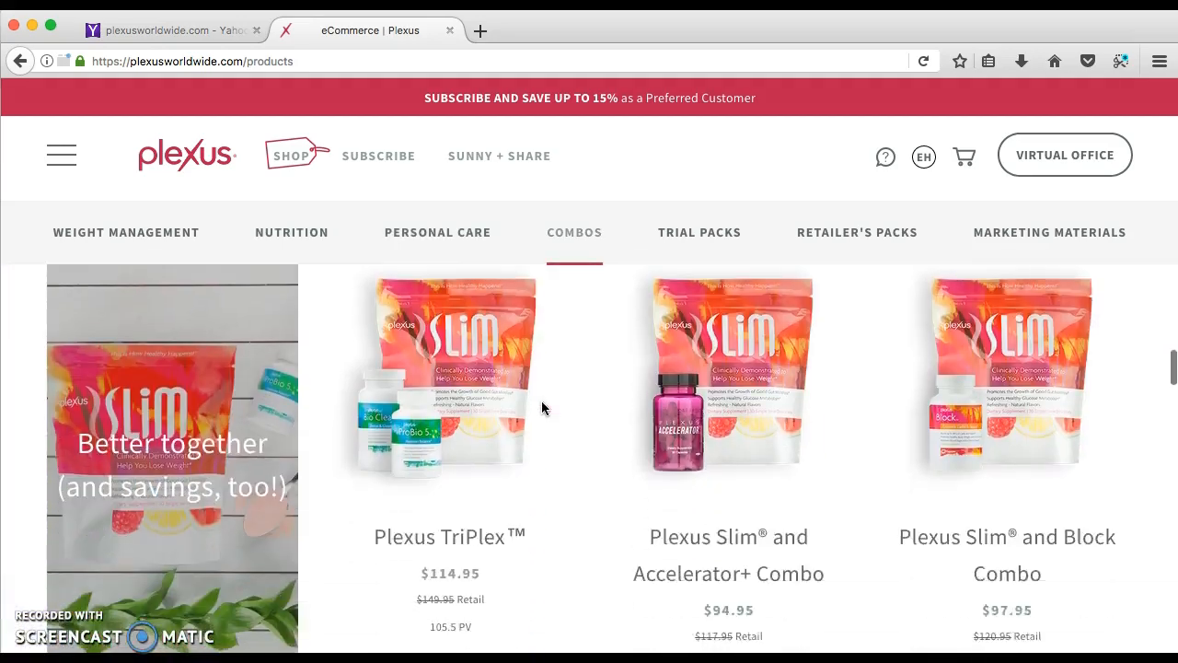
# Scroll through Combos, Trial Packs and marketing materials to the footer, then jump back to Combos
pyautogui.scroll(-3)
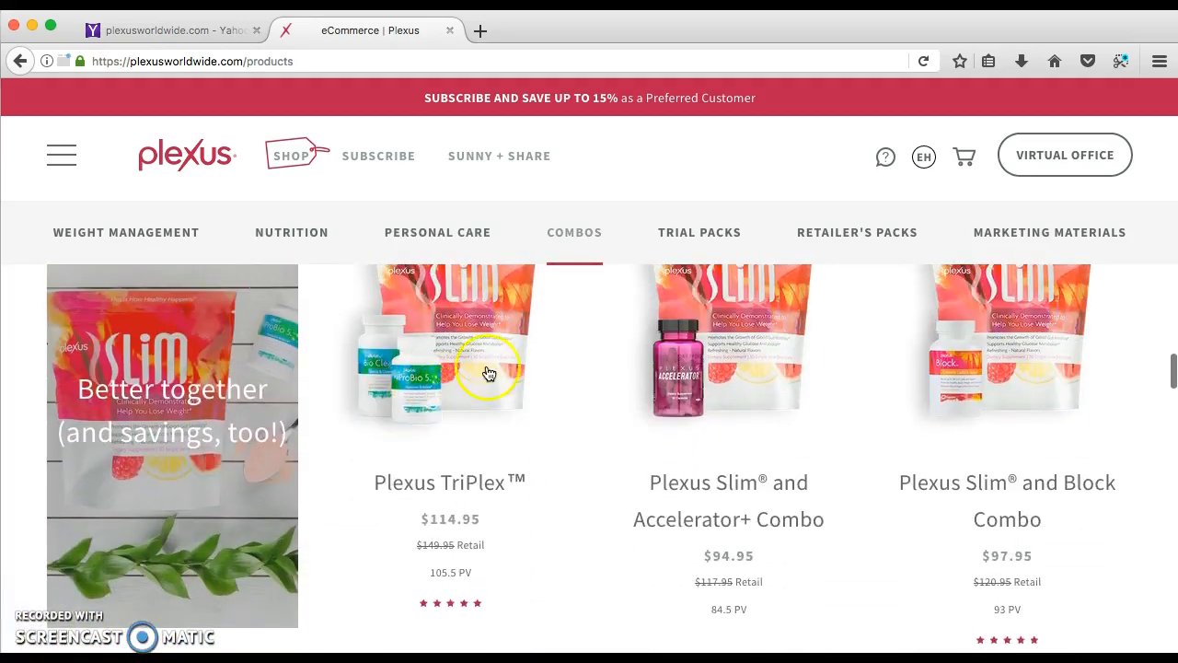
pyautogui.scroll(-3)
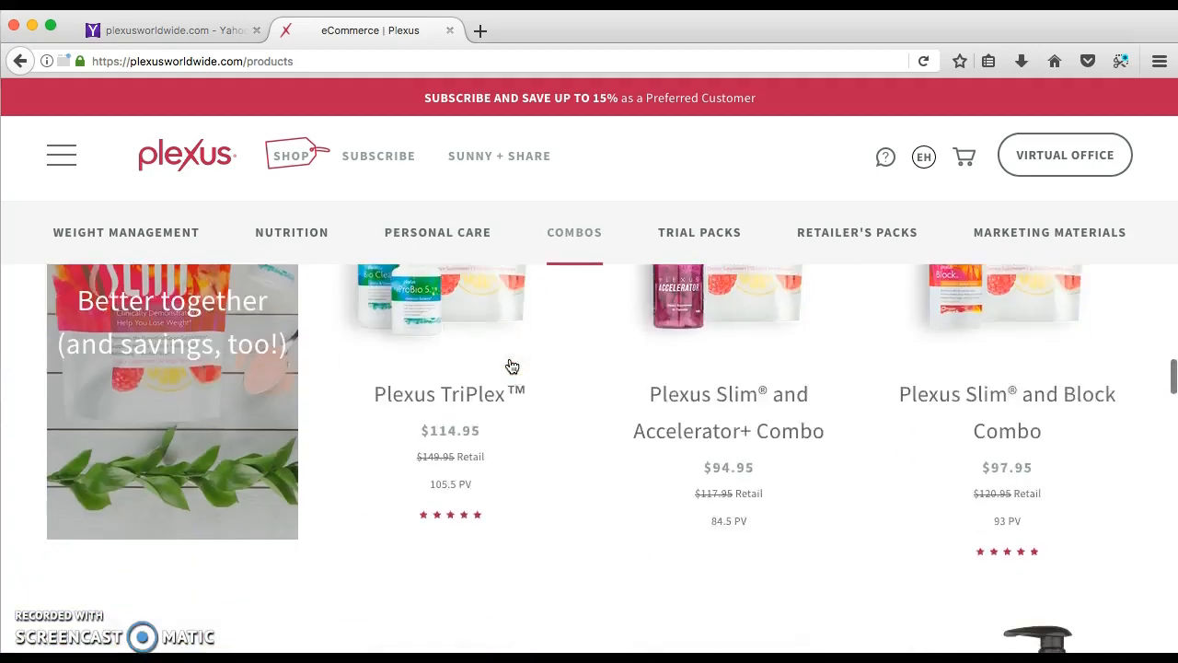
pyautogui.scroll(-3)
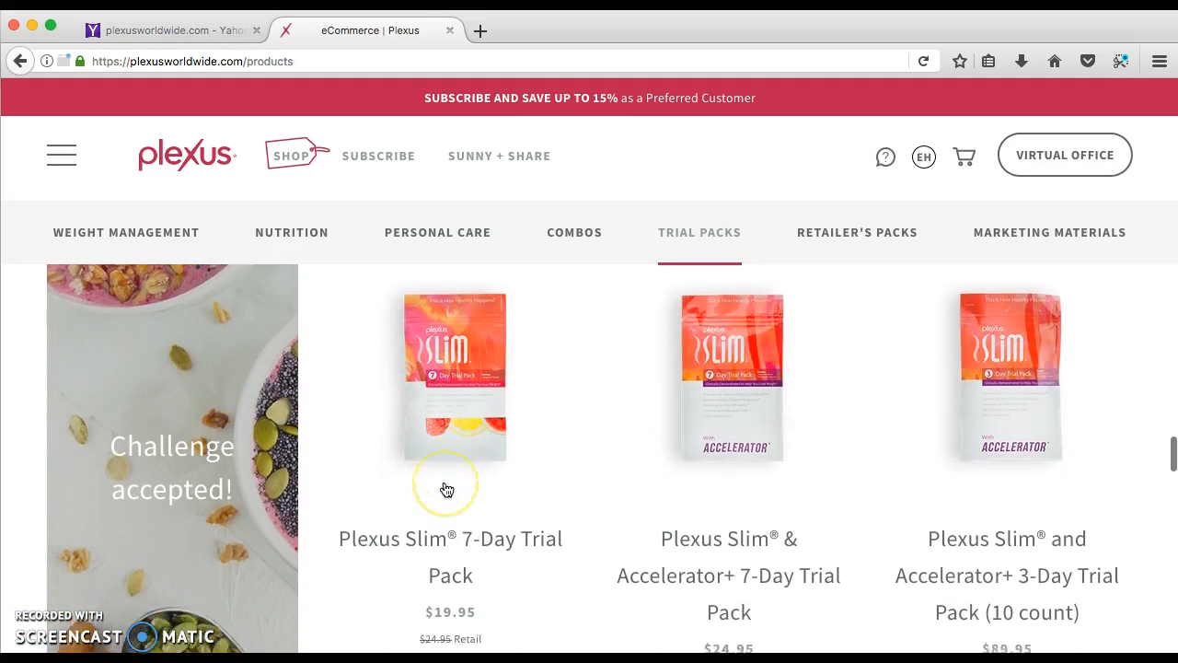
pyautogui.scroll(-3)
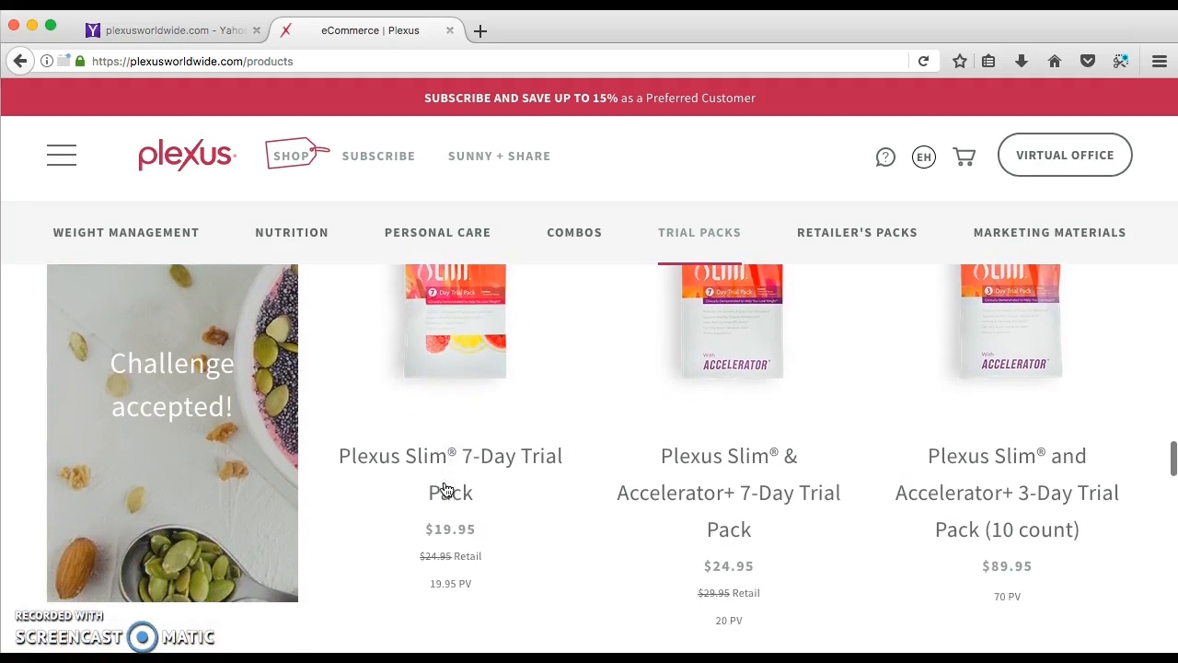
pyautogui.scroll(-3)
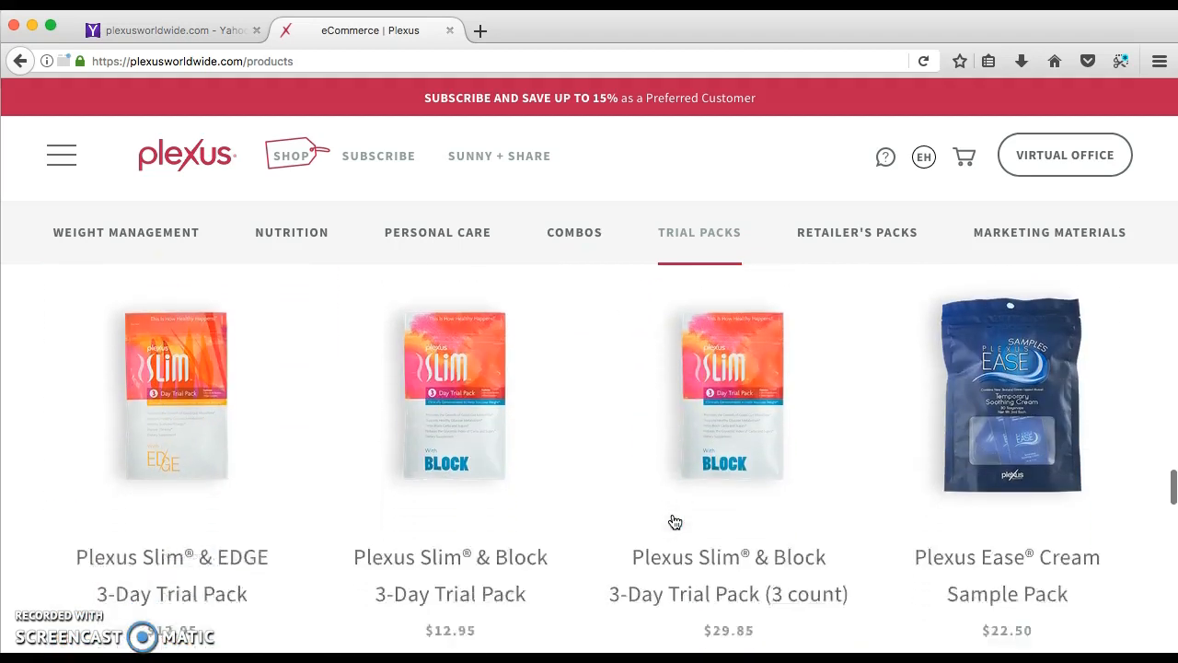
pyautogui.scroll(-3)
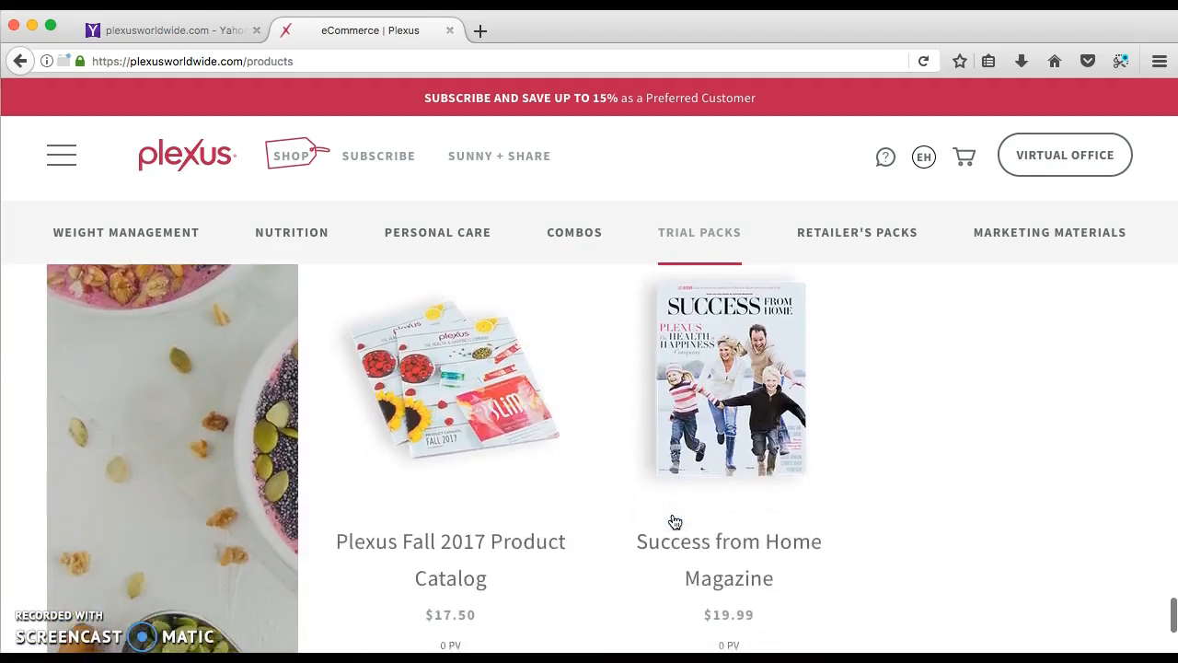
pyautogui.scroll(-3)
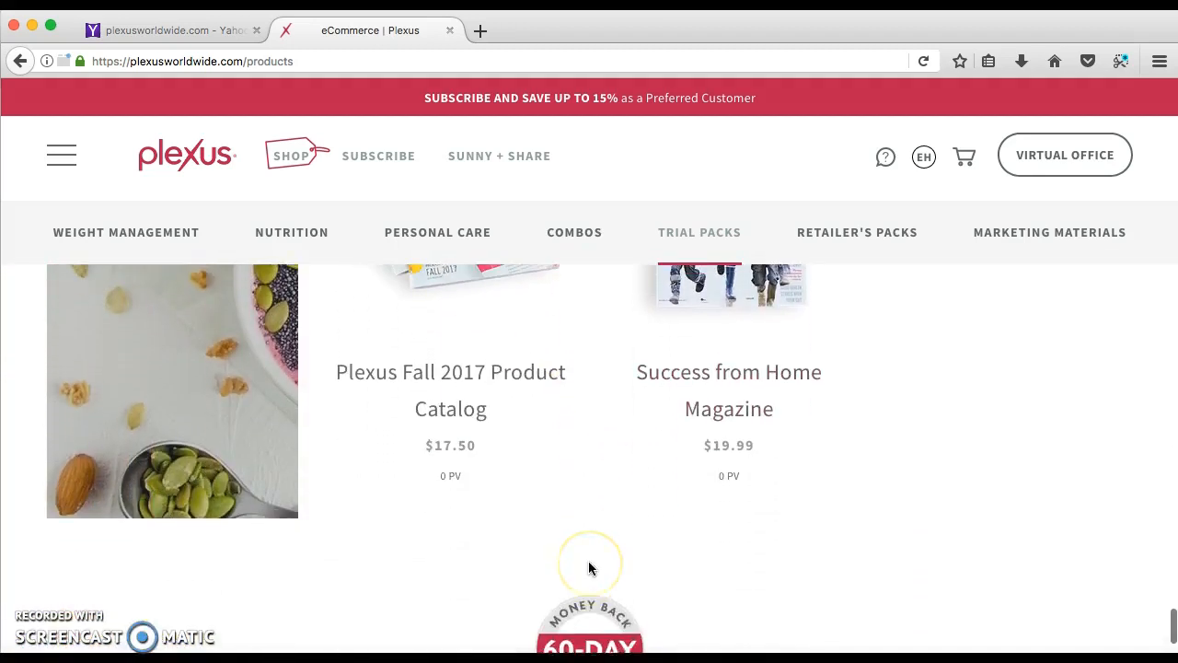
pyautogui.scroll(-3)
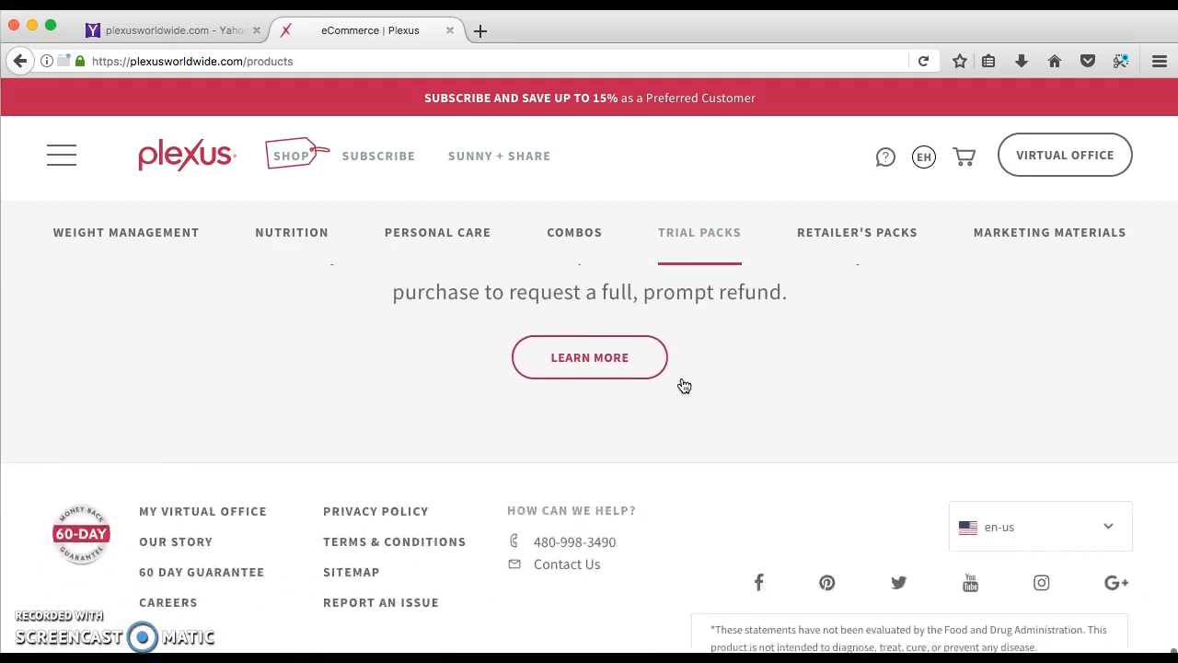
pyautogui.click(855, 232)
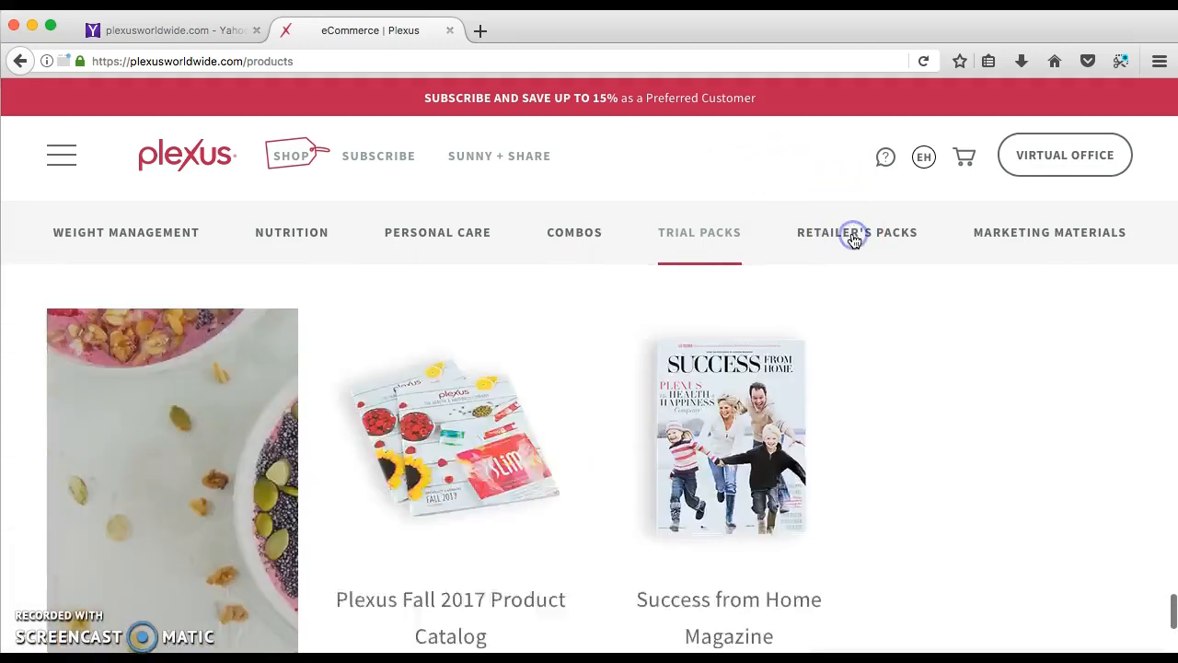
pyautogui.click(857, 232)
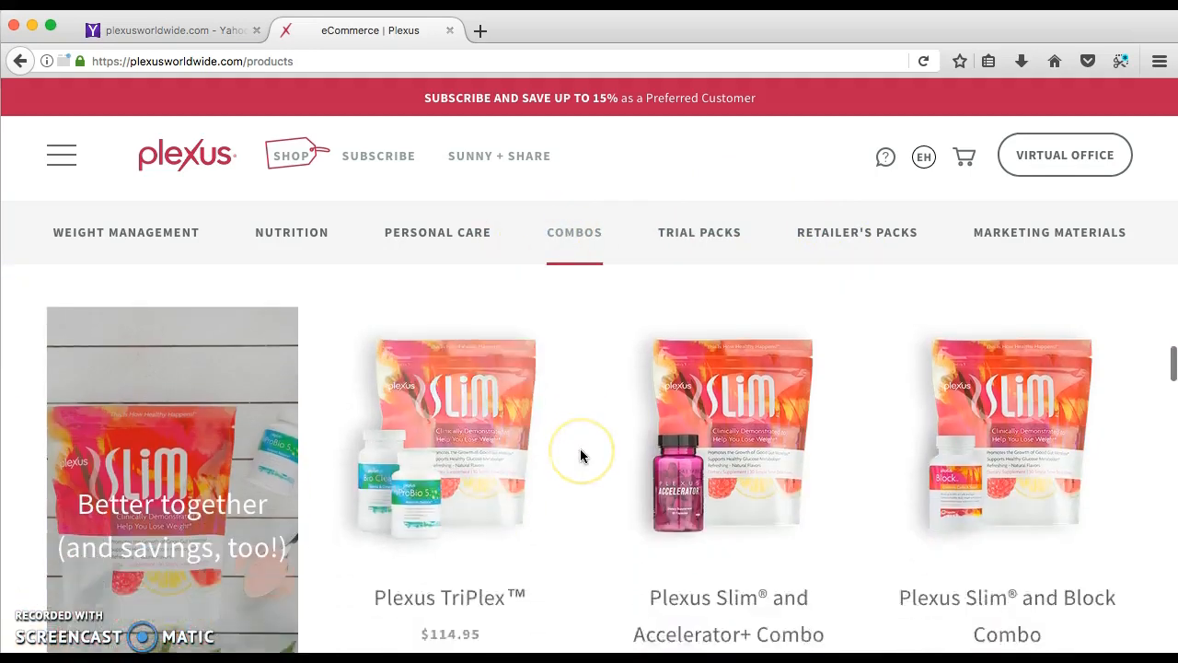
# Scroll down to the Plexus TriPlex combo tile priced at $114.95
pyautogui.scroll(-3)
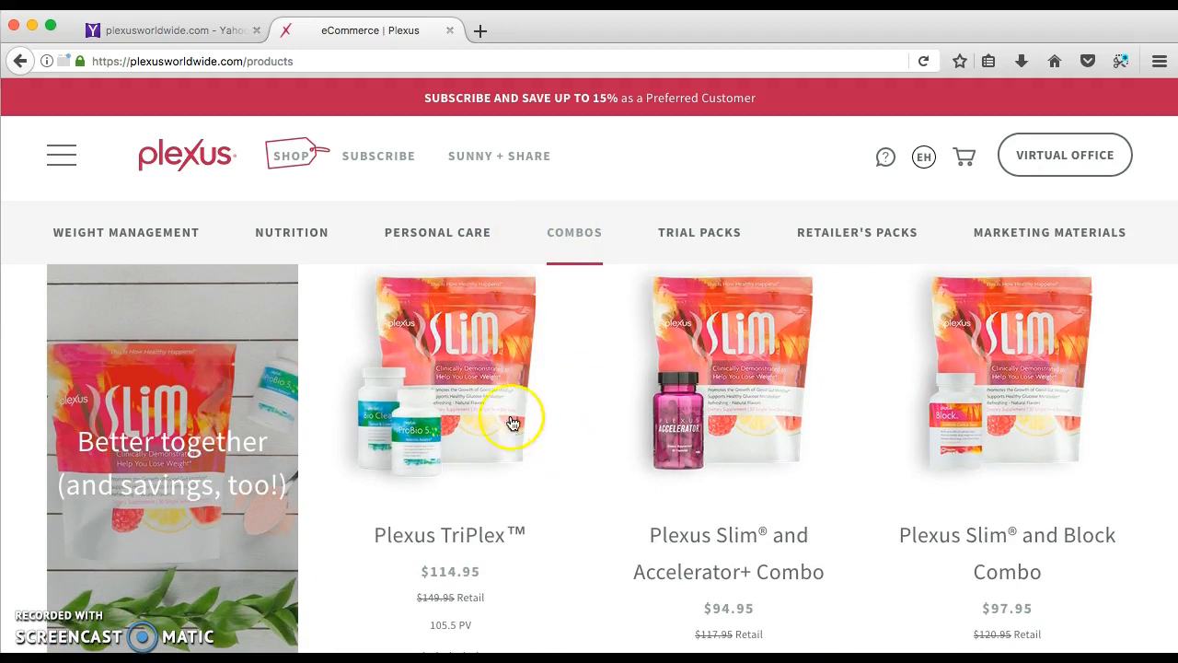
pyautogui.moveTo(495, 439)
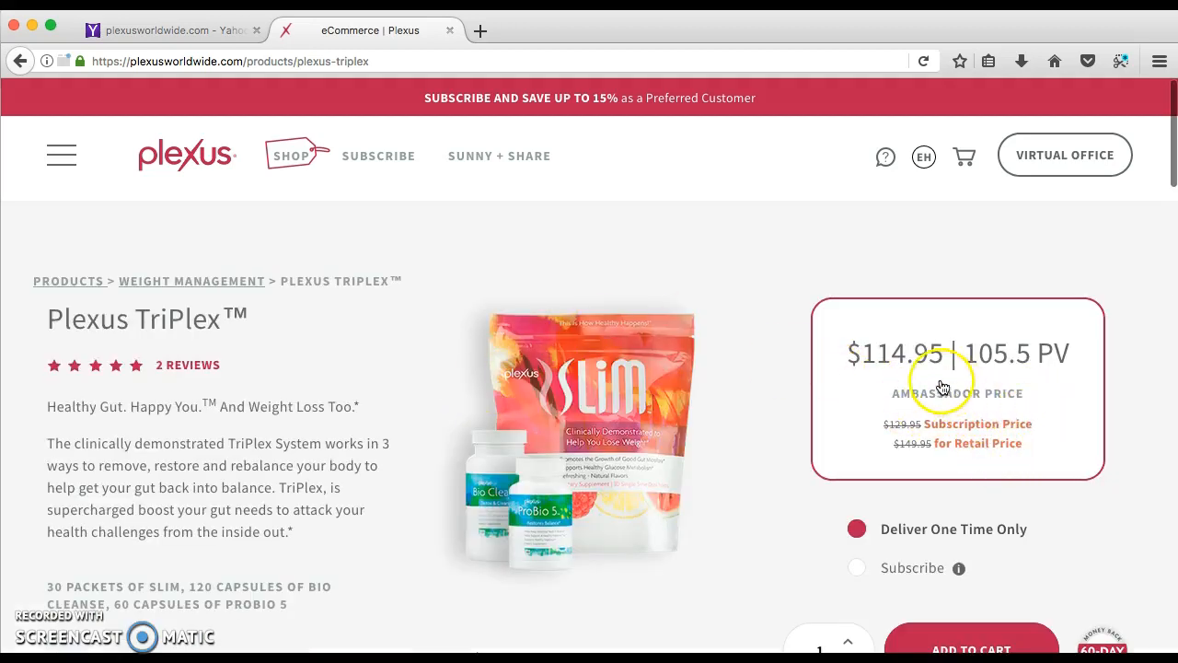
pyautogui.moveTo(872, 370)
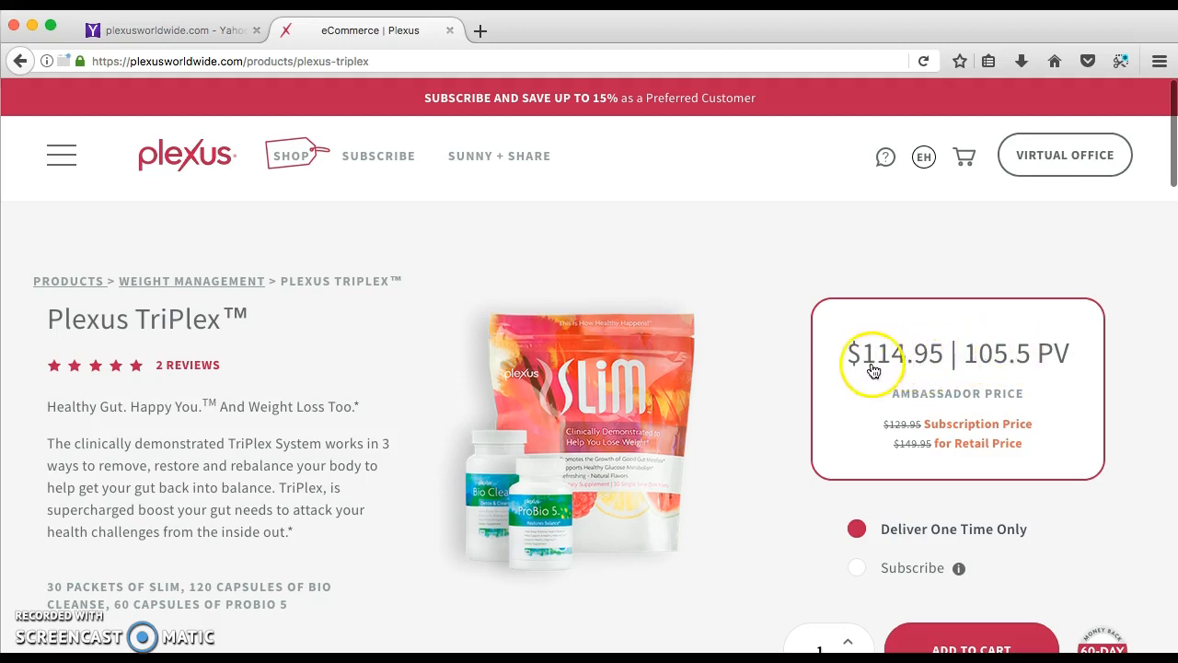
# Add one Plexus TriPlex ($114.95) to the cart and open the full cart page
pyautogui.scroll(-3)
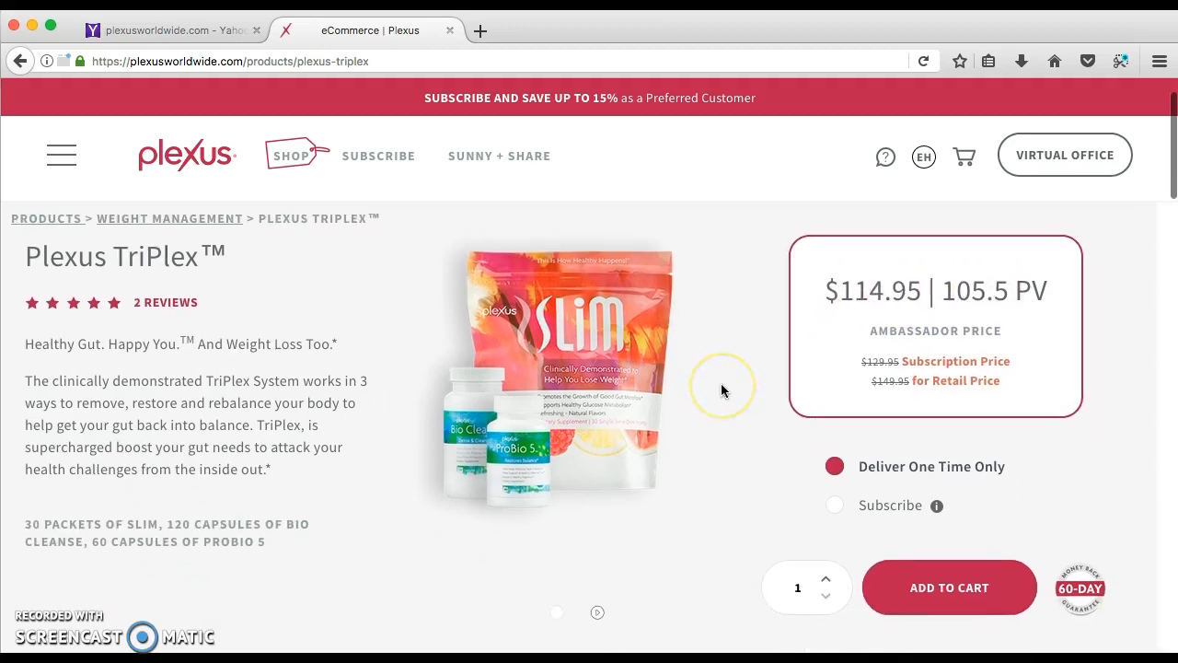
pyautogui.scroll(-3)
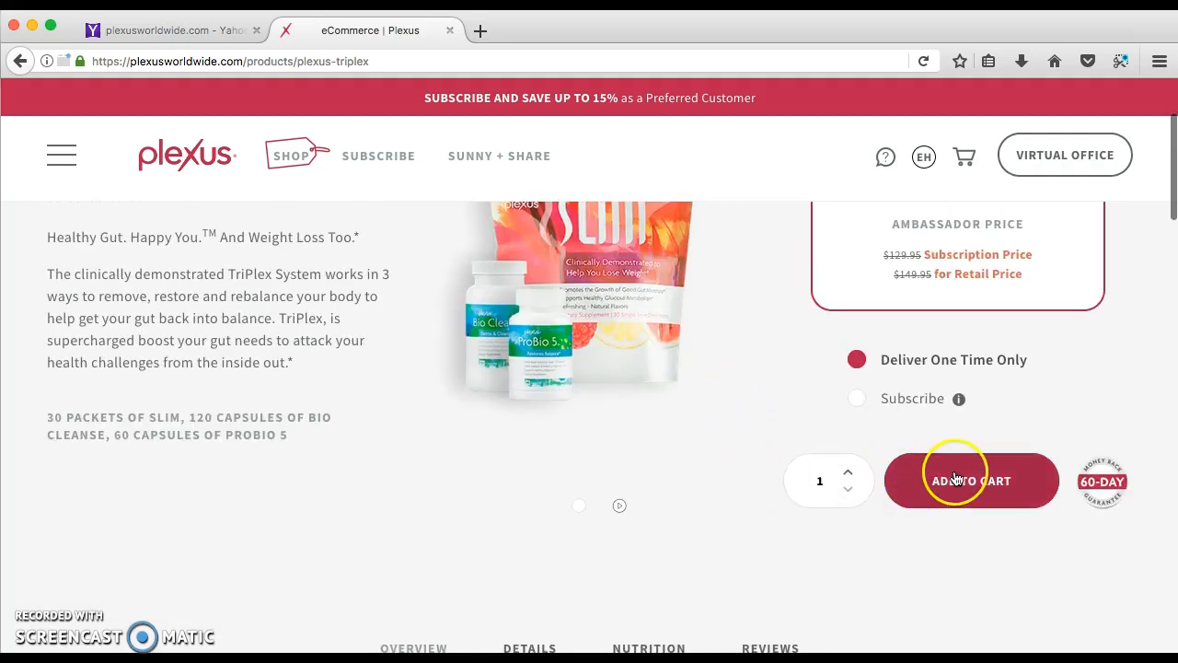
pyautogui.click(972, 480)
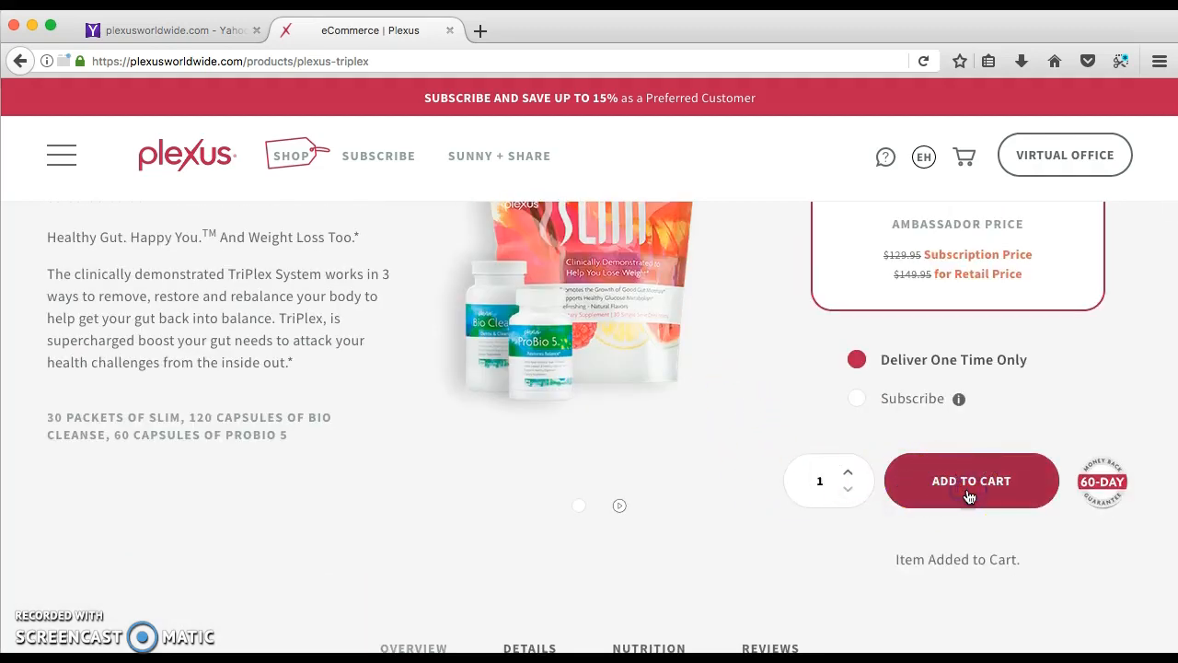
pyautogui.click(972, 480)
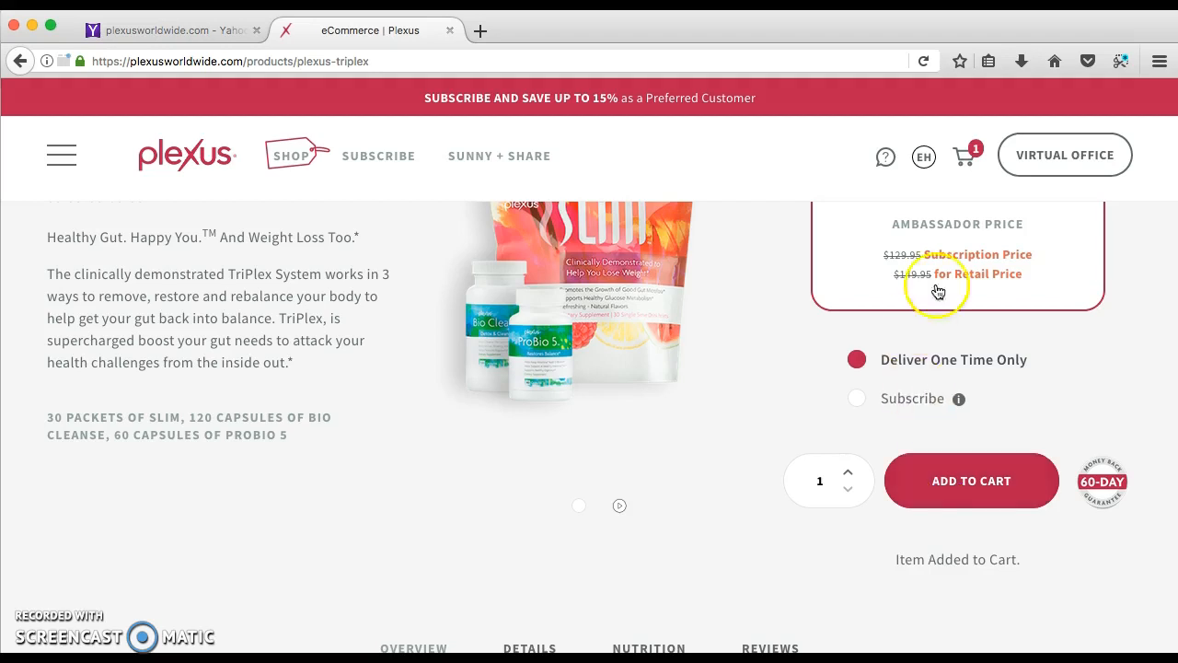
pyautogui.click(964, 155)
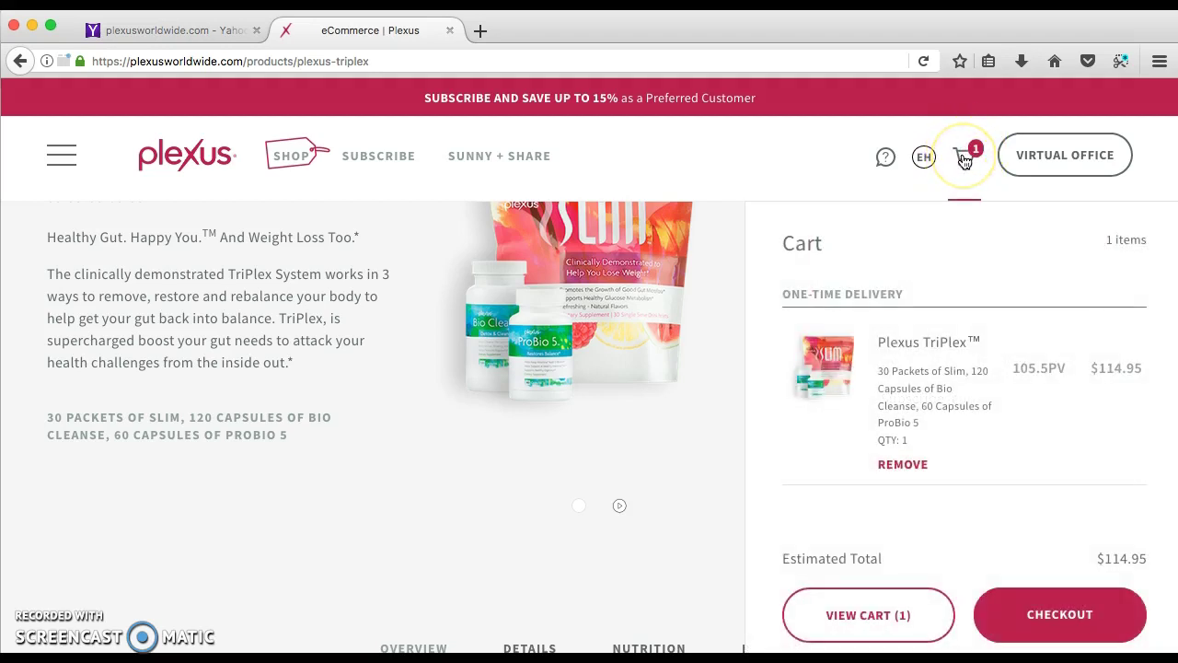
pyautogui.moveTo(909, 463)
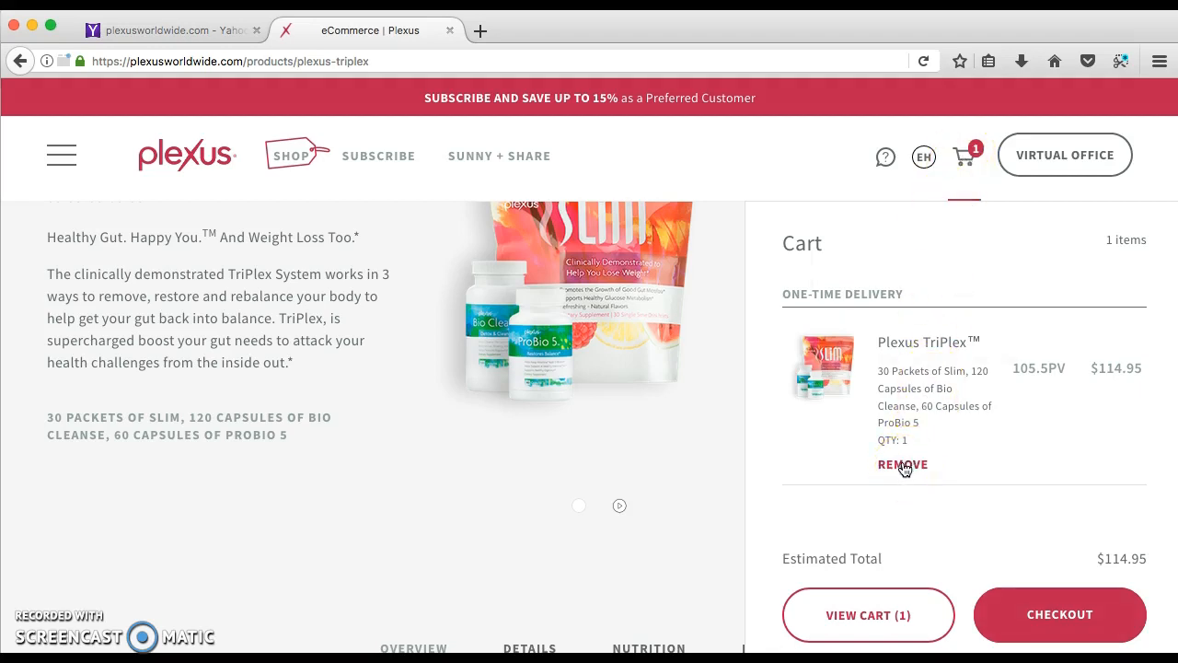
pyautogui.moveTo(1013, 534)
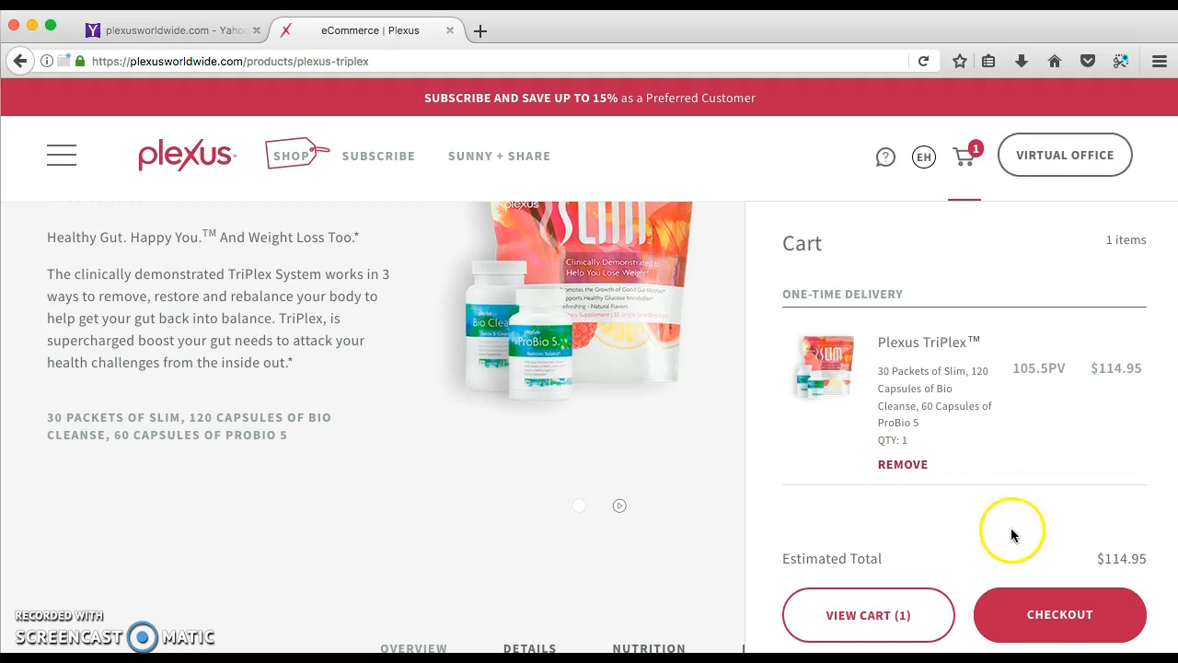
pyautogui.click(868, 614)
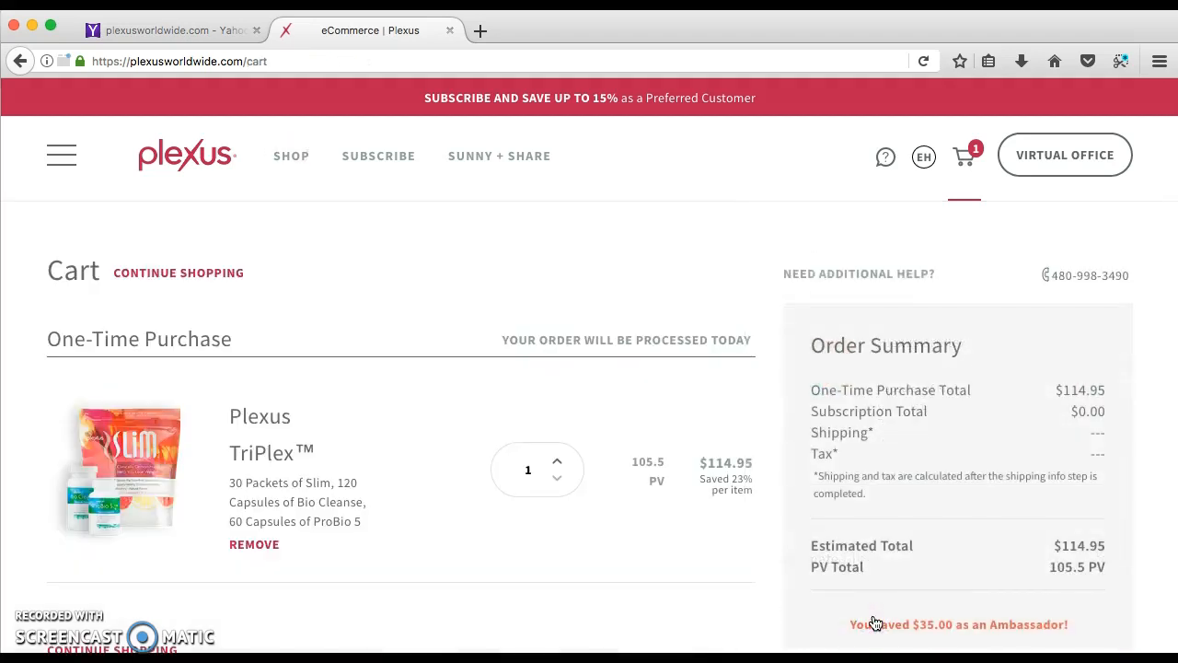
pyautogui.moveTo(497, 386)
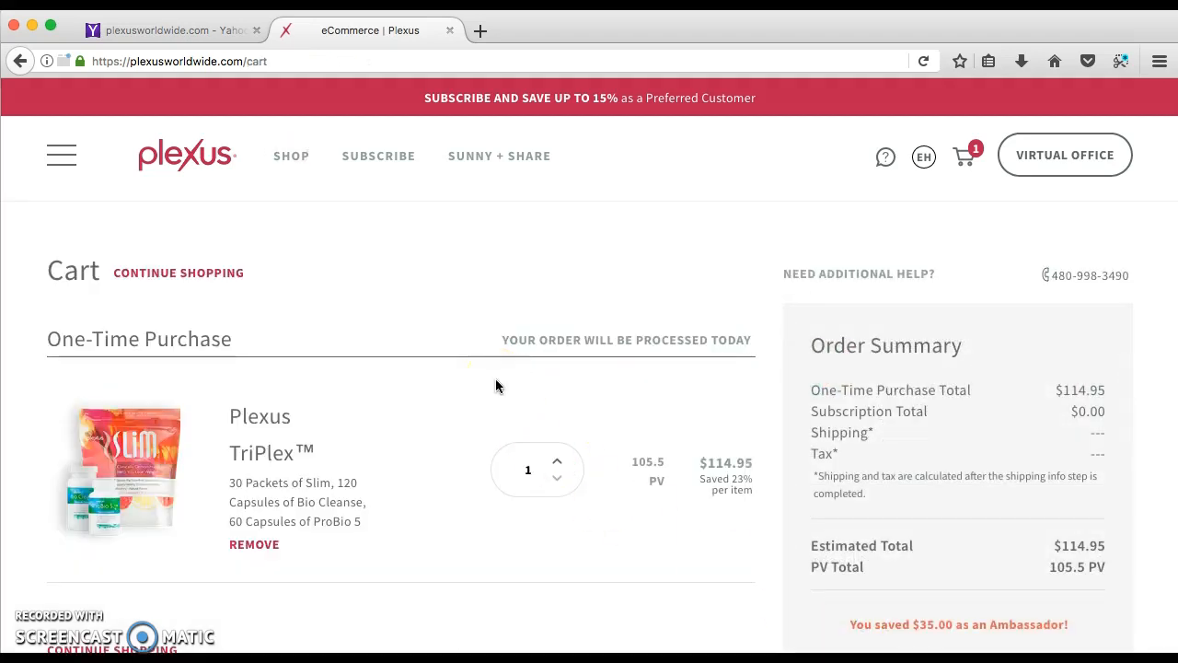
# Review the cart's $114.95 order summary and start checkout
pyautogui.scroll(-3)
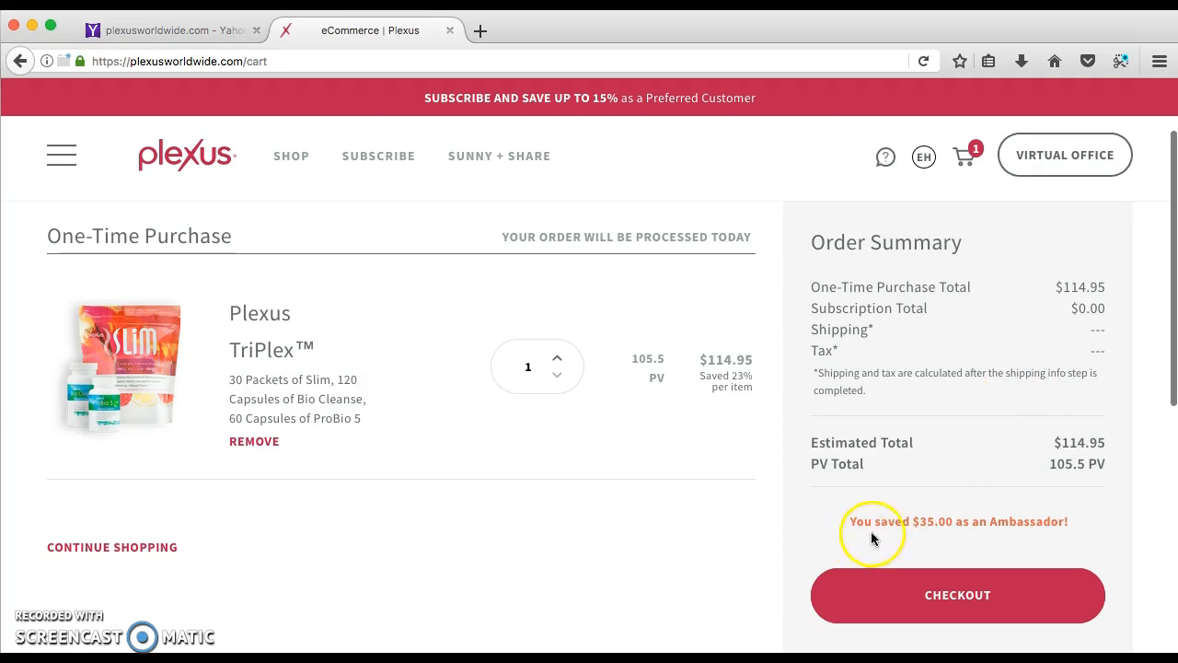
pyautogui.moveTo(1019, 538)
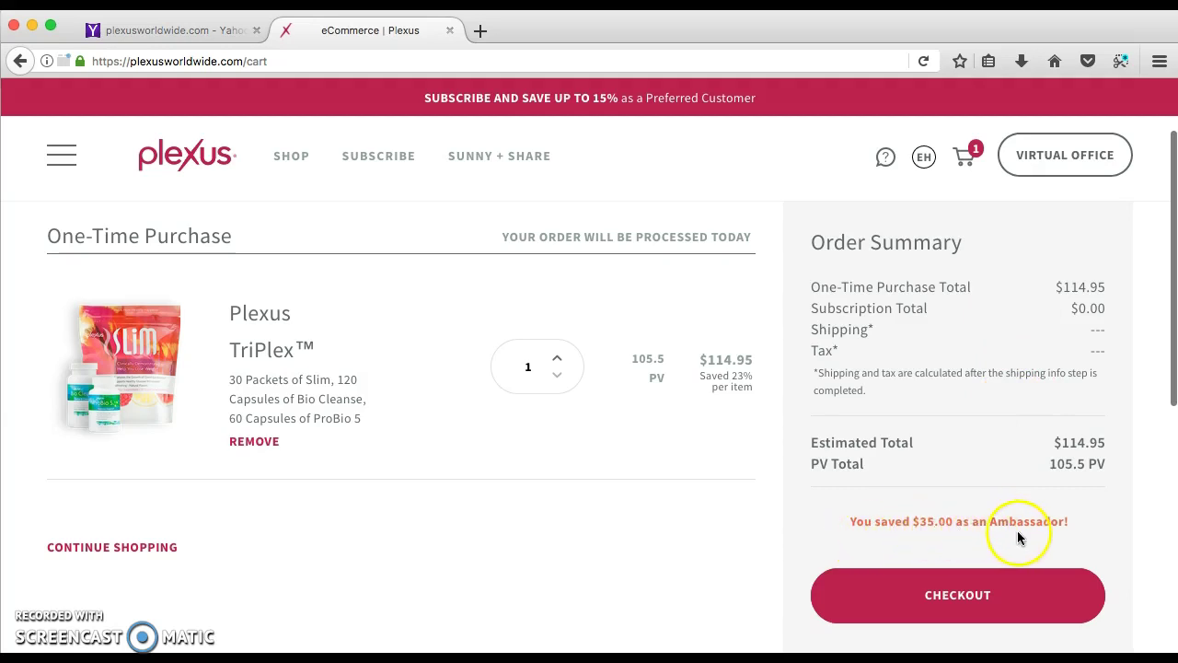
pyautogui.moveTo(927, 528)
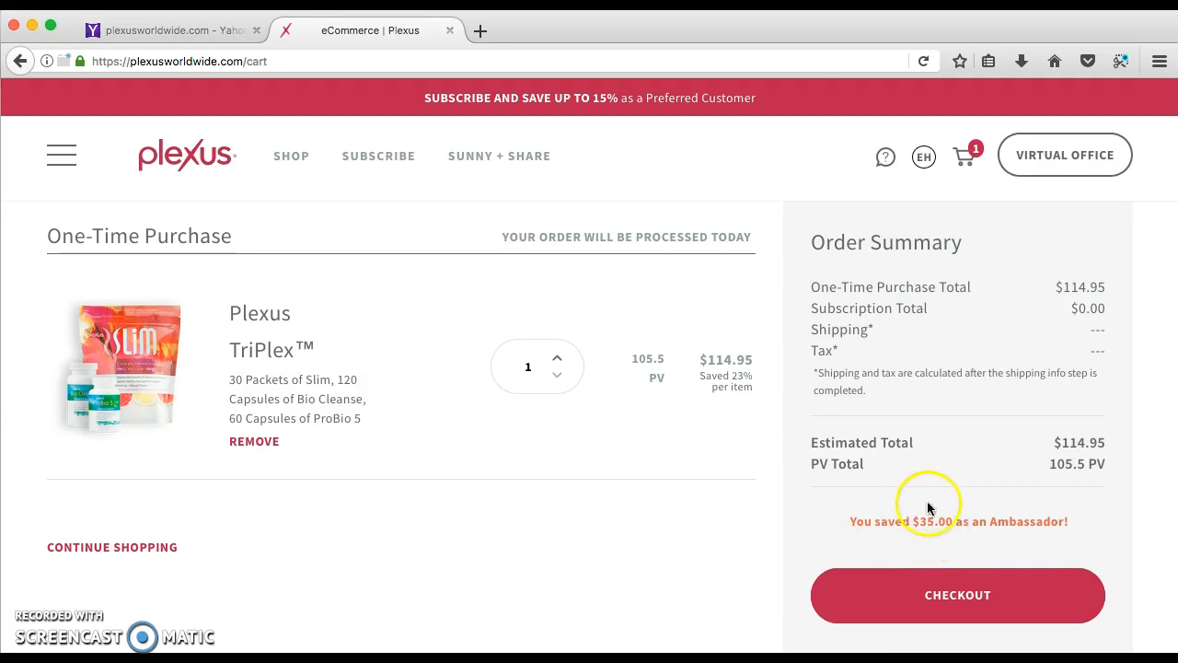
pyautogui.moveTo(930, 543)
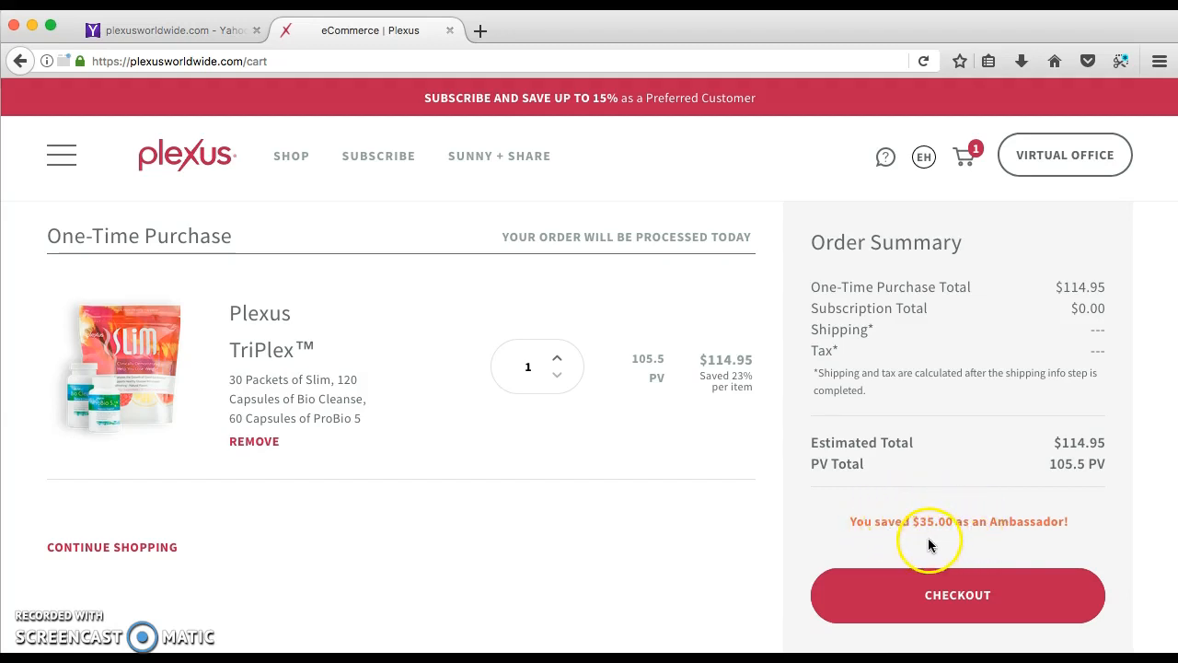
pyautogui.moveTo(941, 537)
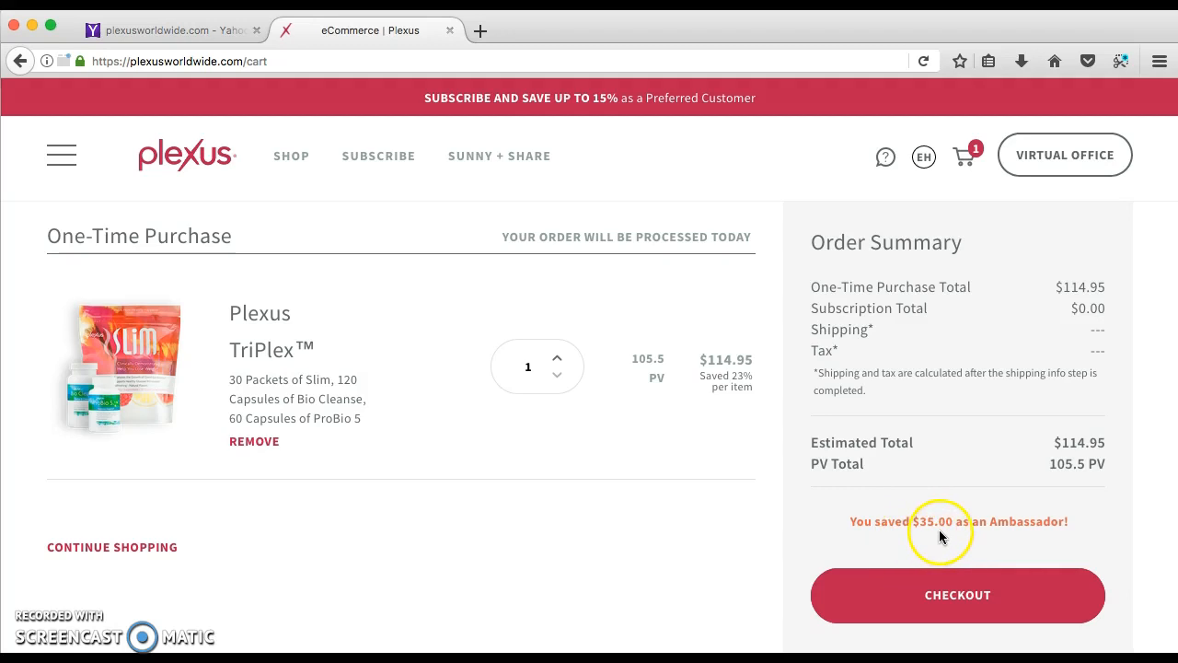
pyautogui.moveTo(924, 540)
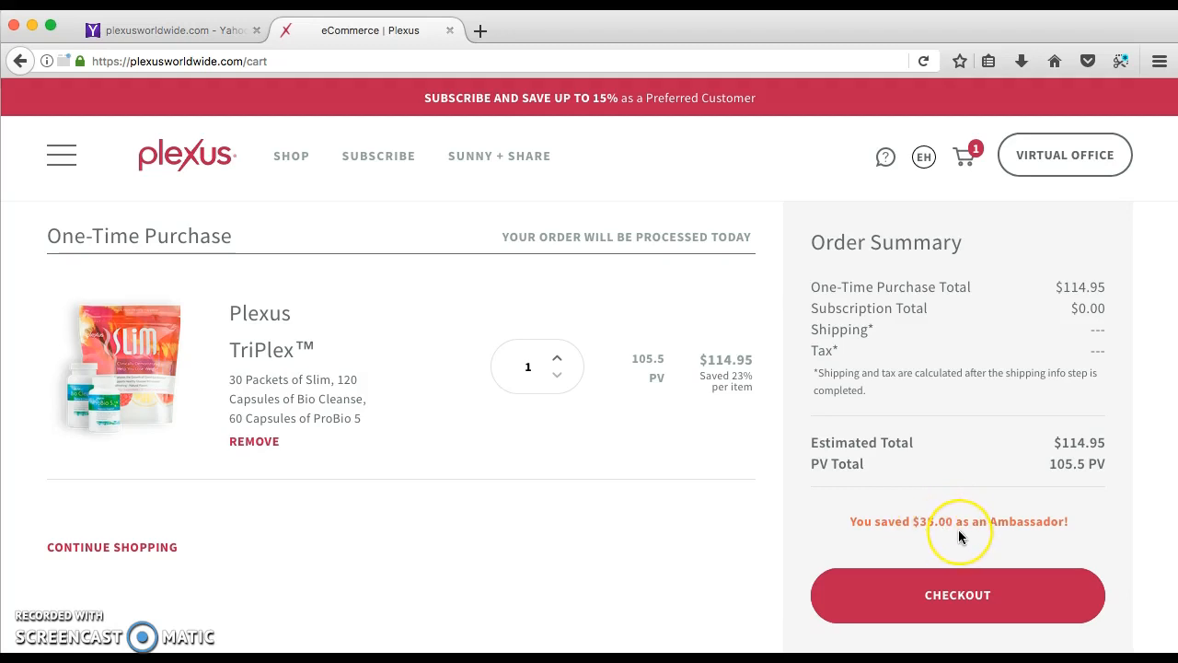
pyautogui.moveTo(962, 536)
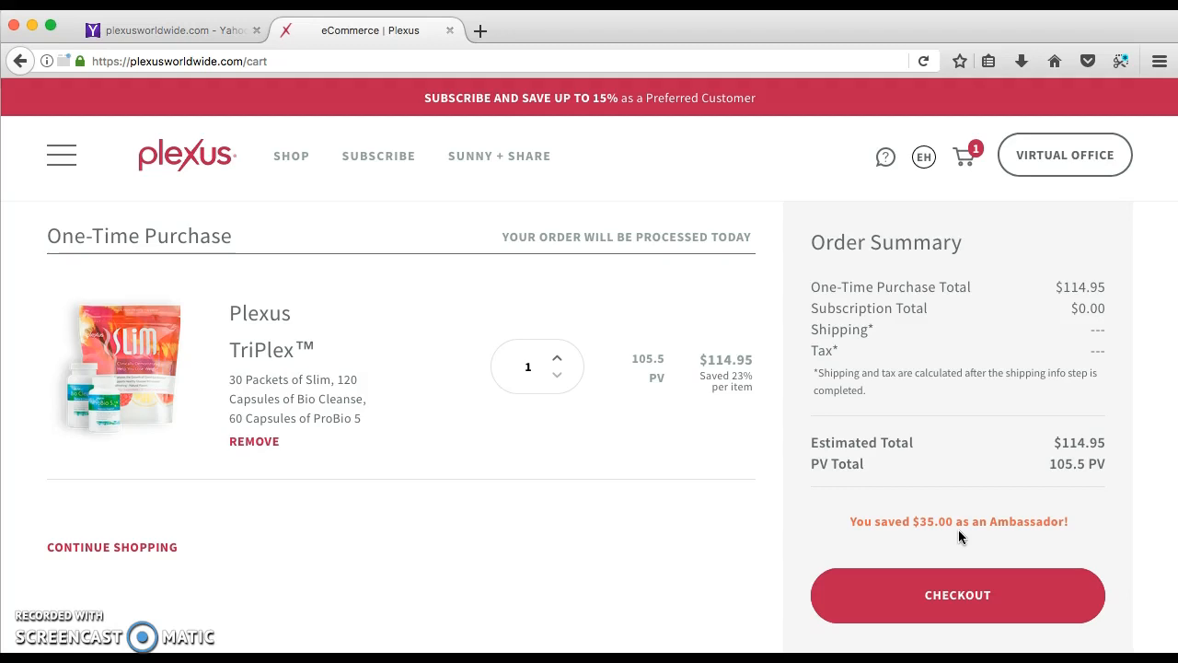
pyautogui.moveTo(321, 389)
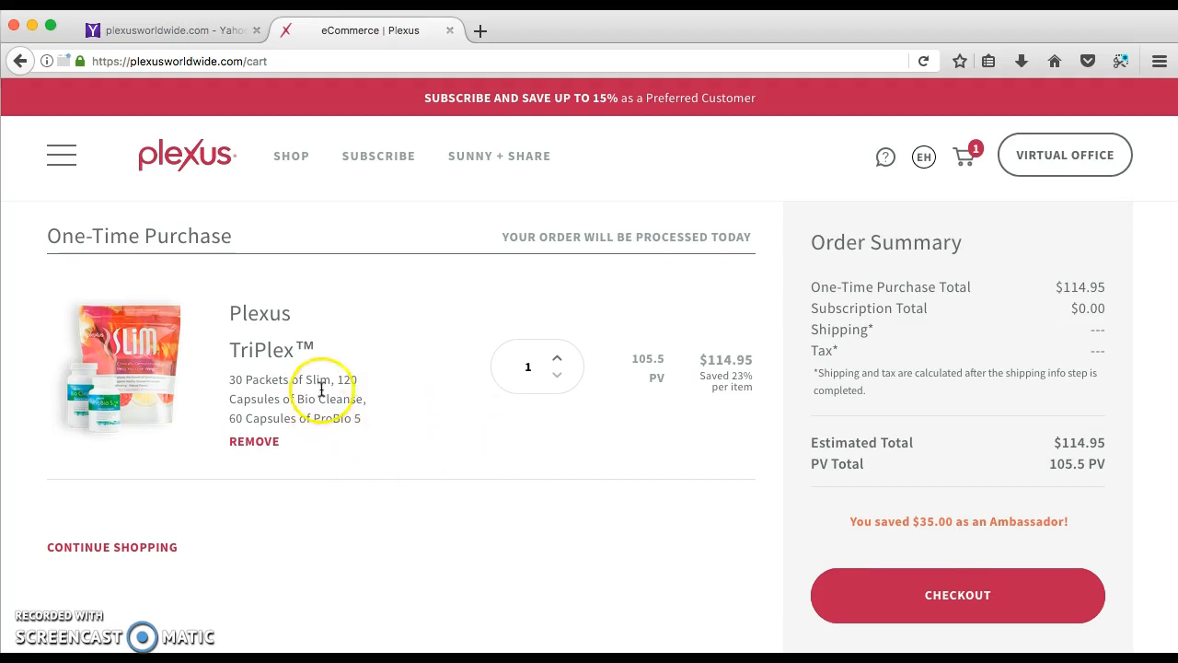
pyautogui.scroll(-3)
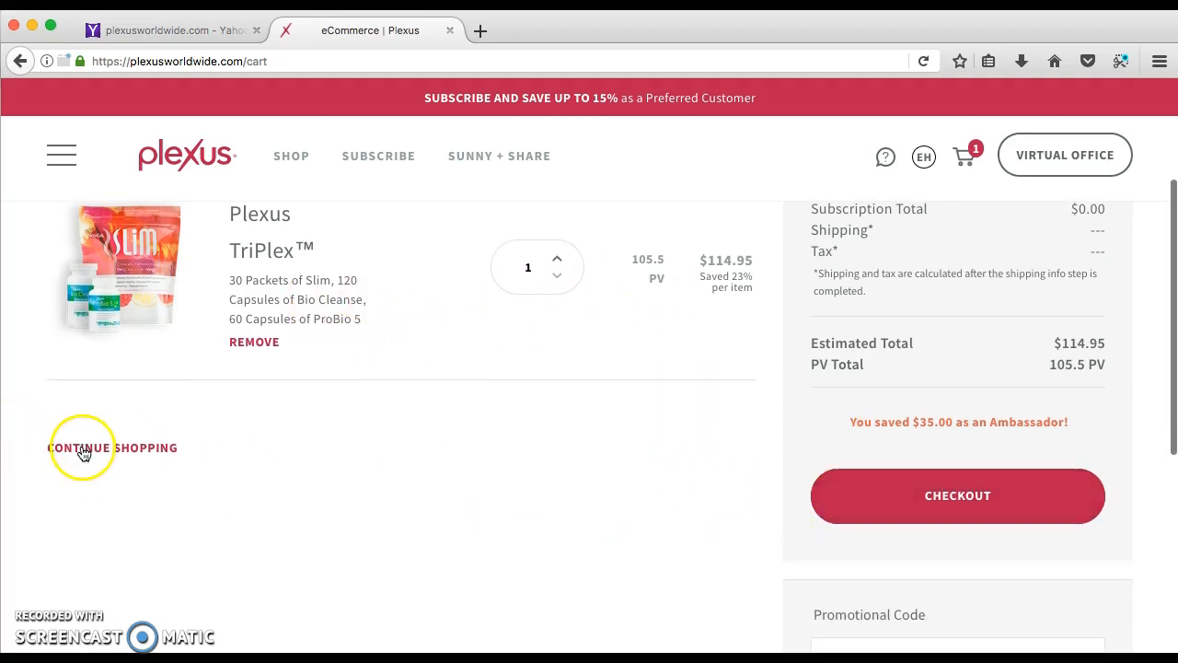
pyautogui.moveTo(177, 457)
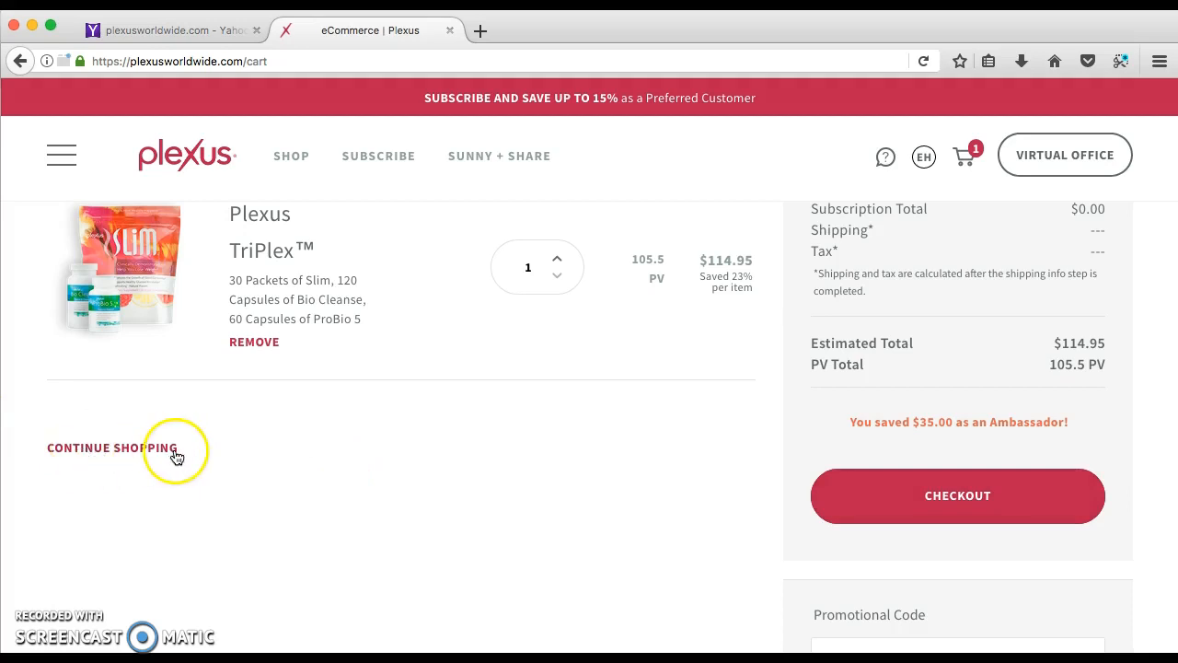
pyautogui.moveTo(380, 164)
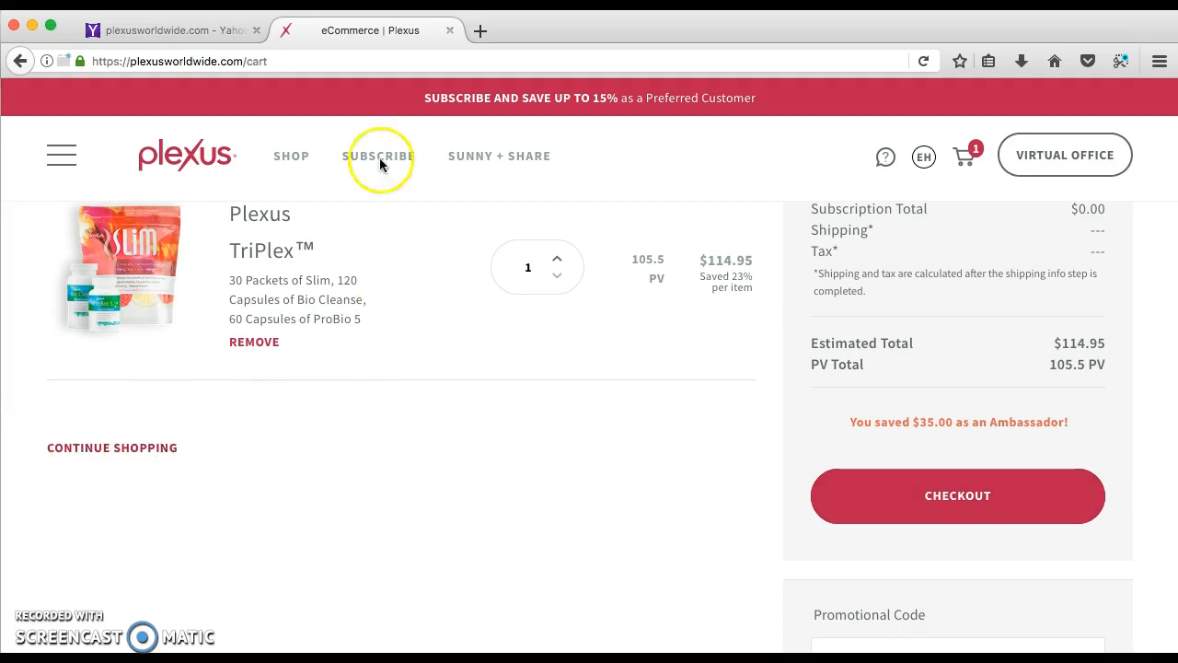
pyautogui.moveTo(883, 482)
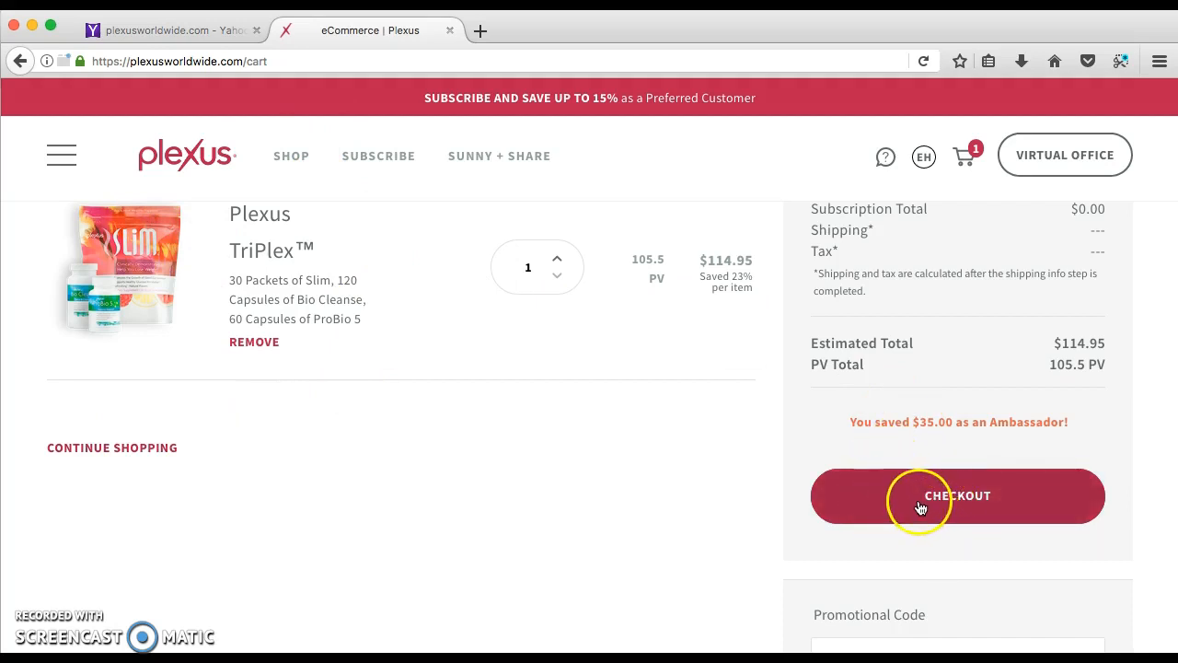
pyautogui.click(958, 496)
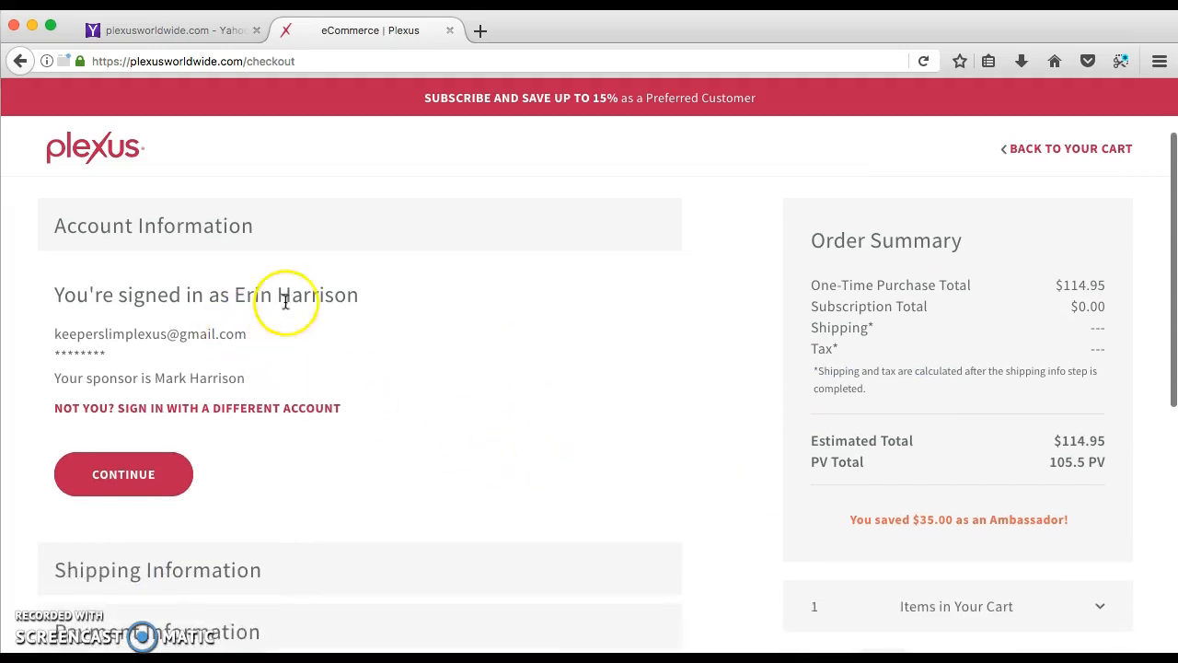
pyautogui.moveTo(239, 322)
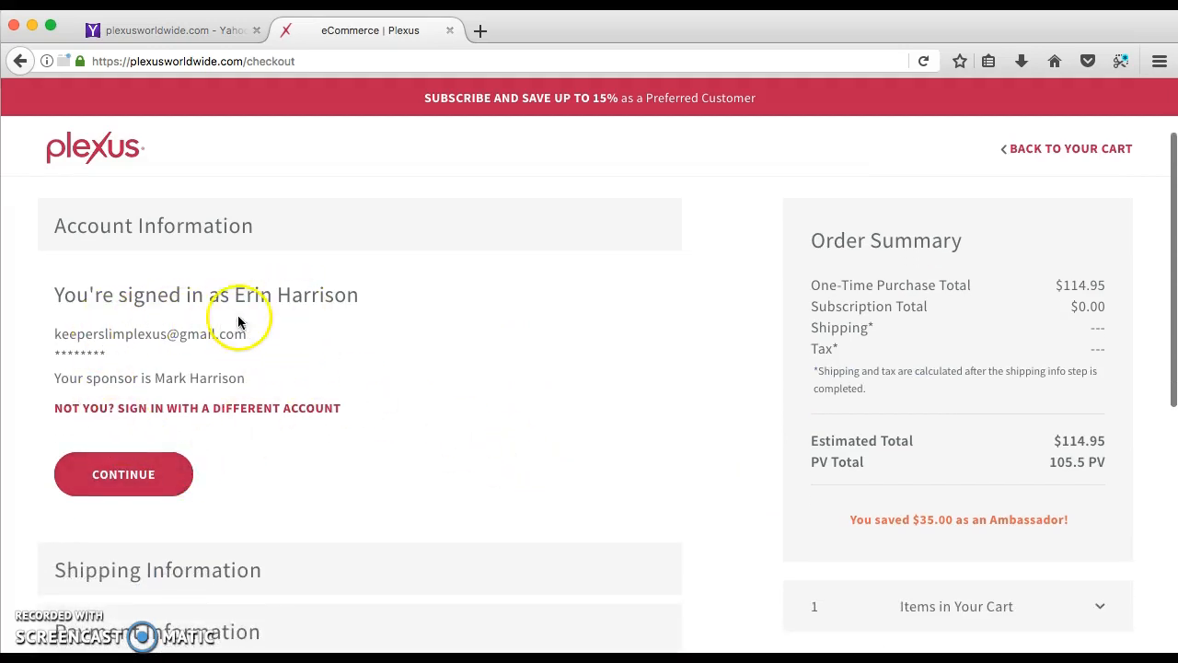
pyautogui.moveTo(123, 475)
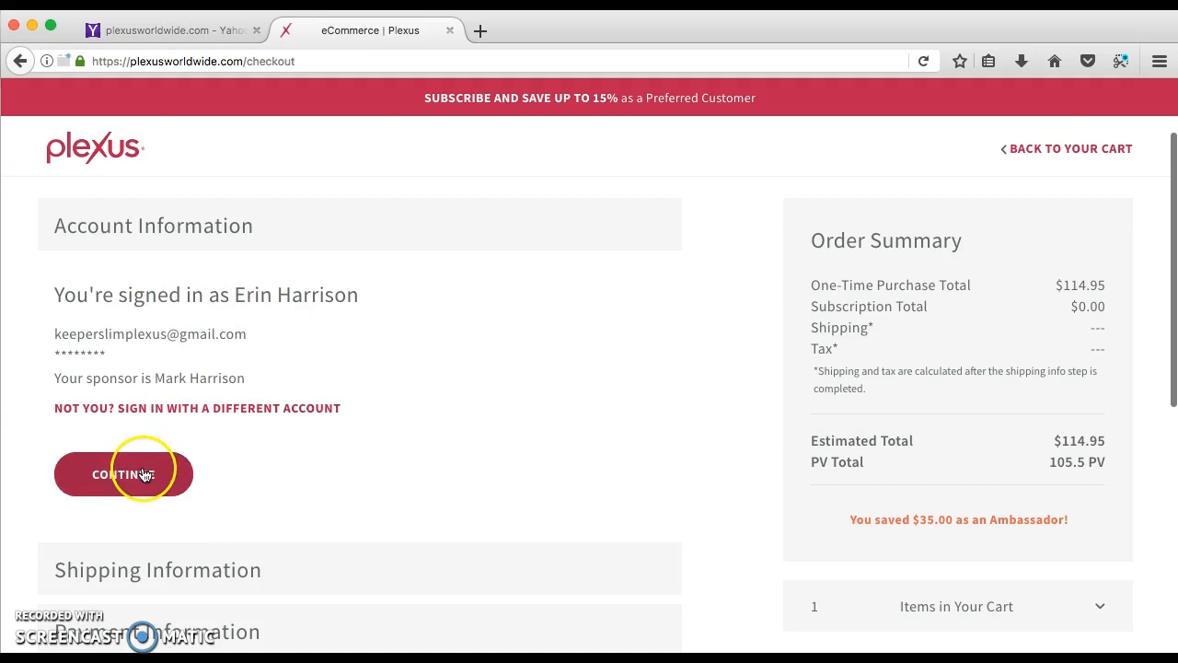
pyautogui.moveTo(193, 395)
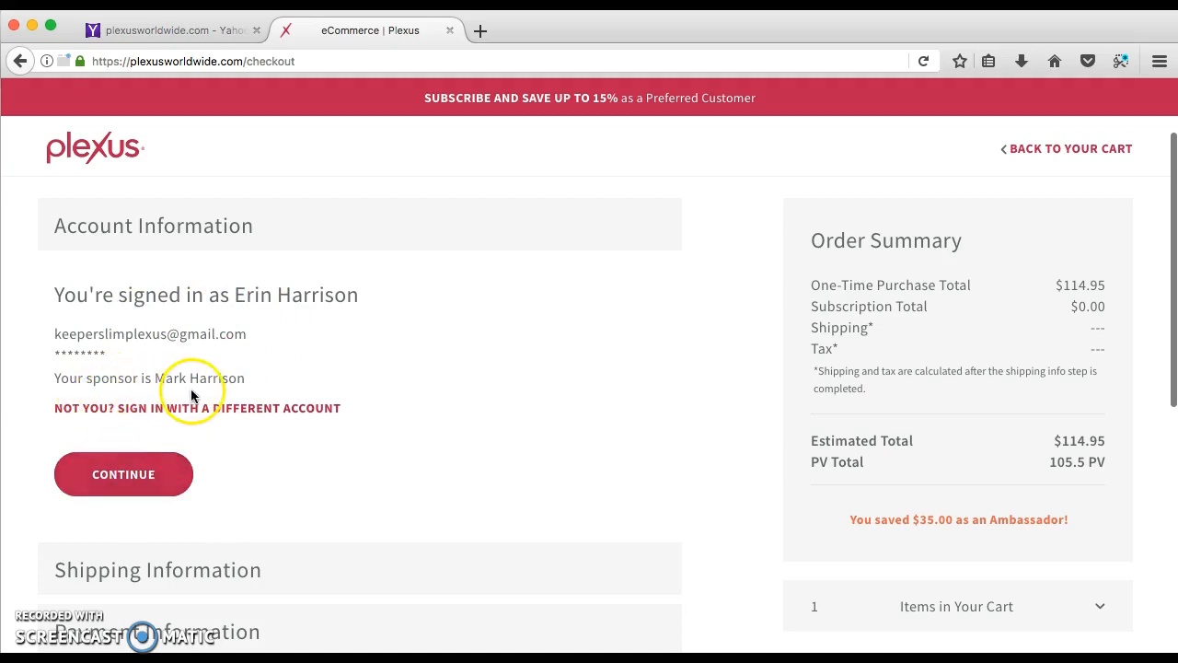
pyautogui.moveTo(123, 474)
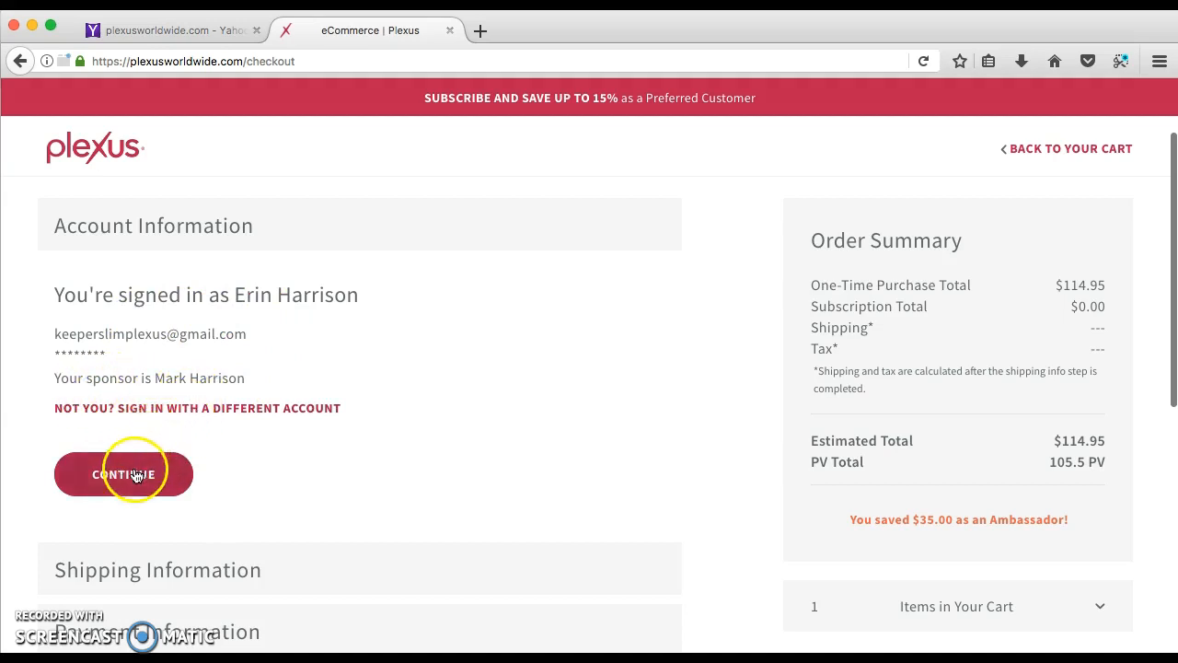
# Confirm the signed-in account details and continue to Shipping Information
pyautogui.click(125, 475)
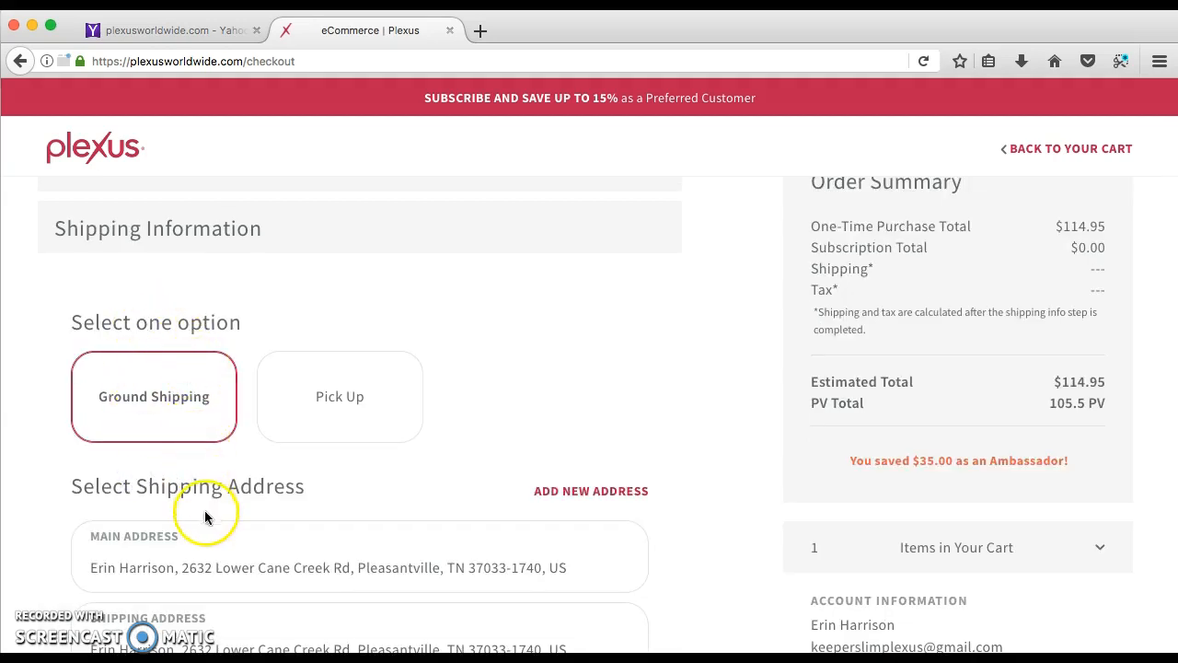
# Ship to the saved Main Address with Ground Shipping and continue to payment
pyautogui.scroll(-3)
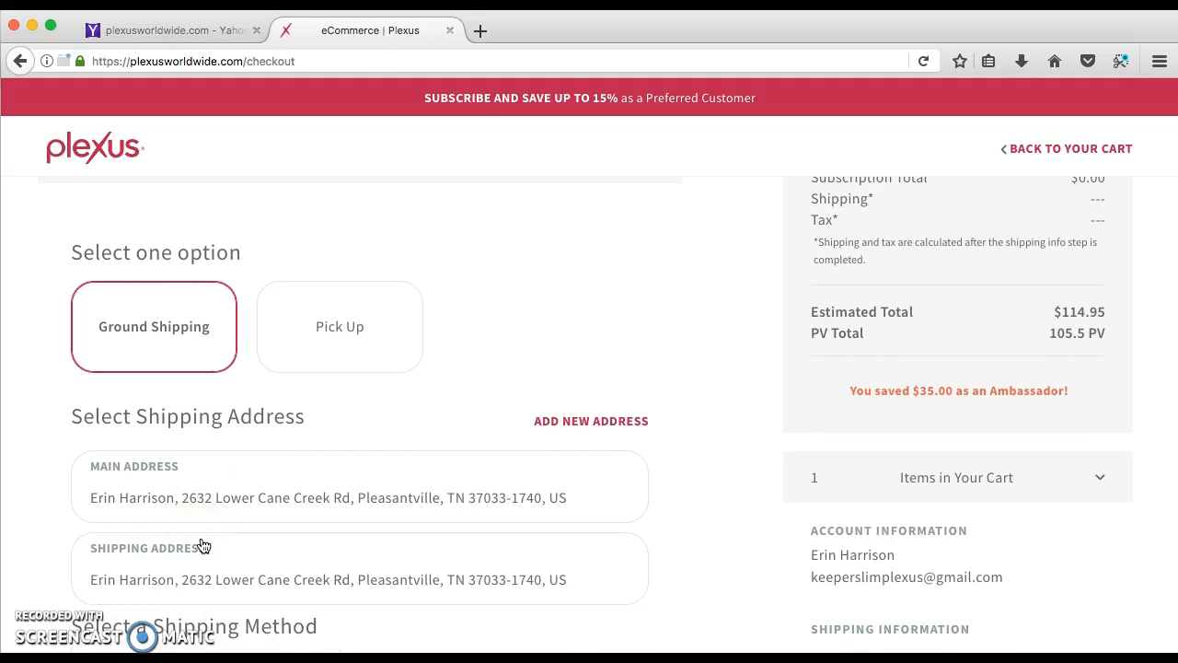
pyautogui.scroll(-3)
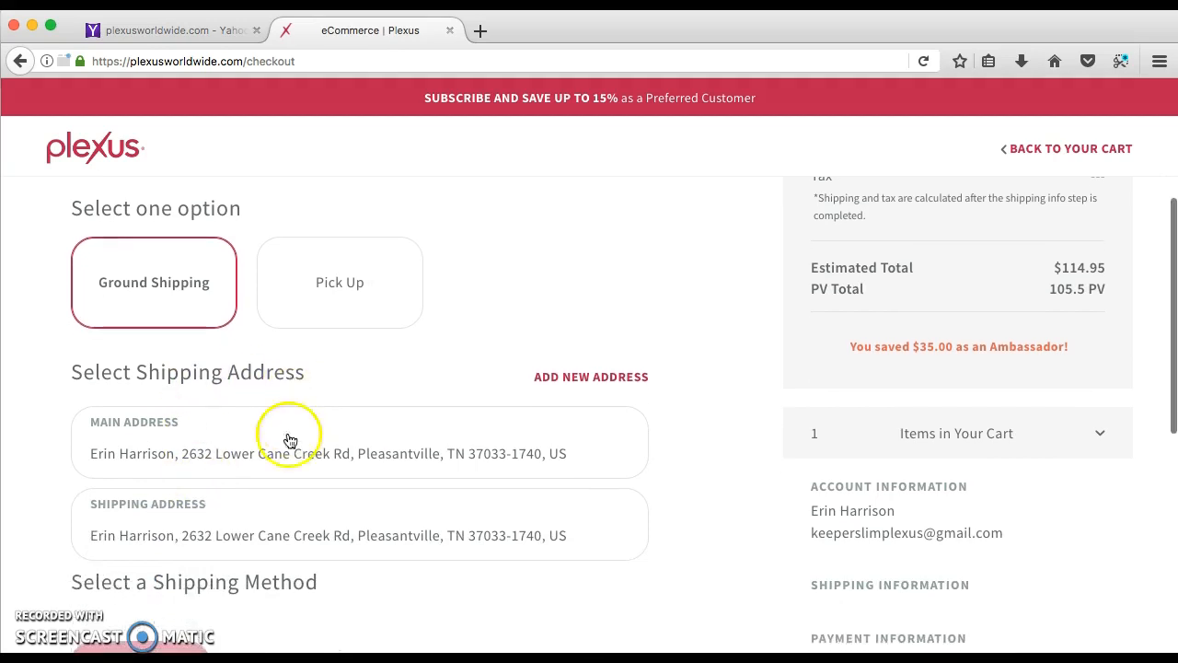
pyautogui.scroll(-3)
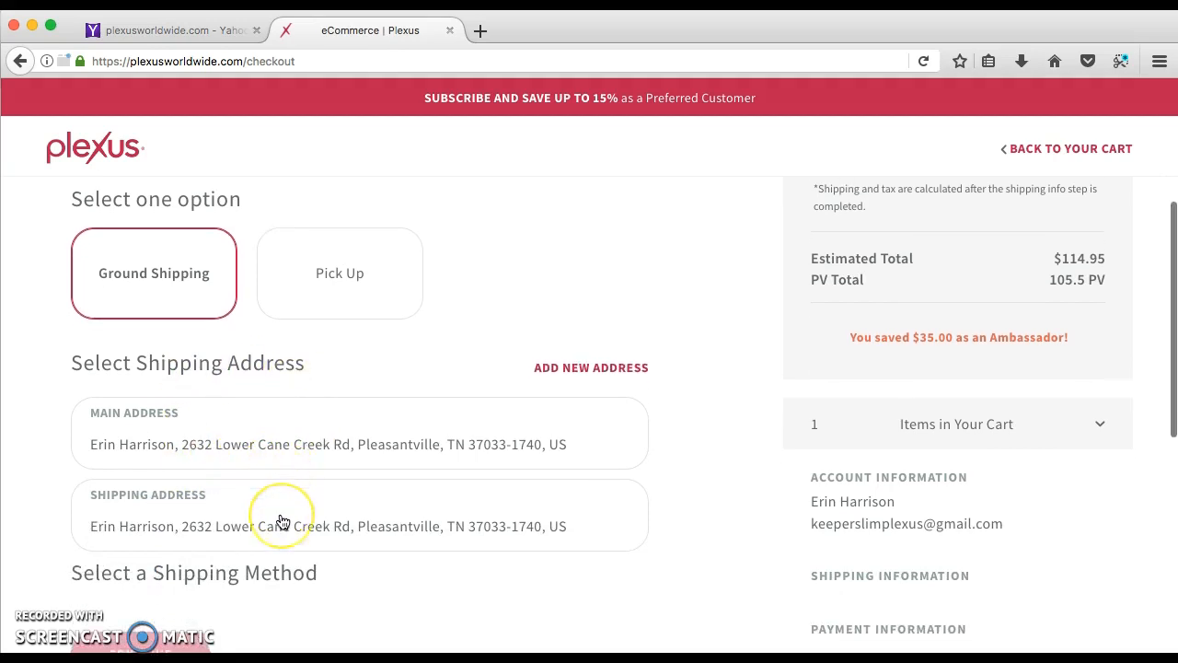
pyautogui.scroll(-3)
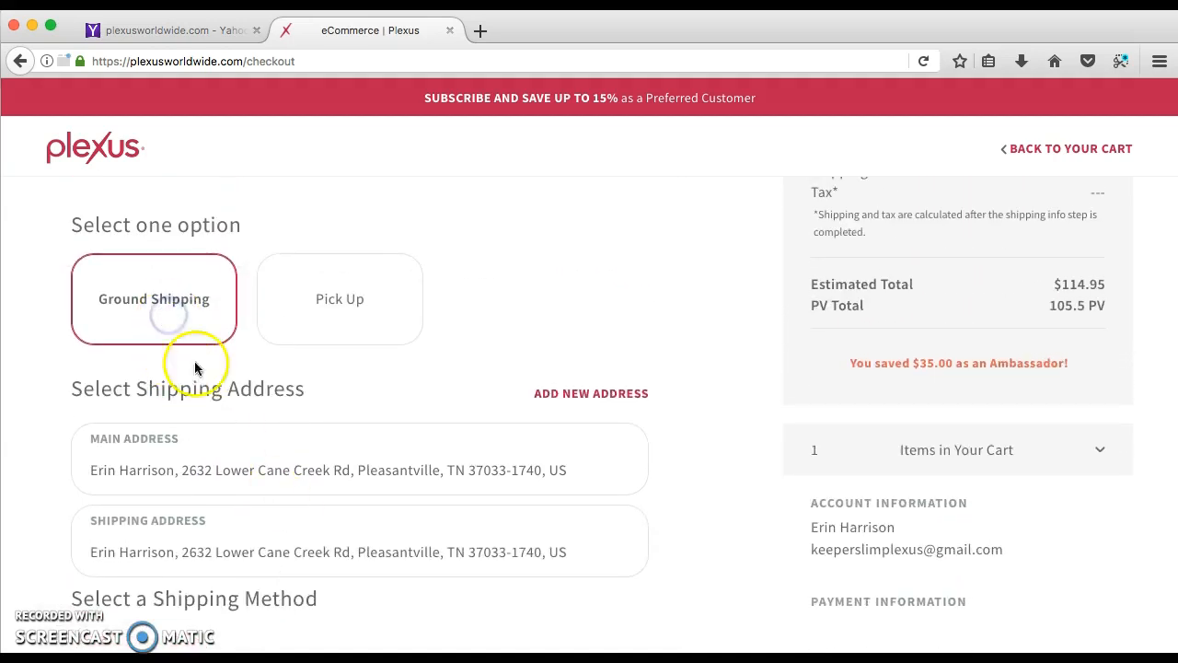
pyautogui.scroll(-3)
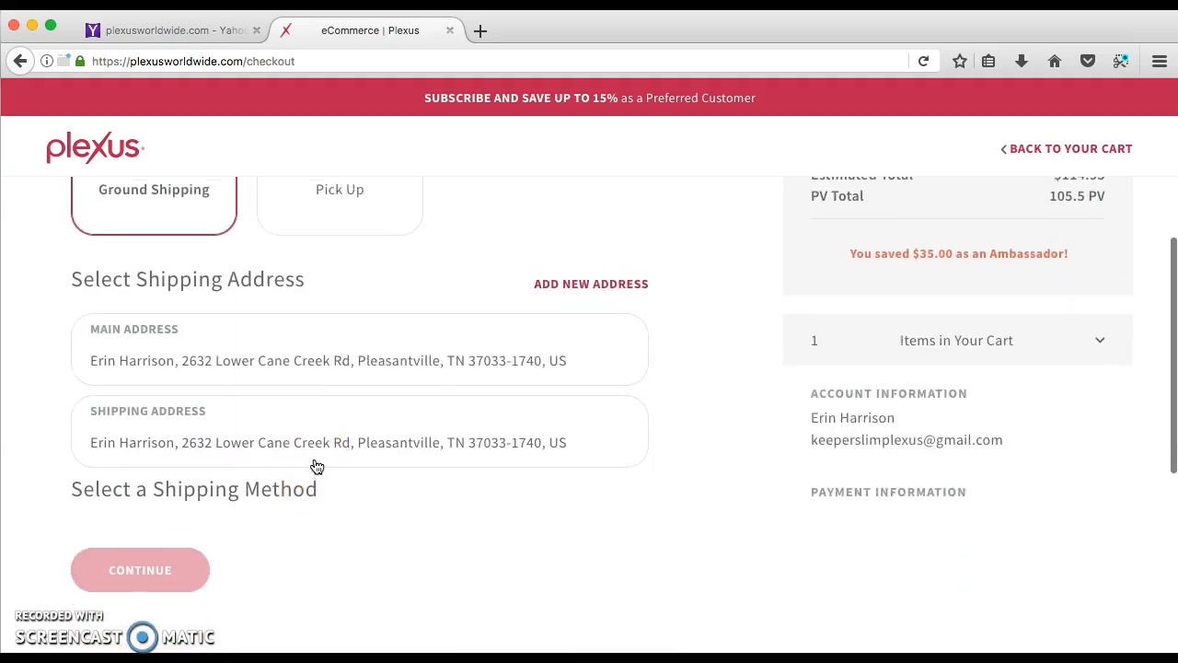
pyautogui.click(359, 350)
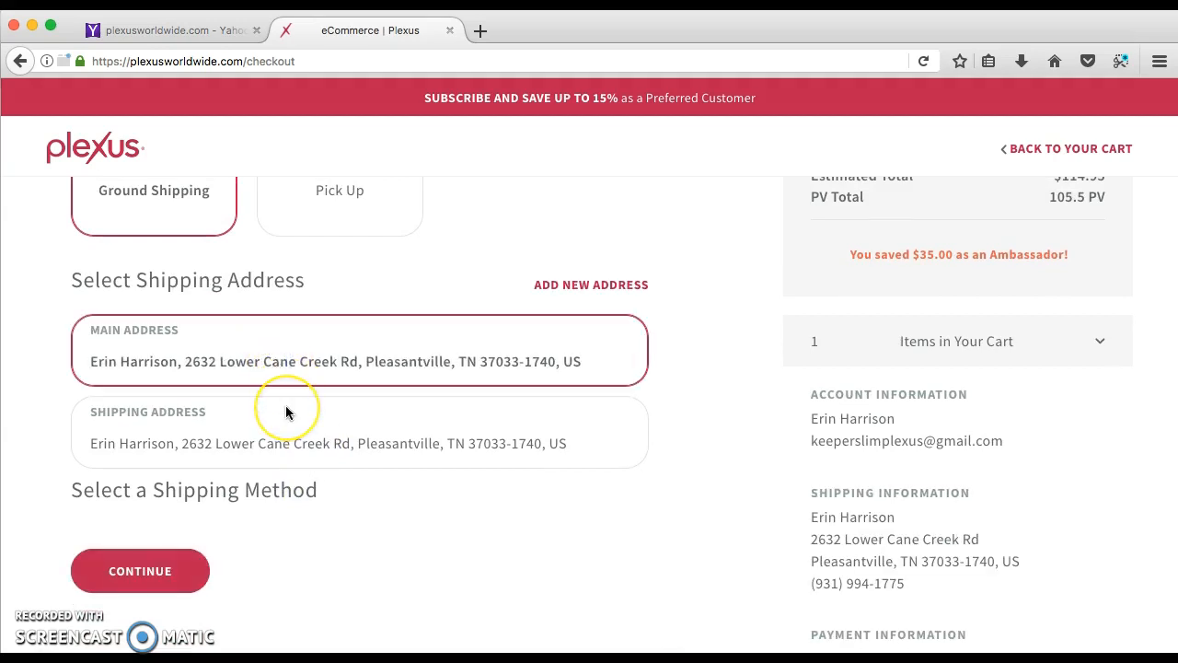
pyautogui.click(140, 571)
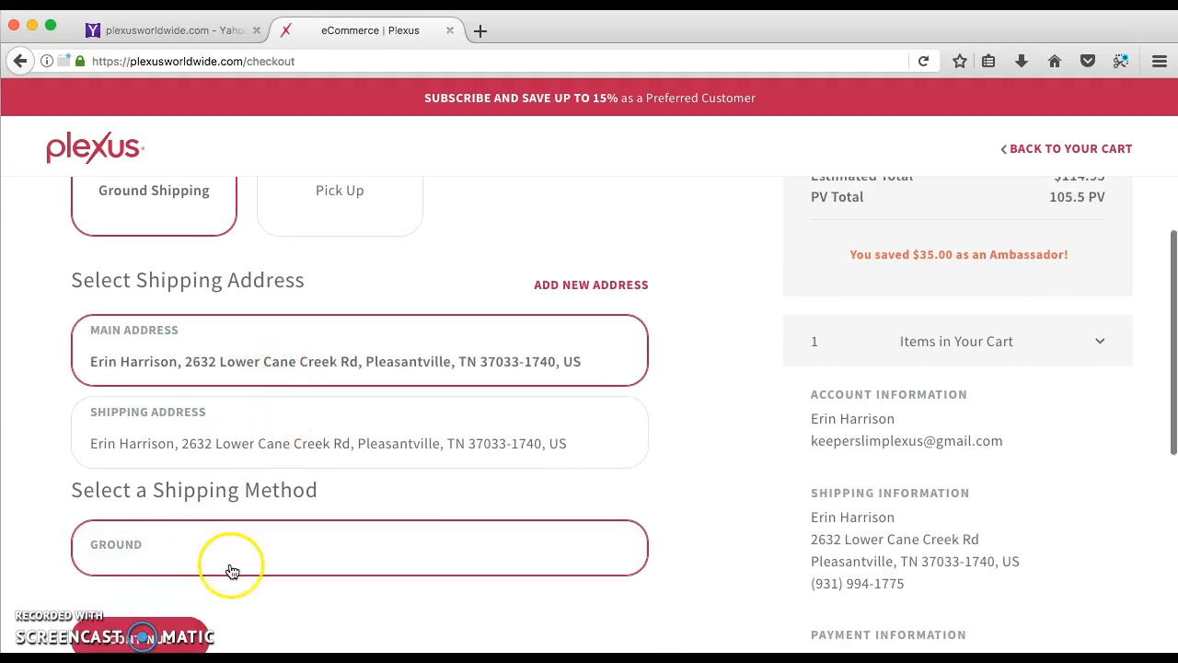
pyautogui.scroll(-3)
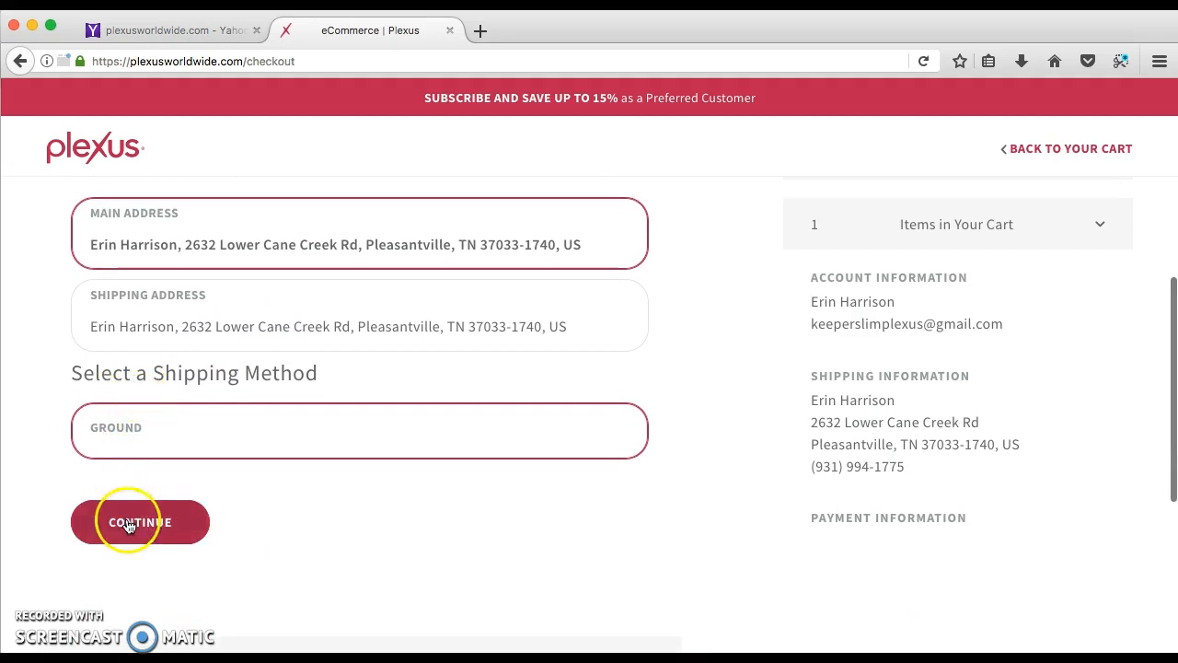
pyautogui.click(140, 523)
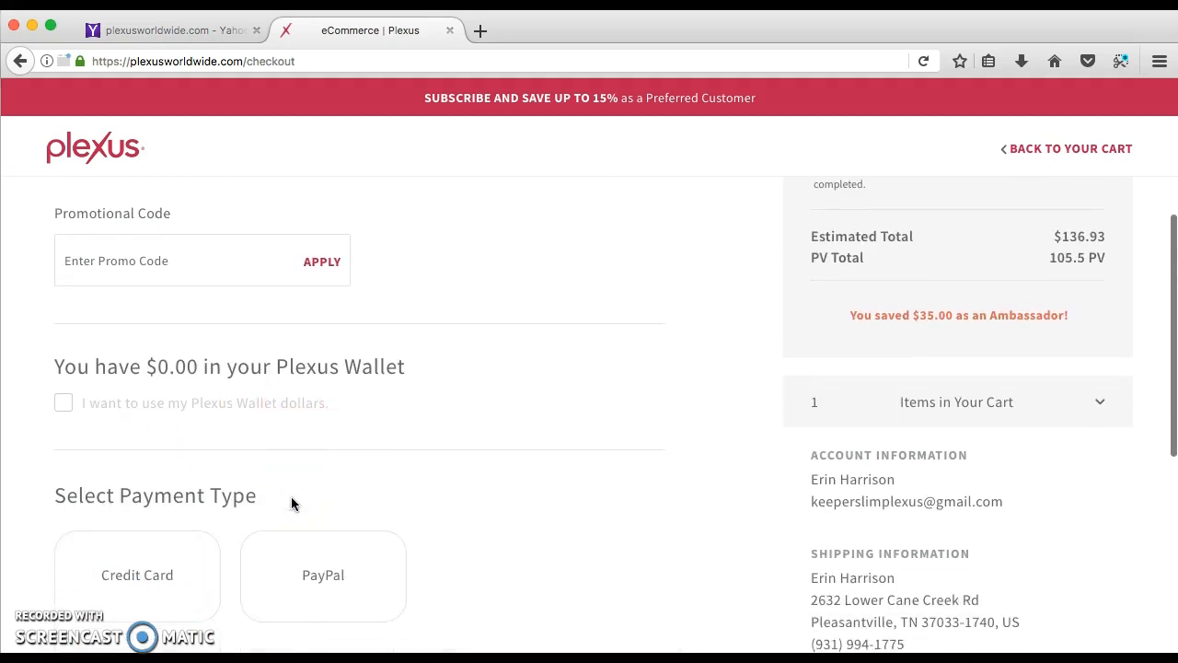
pyautogui.scroll(-3)
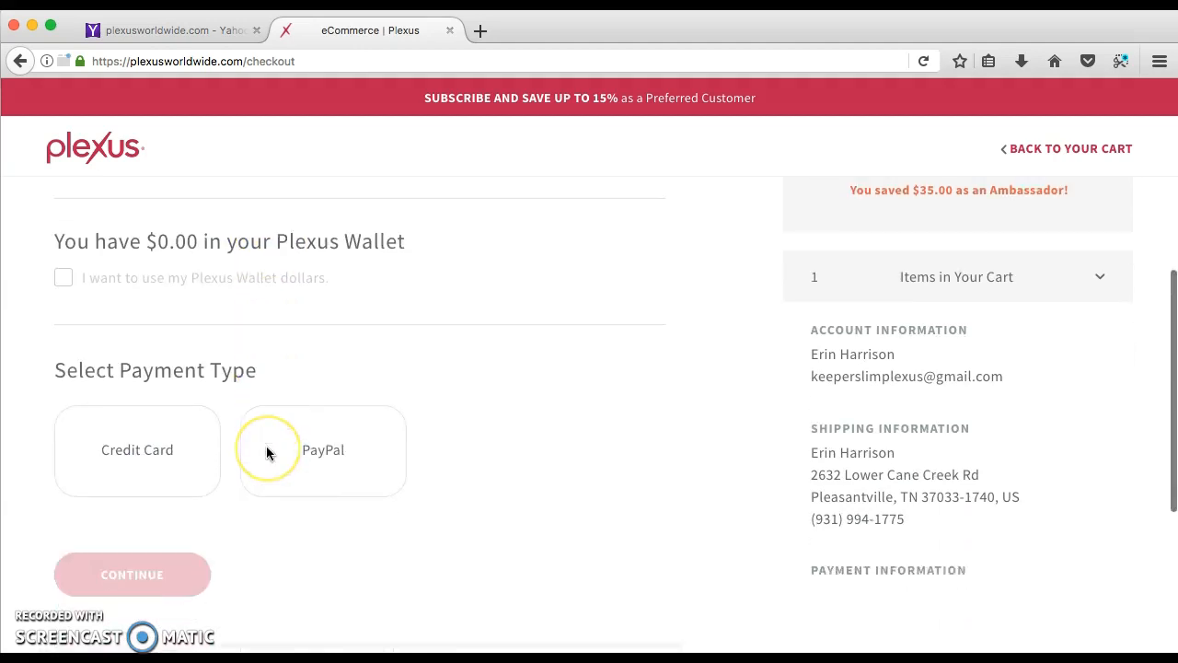
pyautogui.scroll(3)
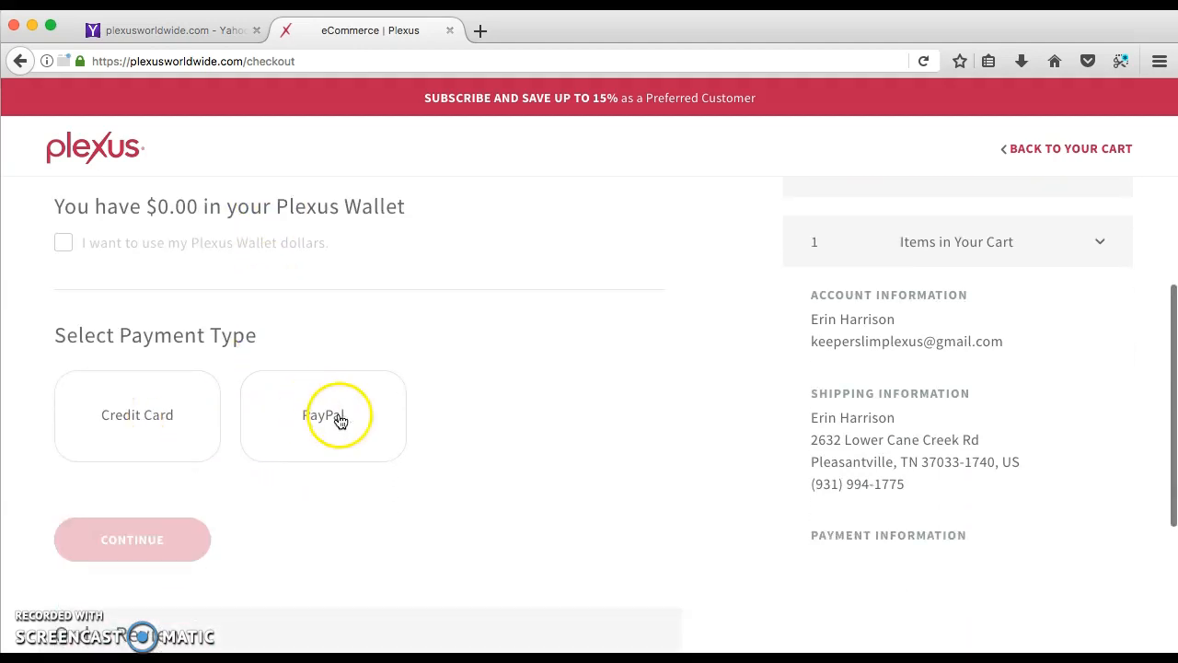
pyautogui.moveTo(255, 431)
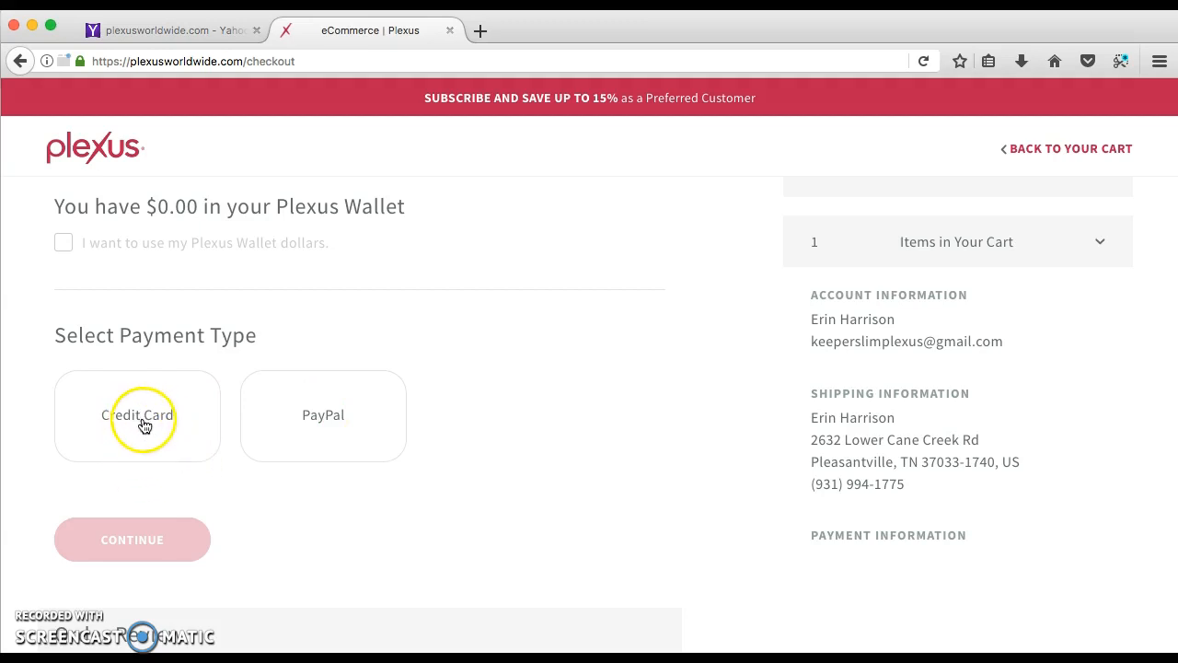
pyautogui.click(137, 416)
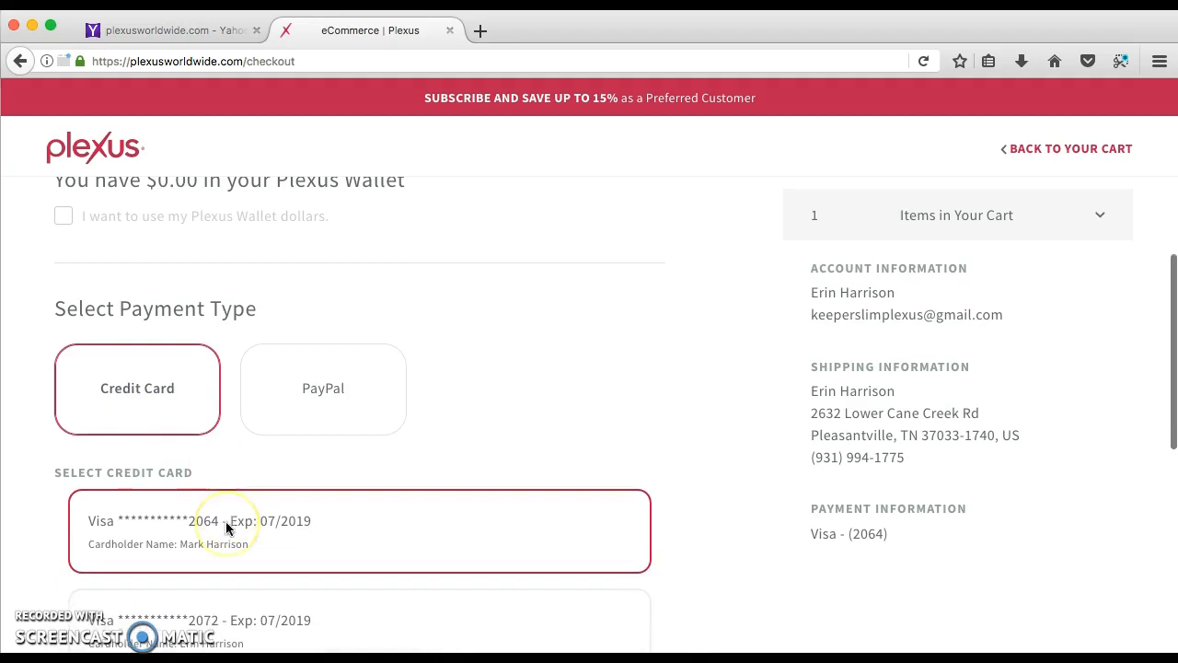
pyautogui.scroll(-3)
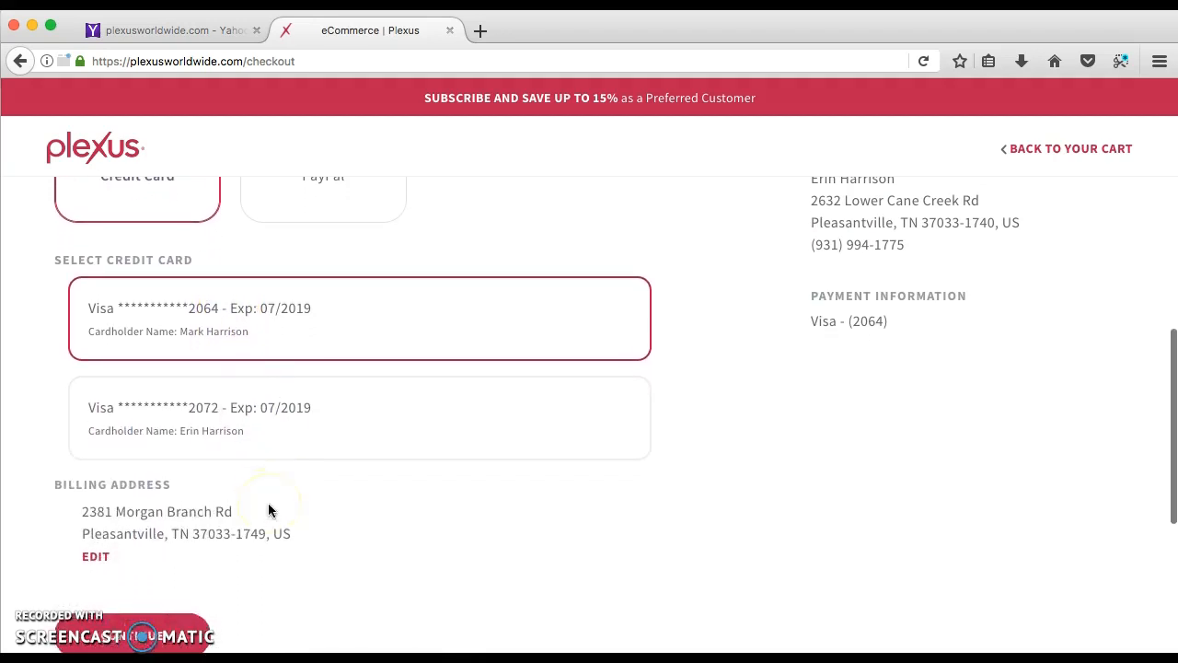
pyautogui.scroll(-3)
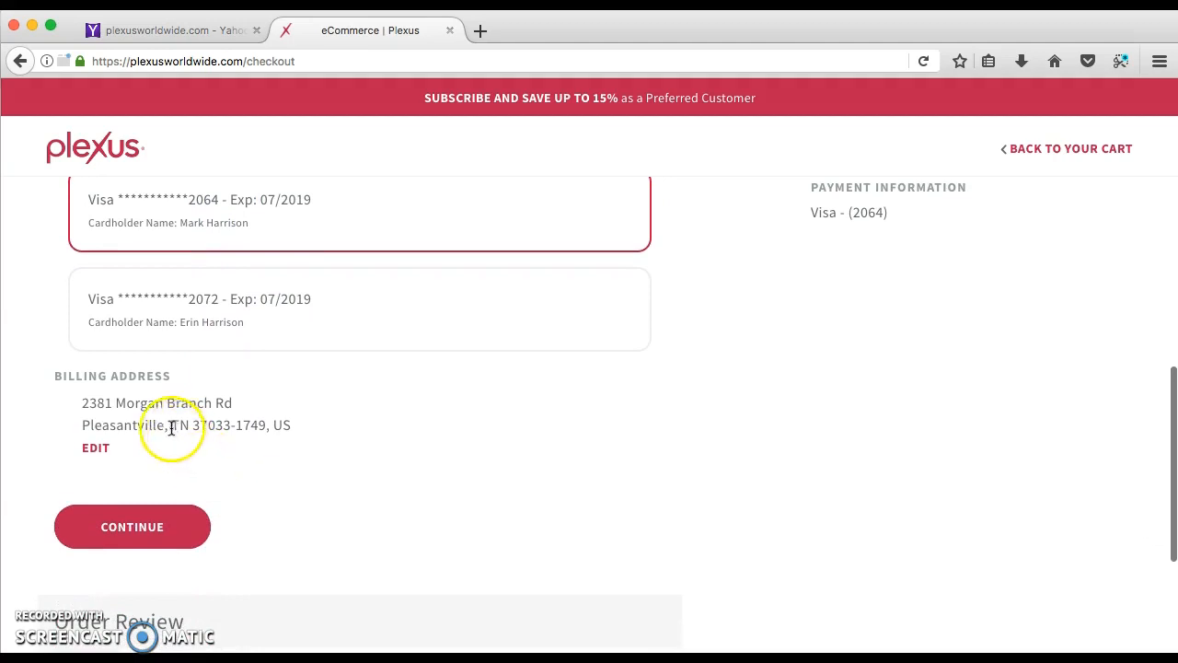
pyautogui.scroll(-3)
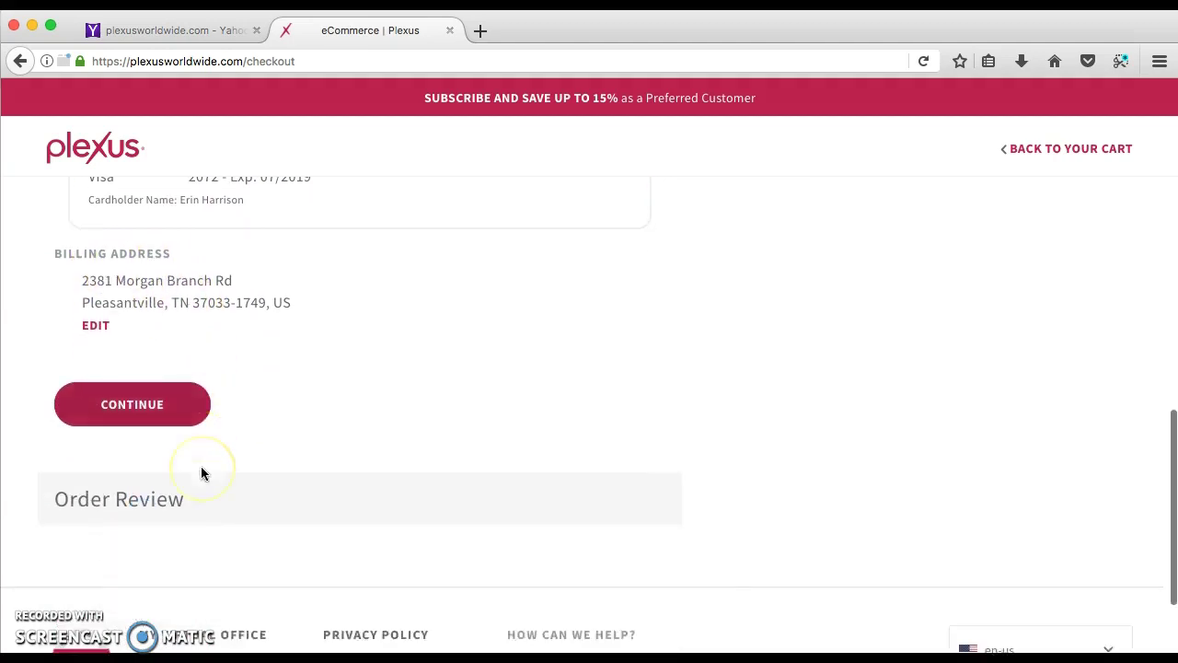
pyautogui.scroll(3)
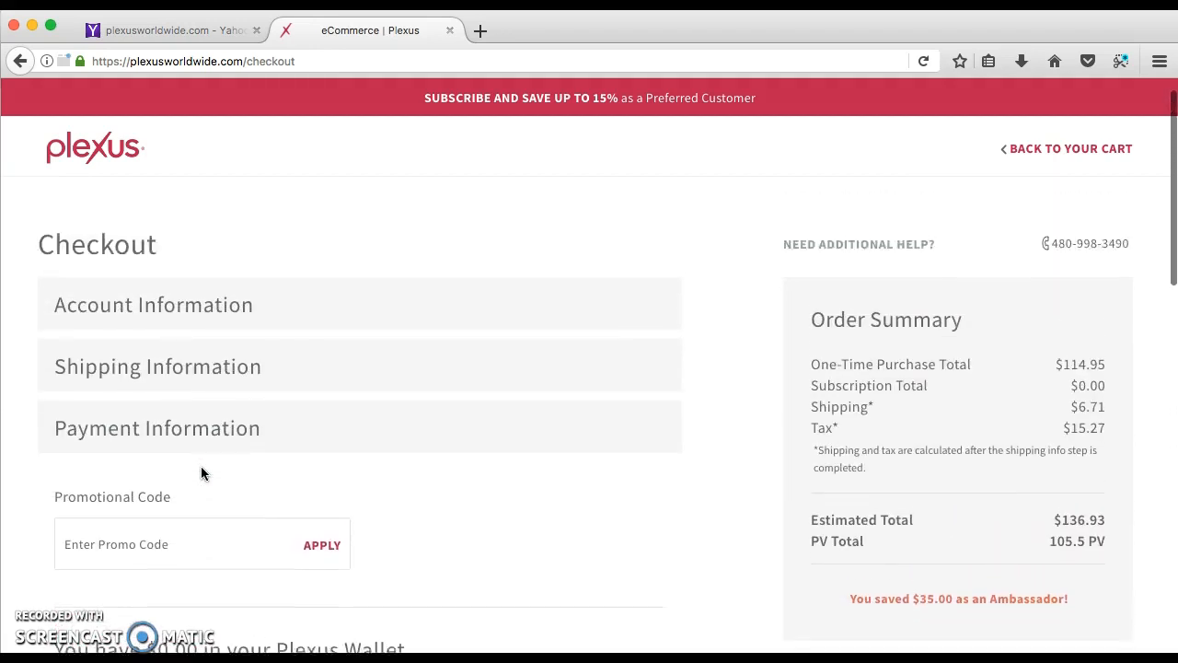
pyautogui.scroll(-3)
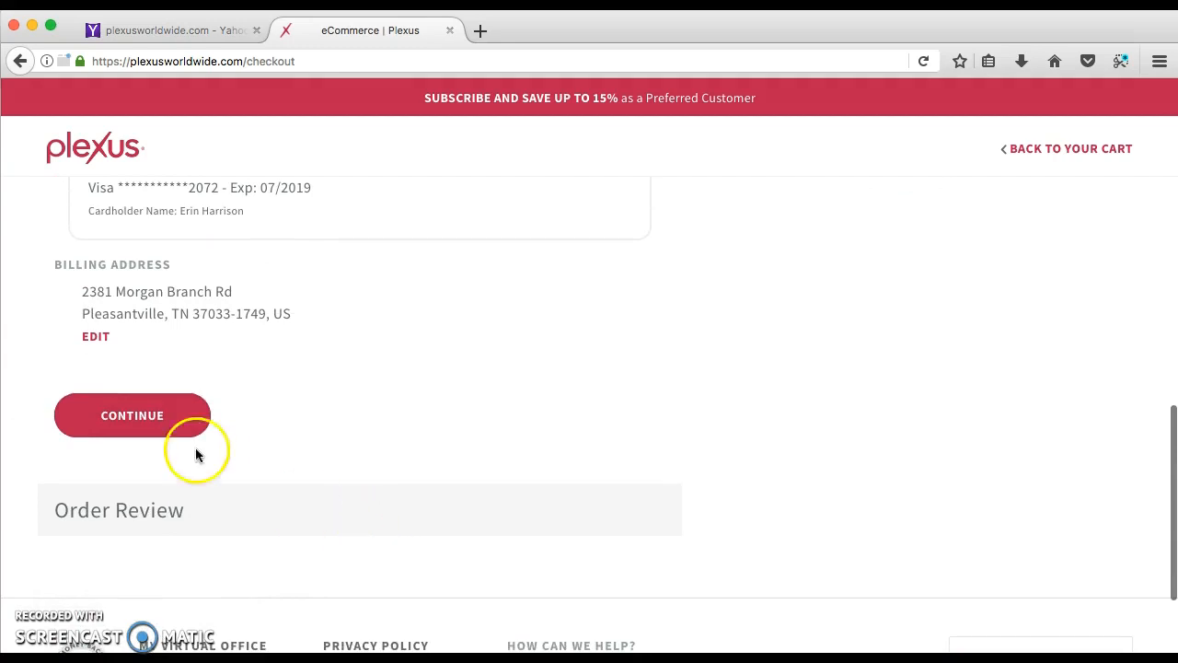
pyautogui.click(132, 415)
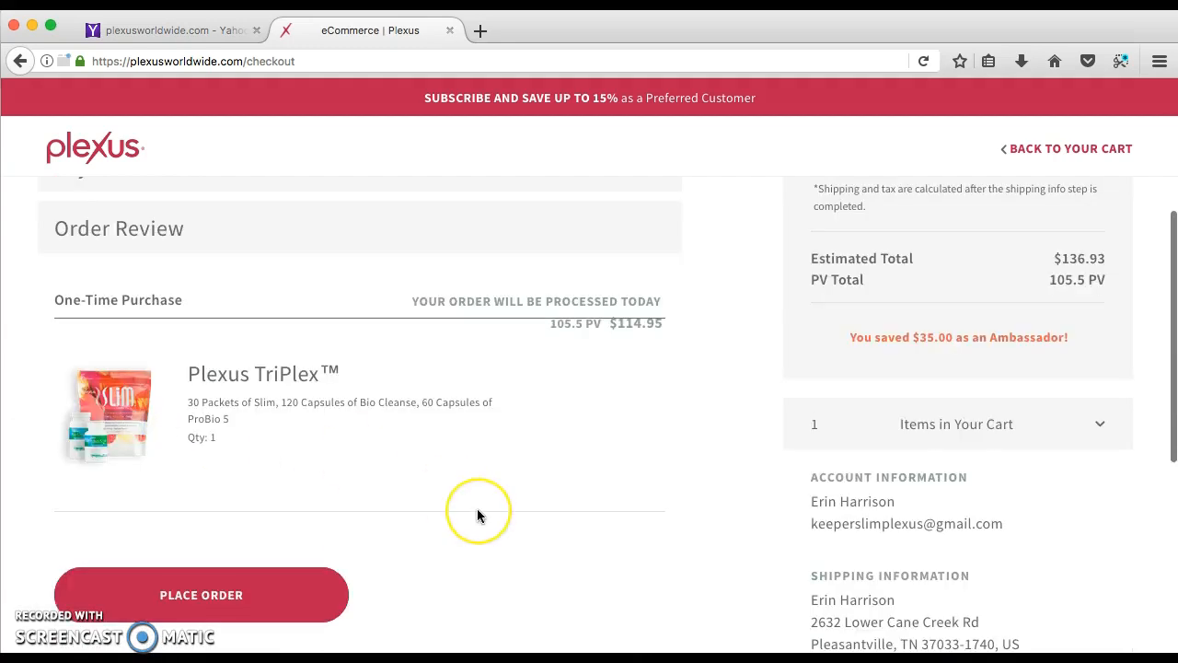
pyautogui.scroll(-3)
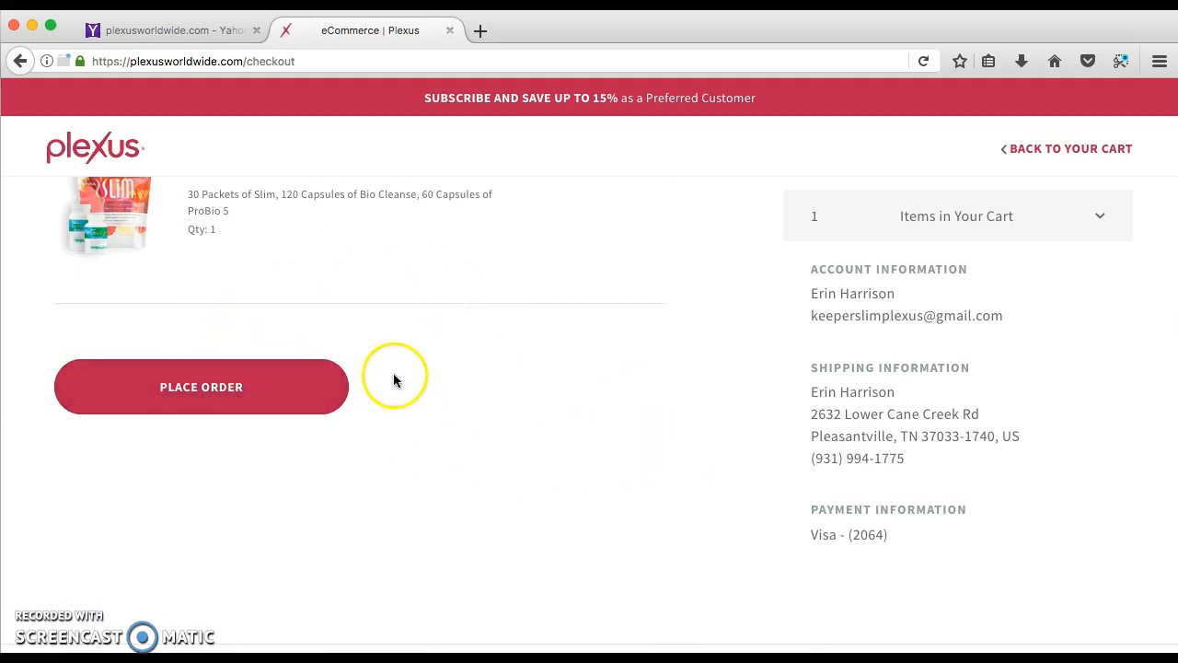
pyautogui.scroll(3)
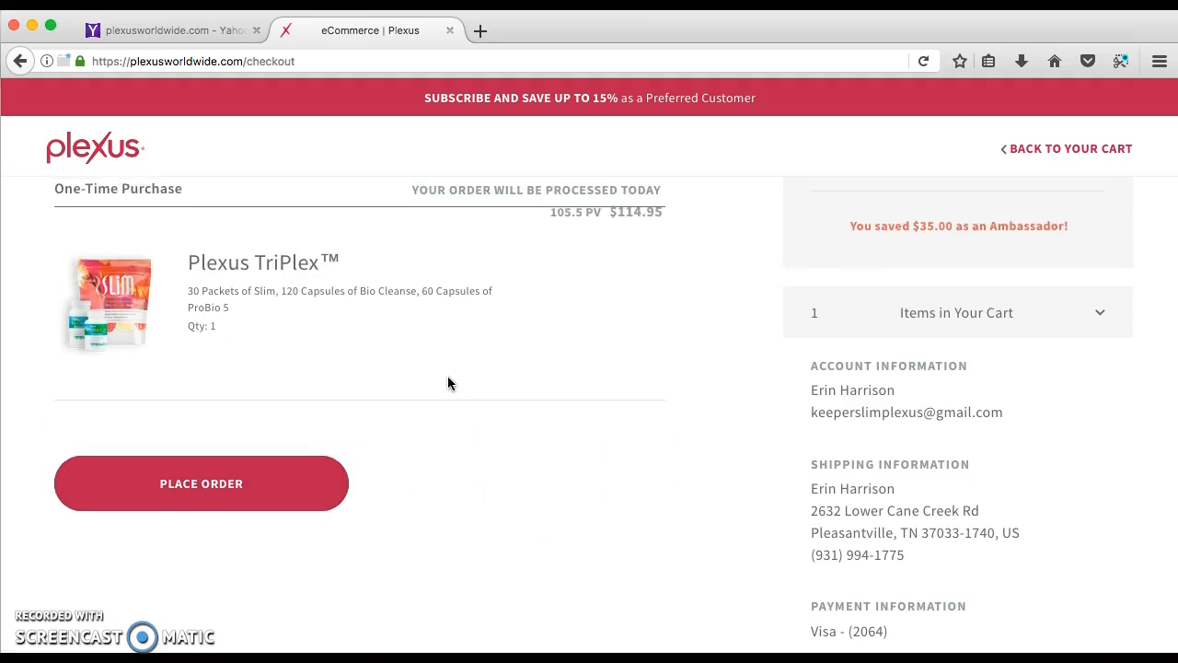
pyautogui.moveTo(271, 286)
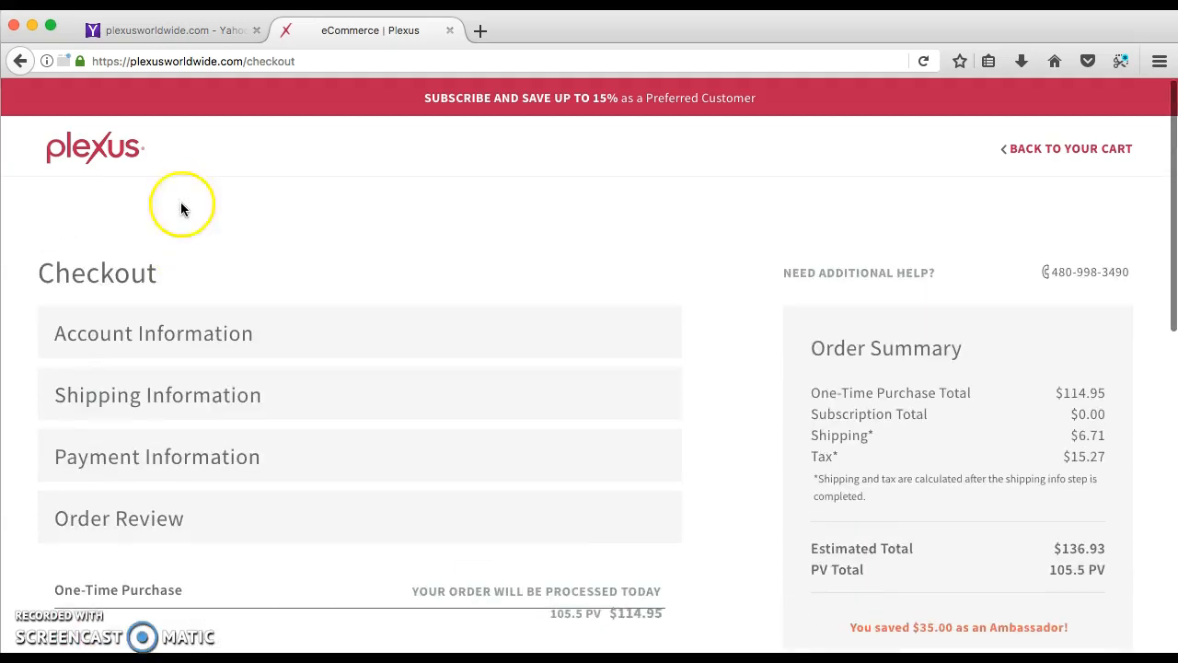
pyautogui.click(95, 149)
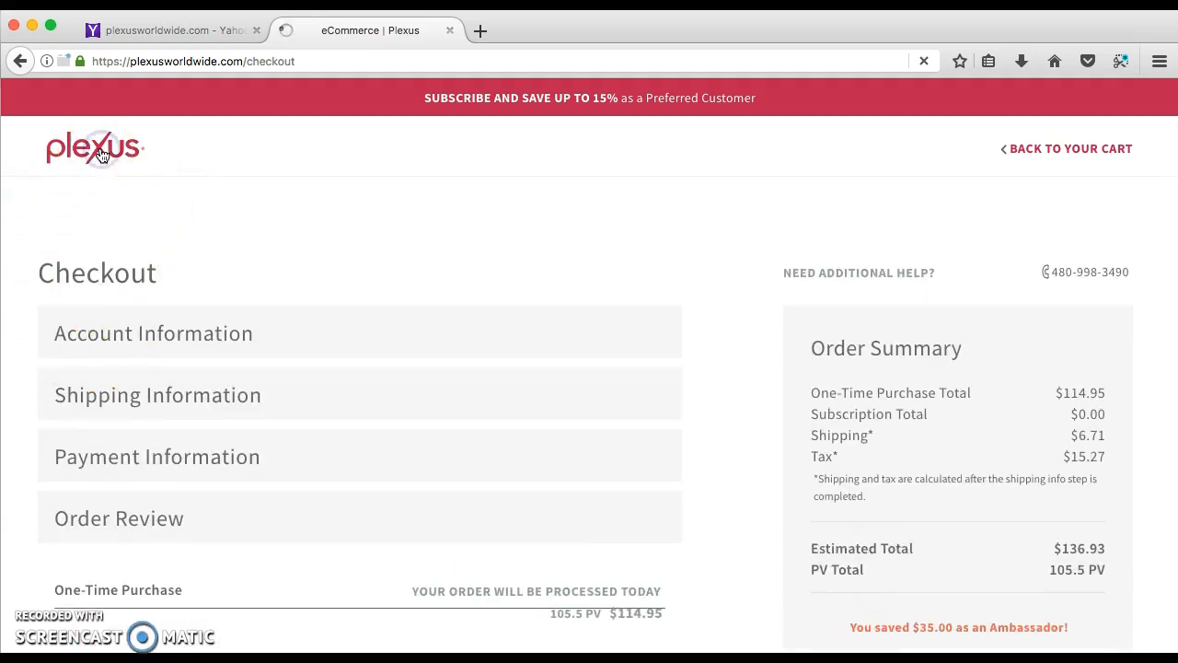
pyautogui.moveTo(491, 366)
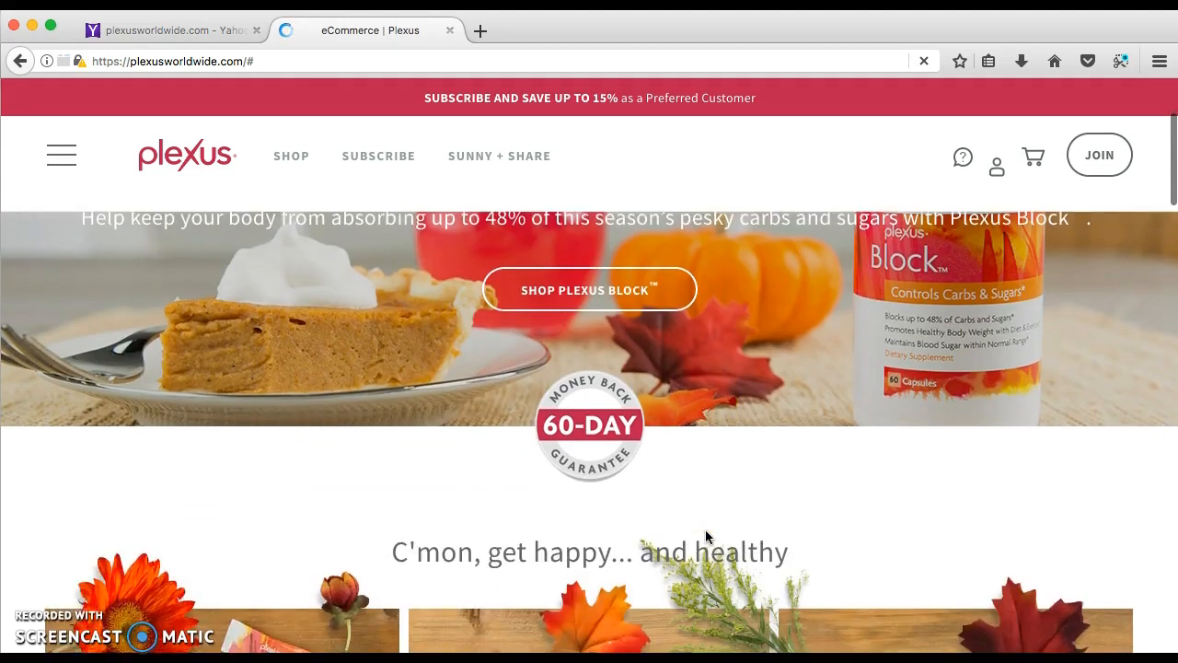
# Scroll the homepage featuring Plexus Block down and back up
pyautogui.scroll(-3)
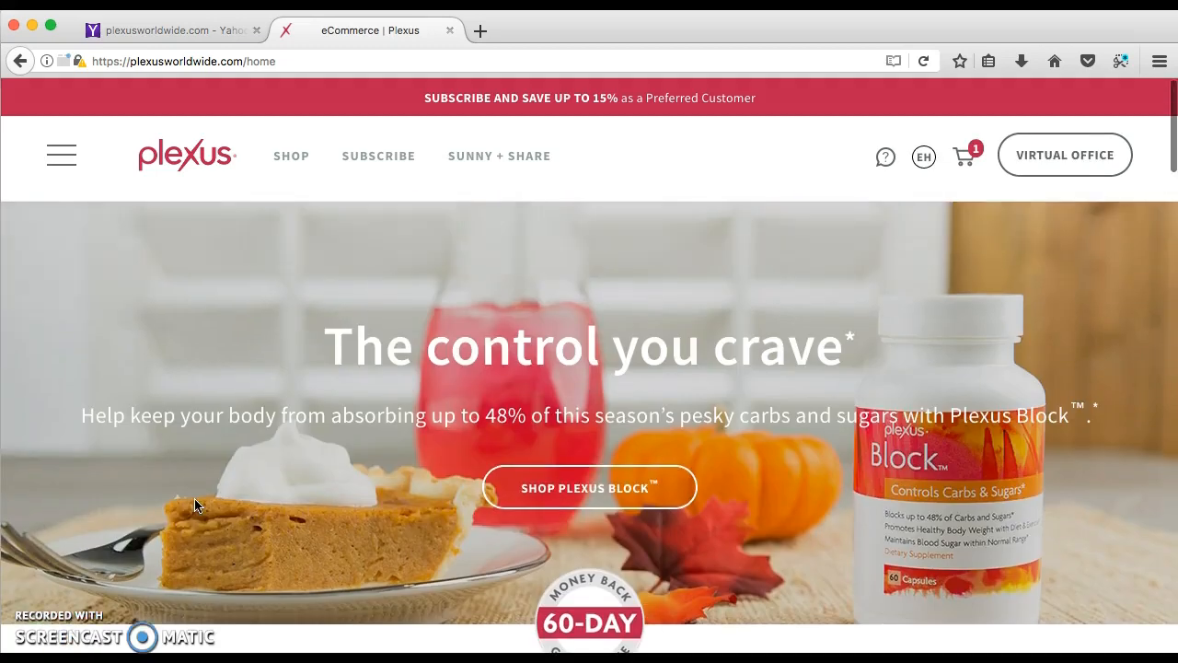
pyautogui.scroll(-3)
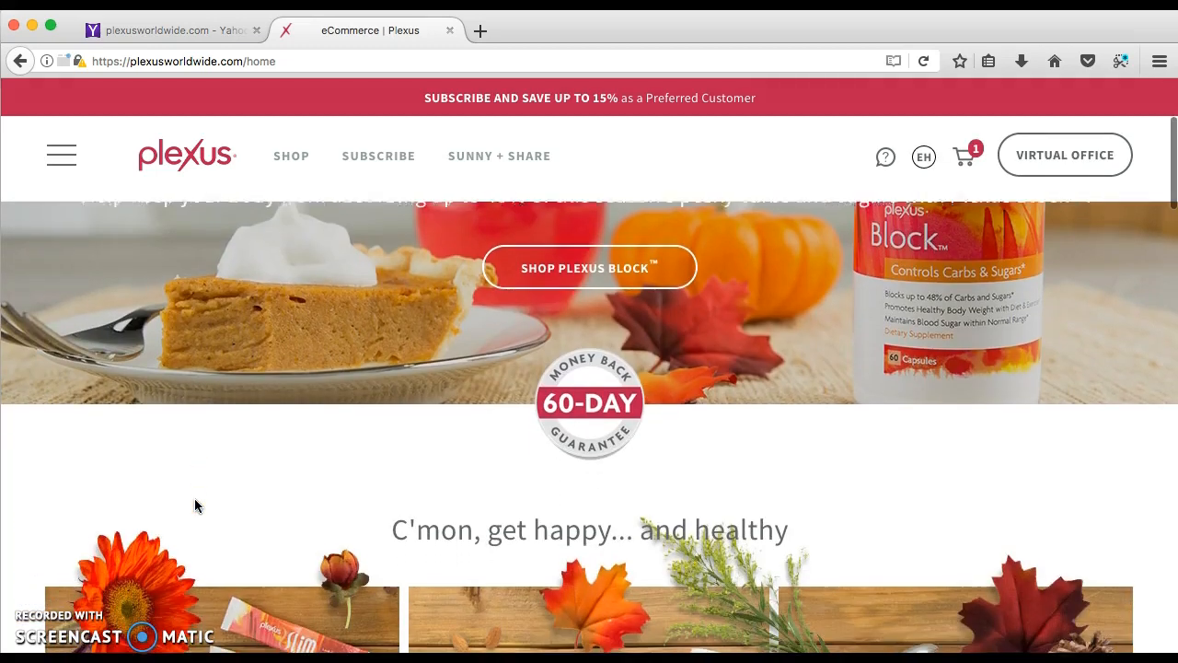
pyautogui.scroll(3)
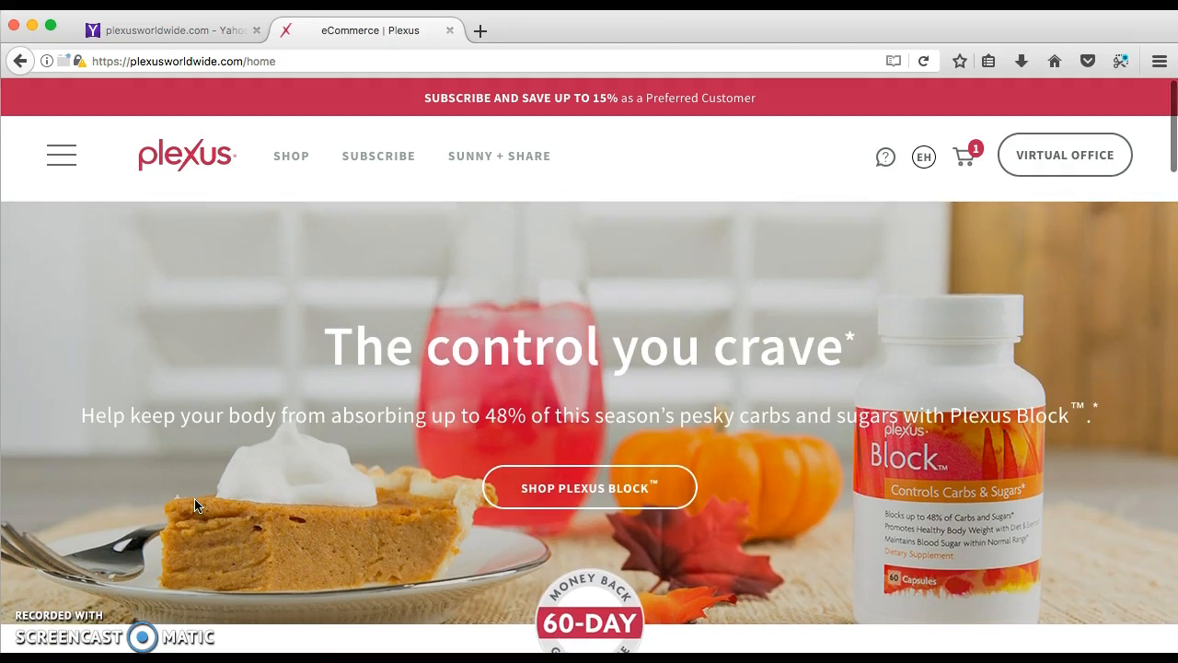